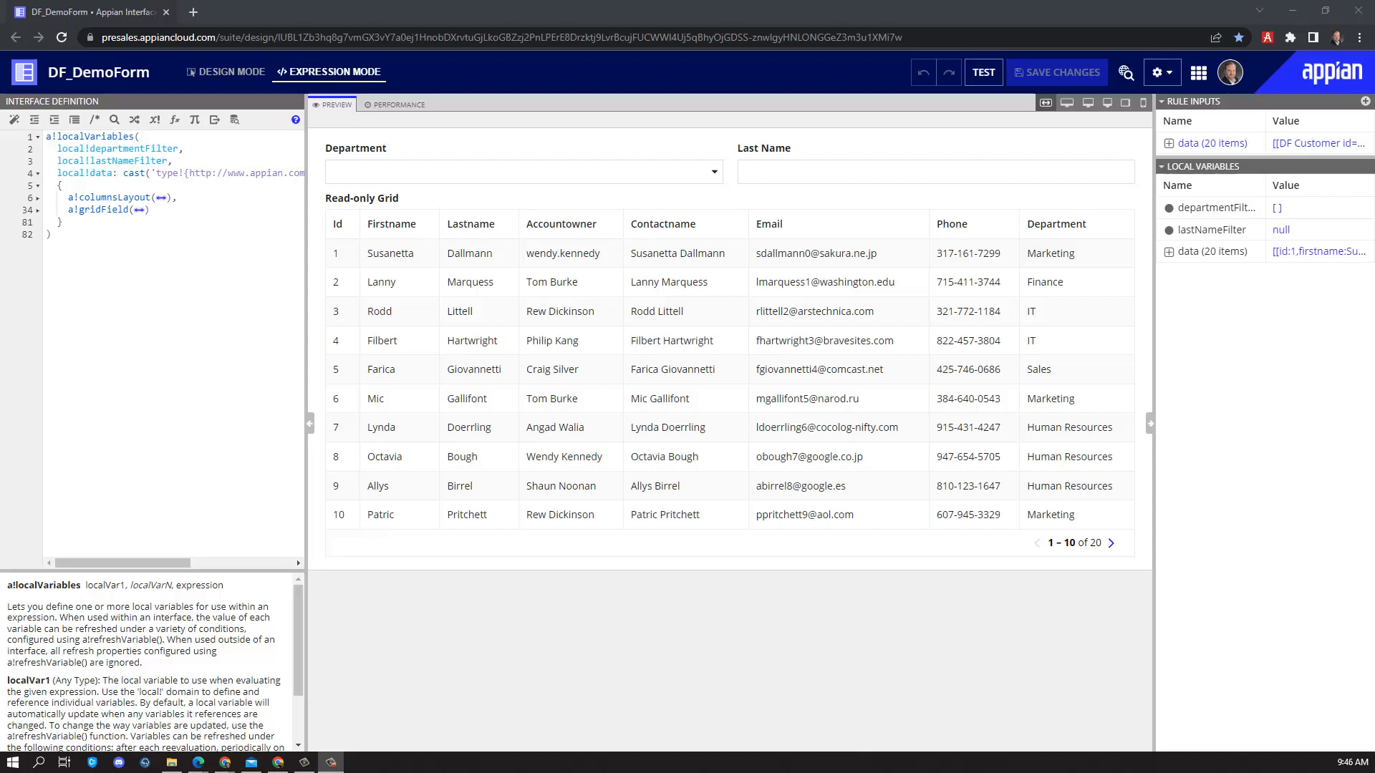
{"action": "mouse_move", "coordinate": [796, 277]}
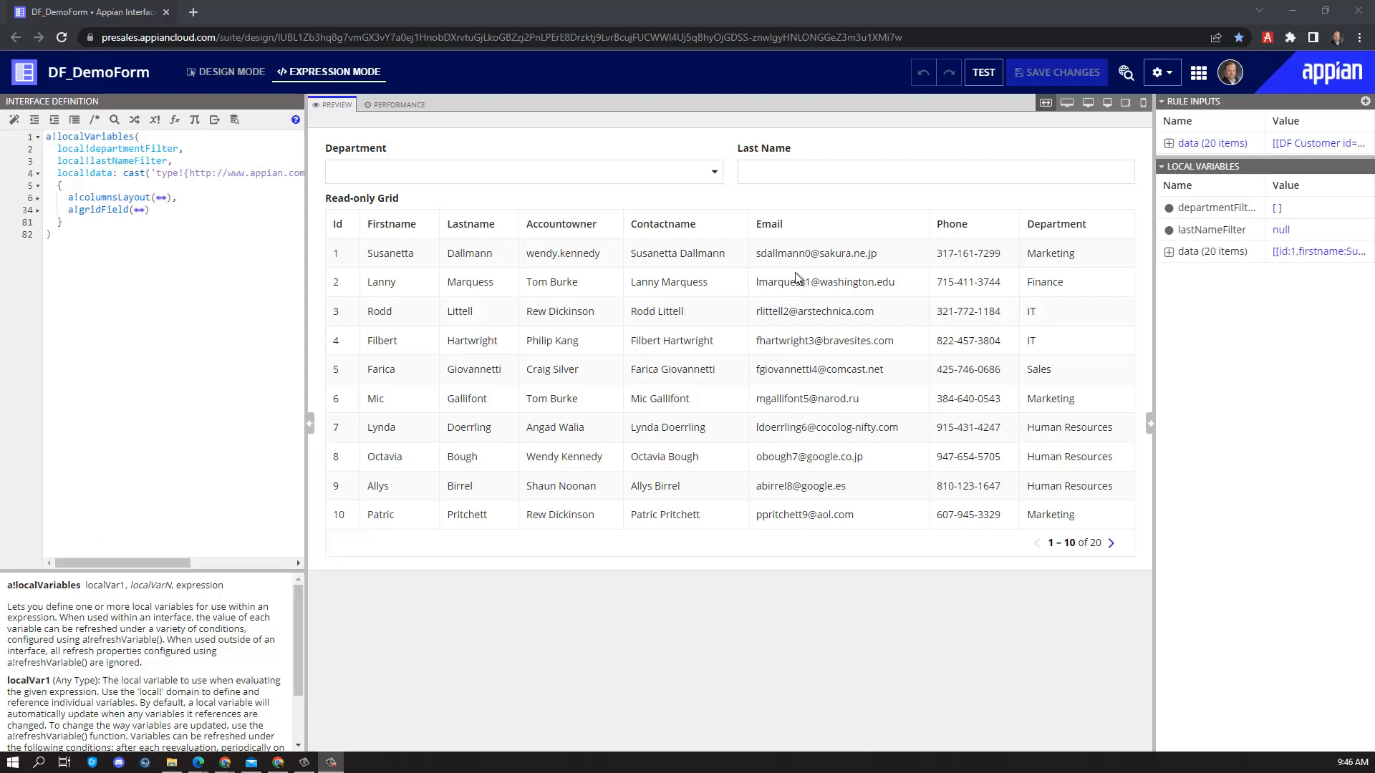
{"action": "mouse_move", "coordinate": [676, 302]}
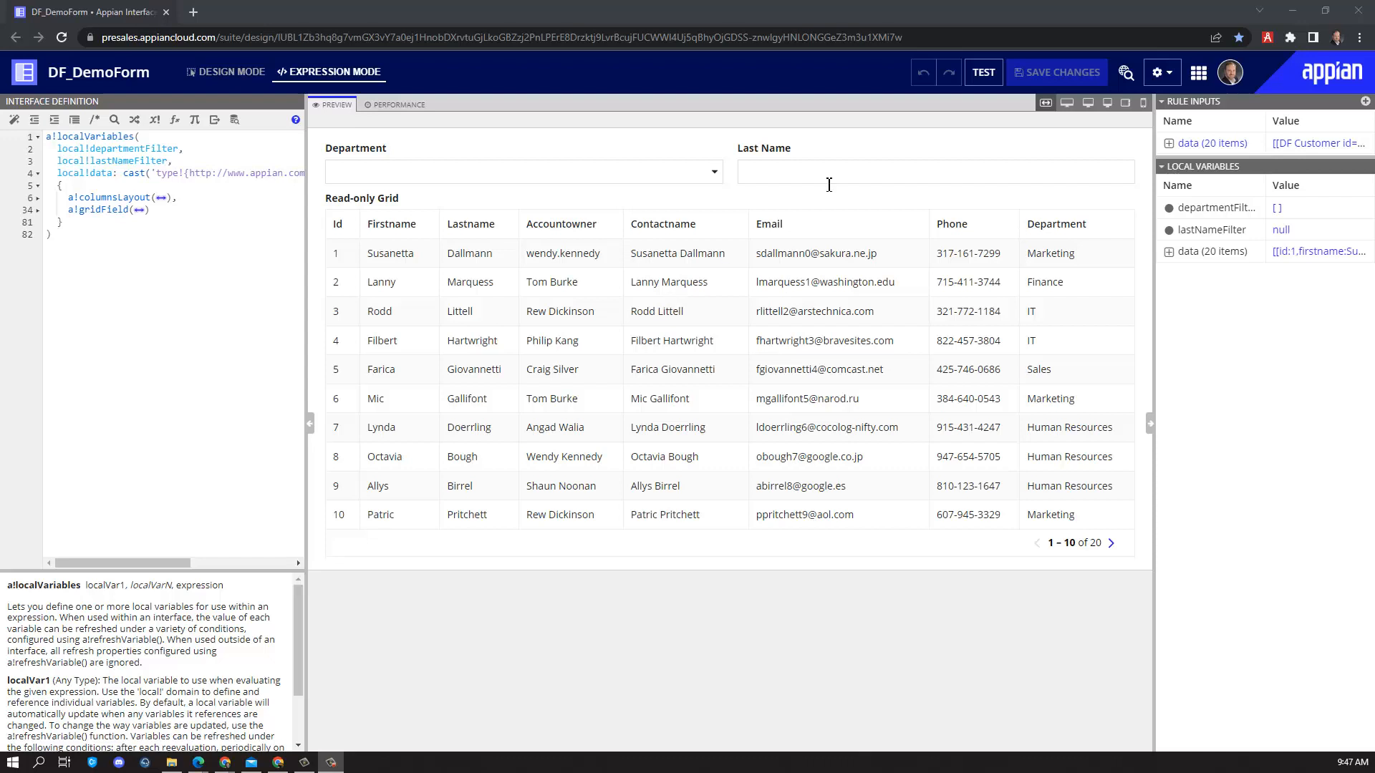
Review the Department filter options and the customer query used as test data
{"action": "left_click", "coordinate": [524, 172]}
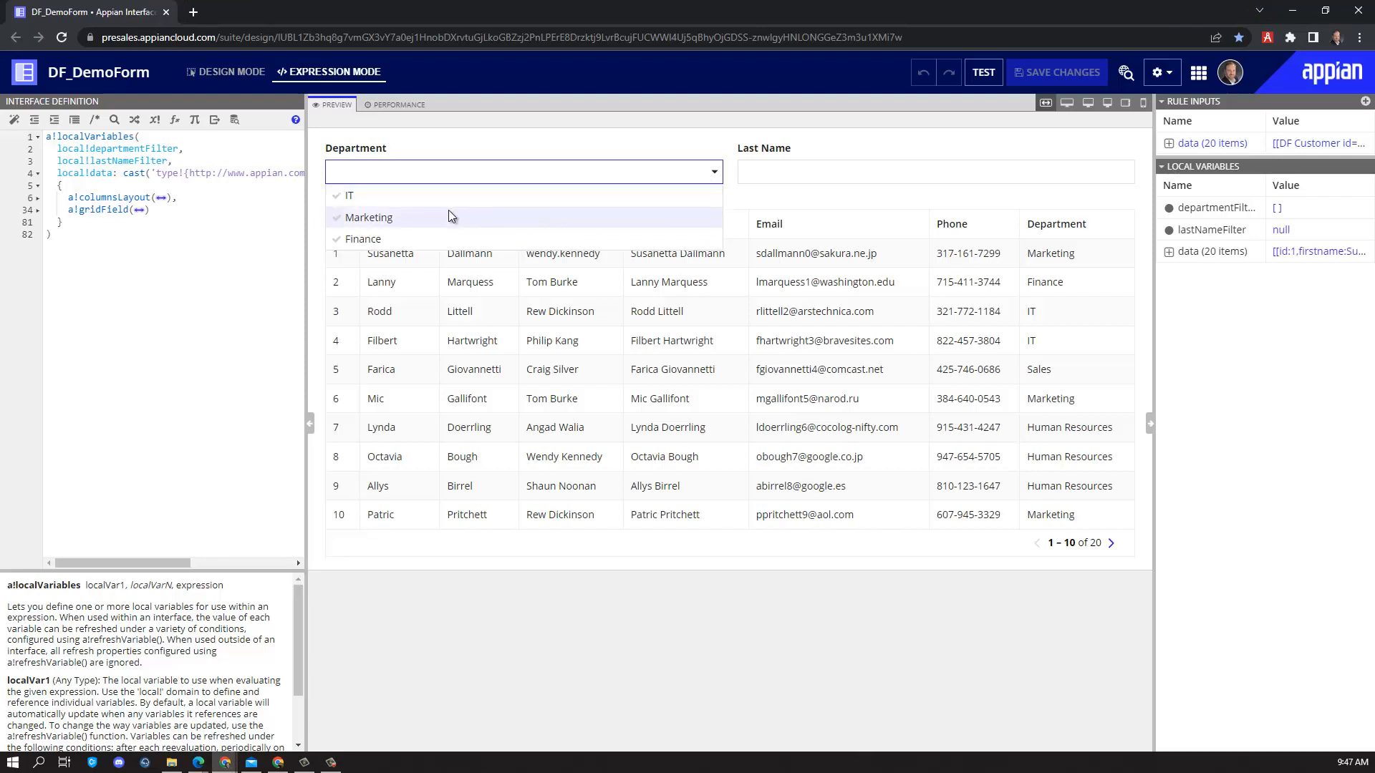
{"action": "left_click", "coordinate": [850, 172]}
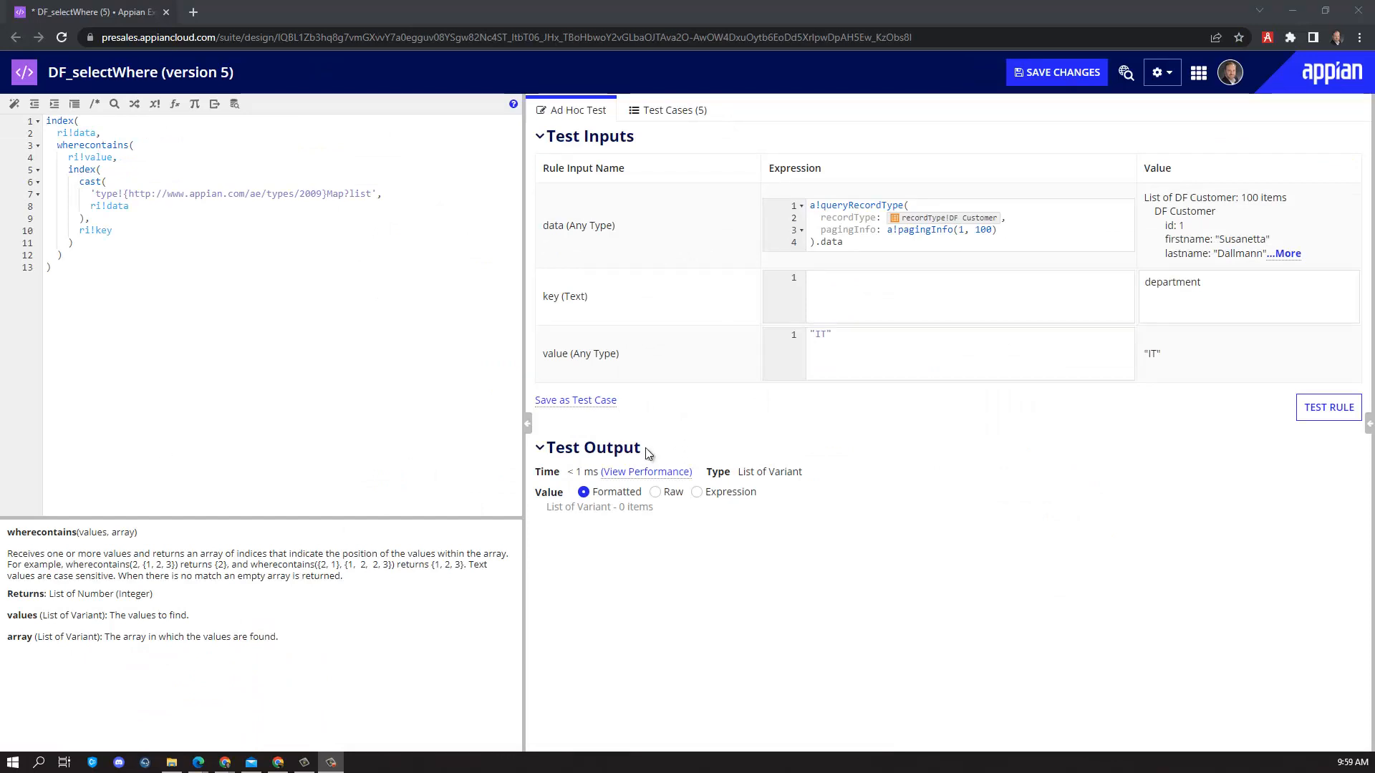
{"action": "left_click", "coordinate": [844, 242]}
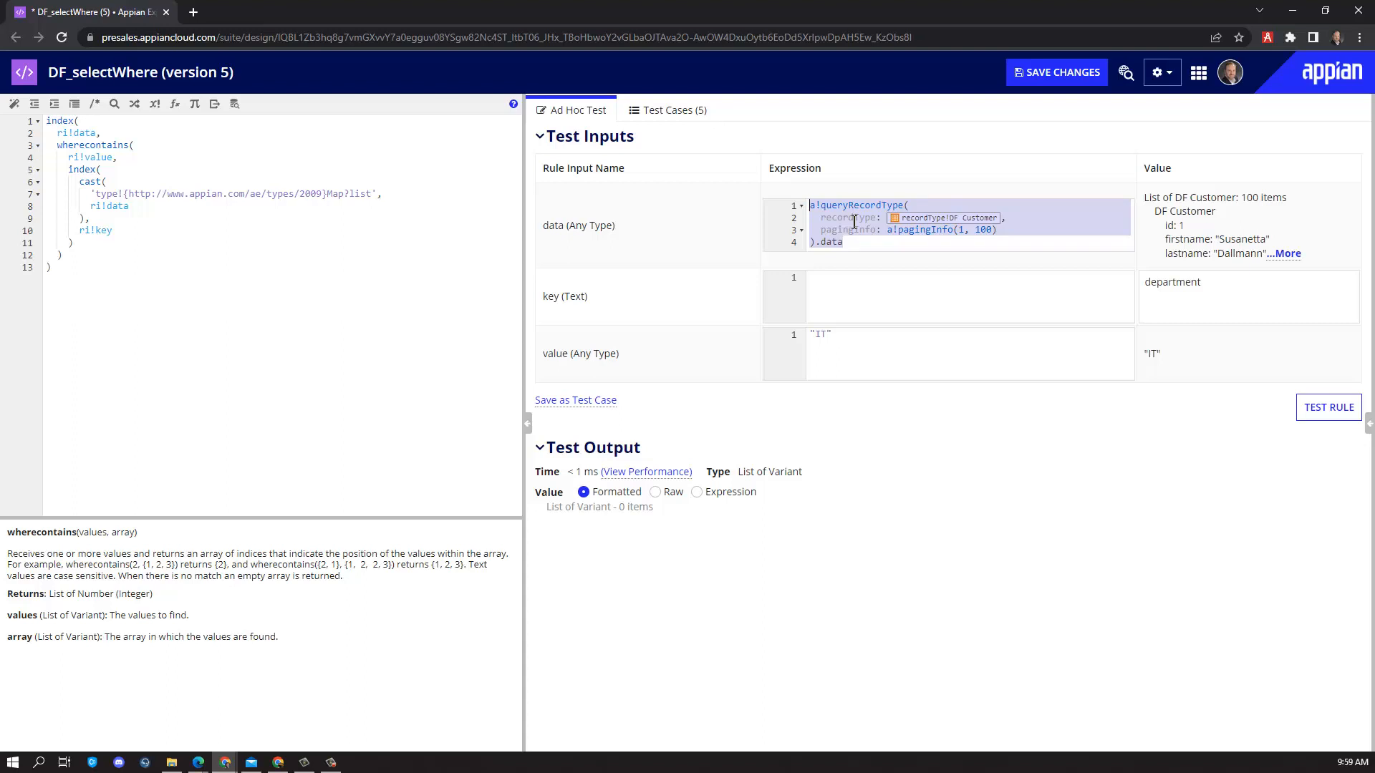
{"action": "left_click", "coordinate": [965, 295]}
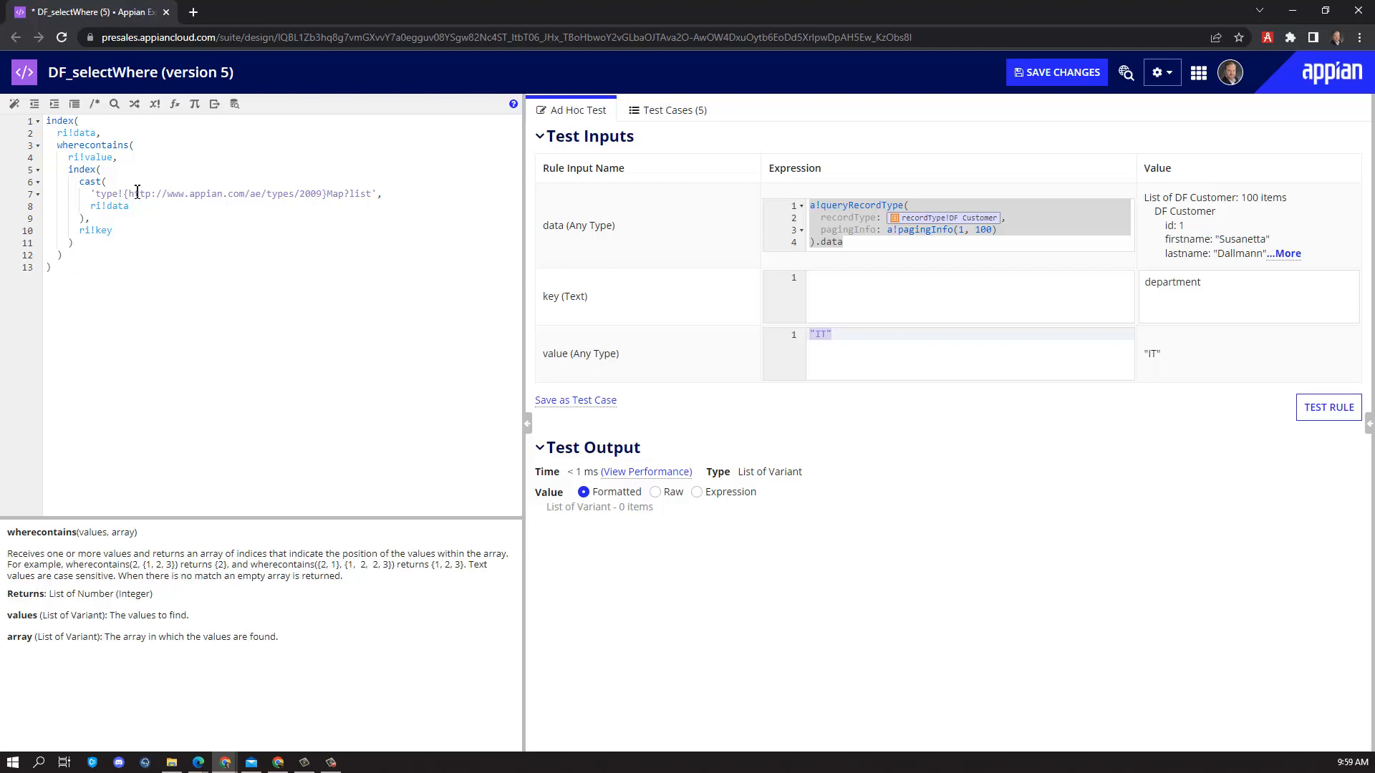
{"action": "mouse_move", "coordinate": [111, 182]}
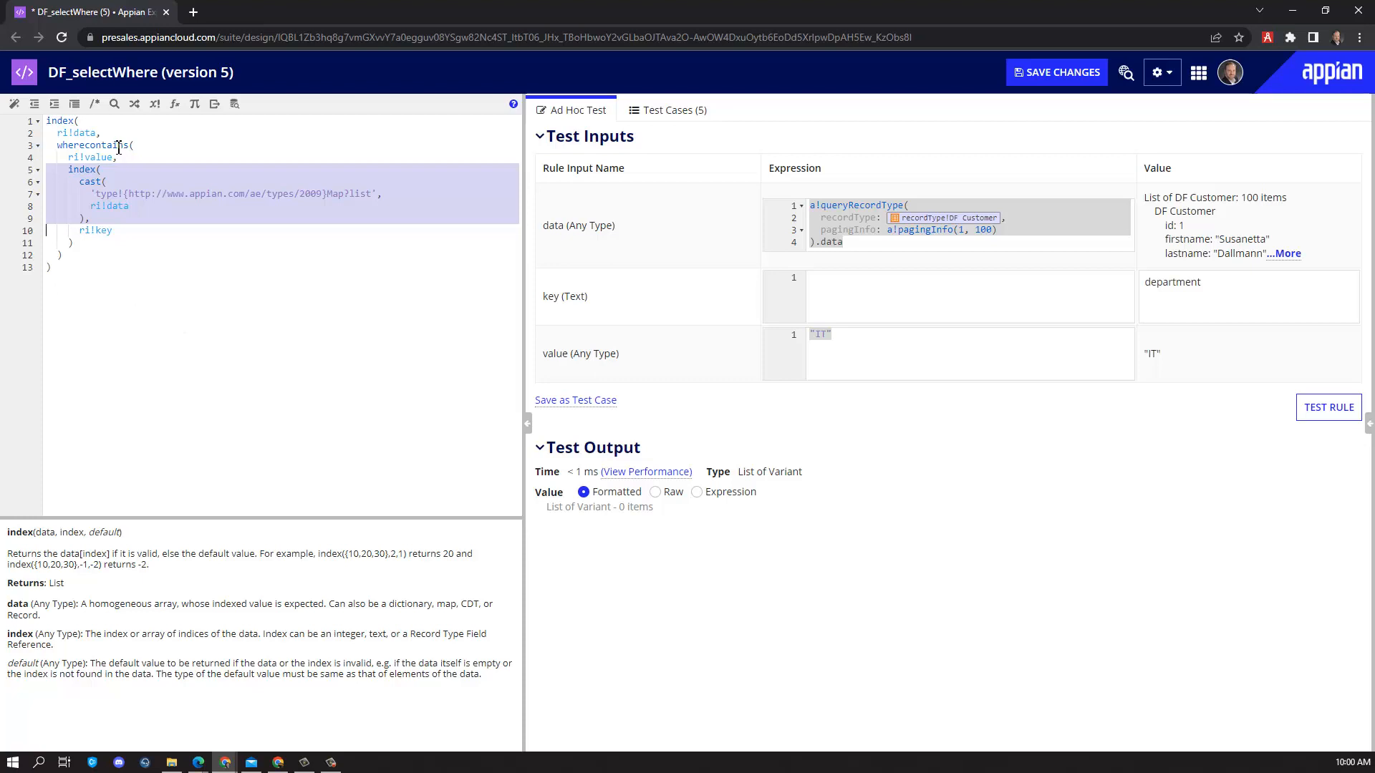
Test DF_selectWhere with IT (27 customers), then with {"IT", "Marketing"} (63 customers)
{"action": "left_click", "coordinate": [112, 230]}
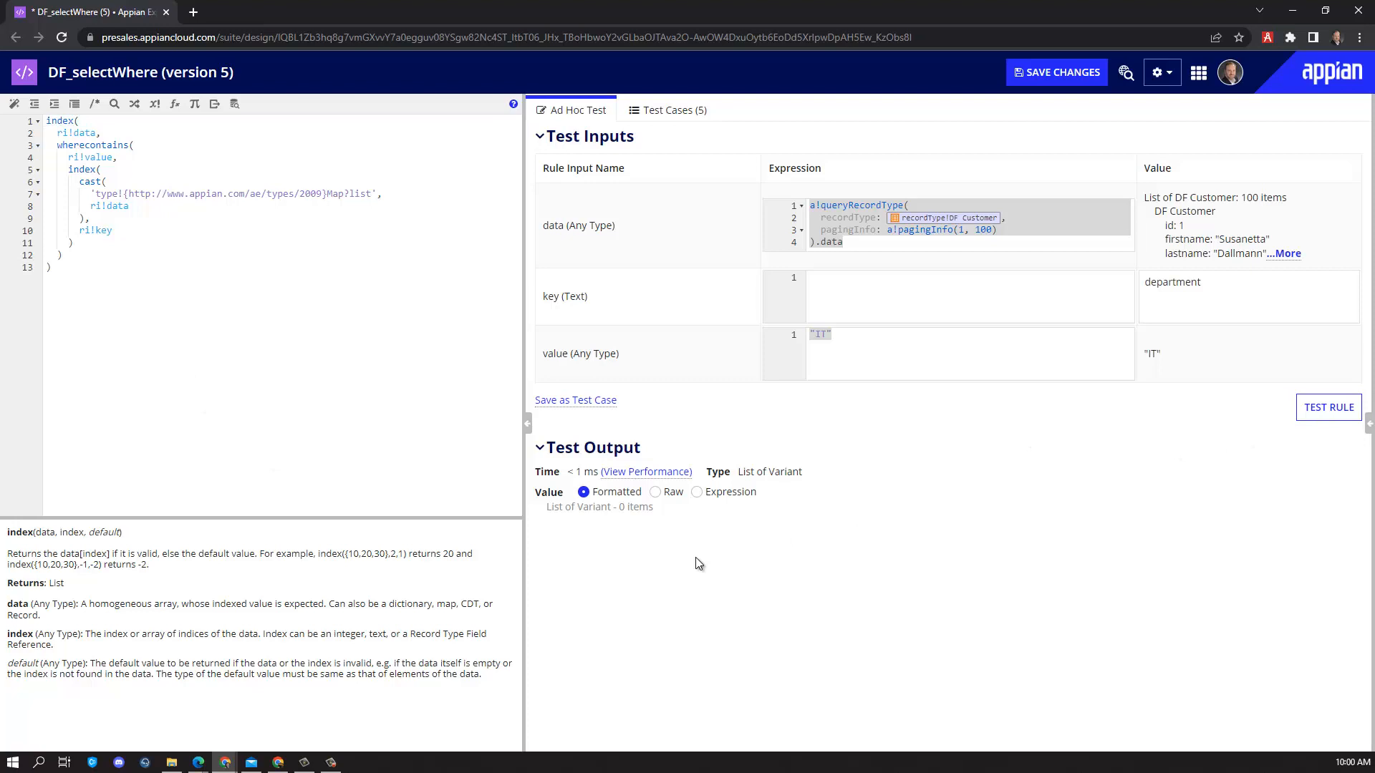
{"action": "left_click", "coordinate": [1329, 407]}
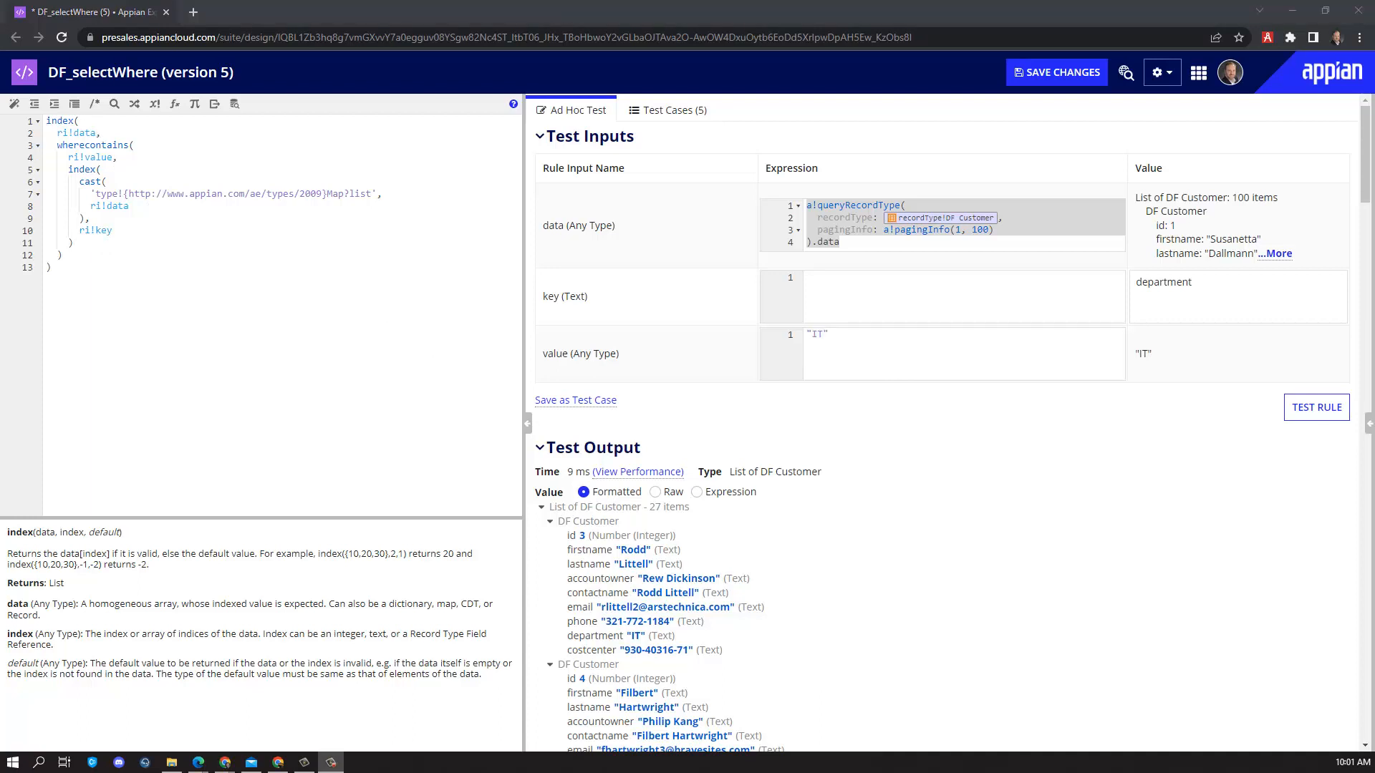
{"action": "mouse_move", "coordinate": [805, 348]}
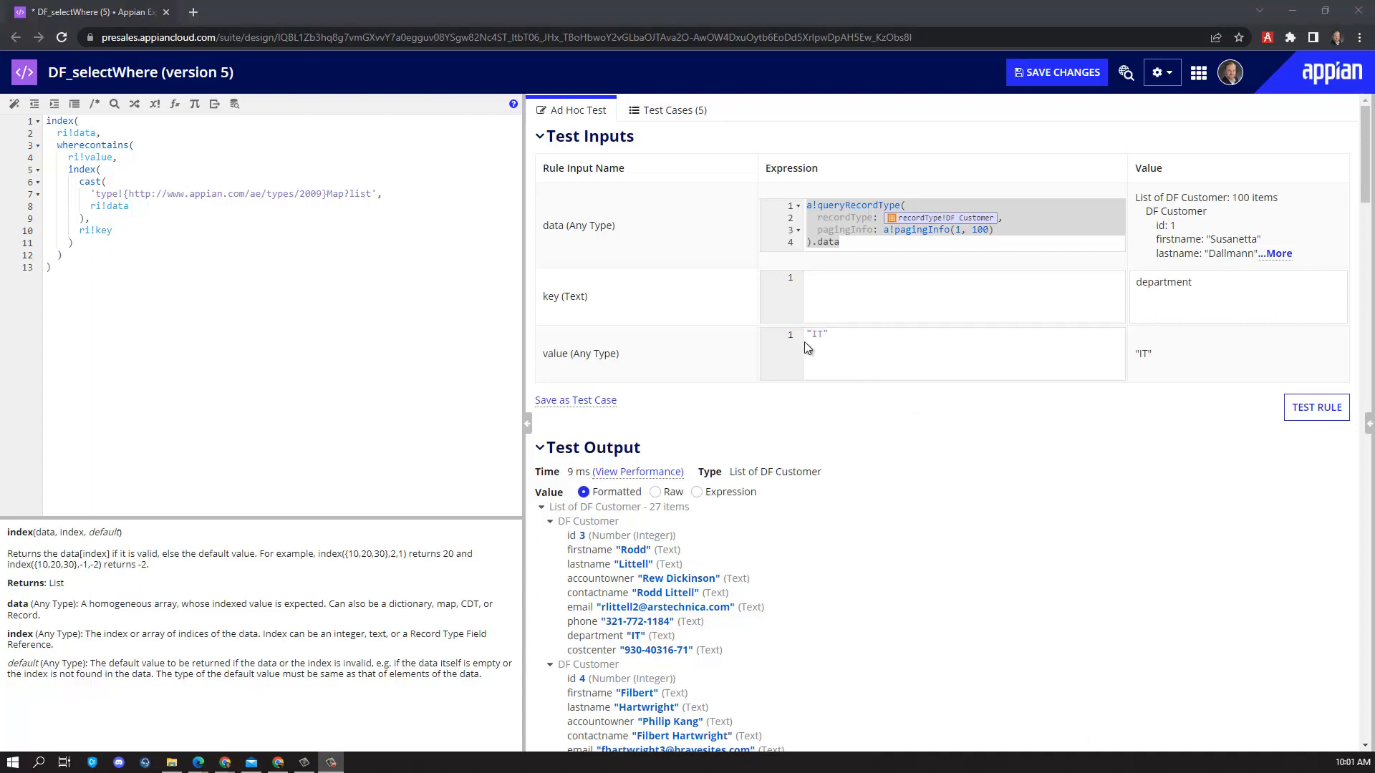
{"action": "type", "text": "{ \"IT\", \"Marketing\" }"}
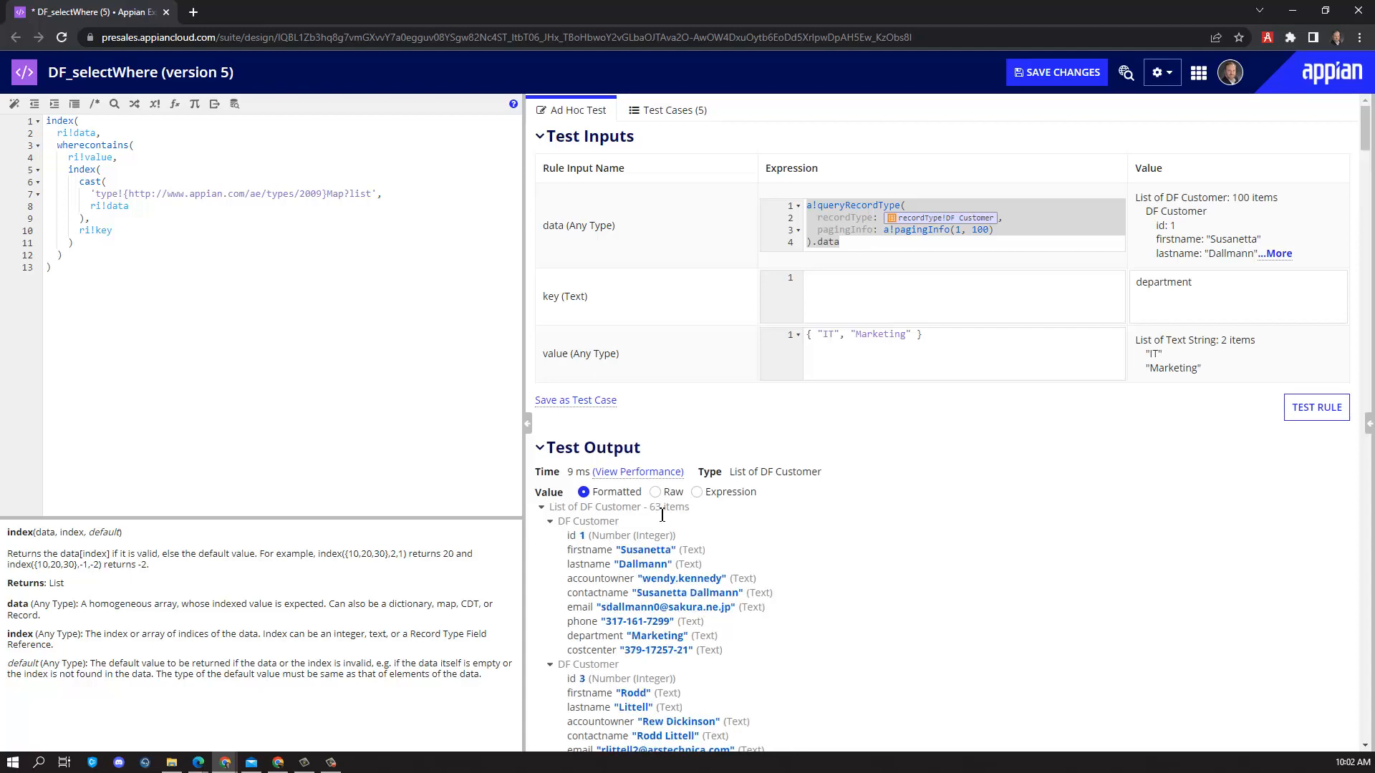
{"action": "left_click", "coordinate": [258, 12]}
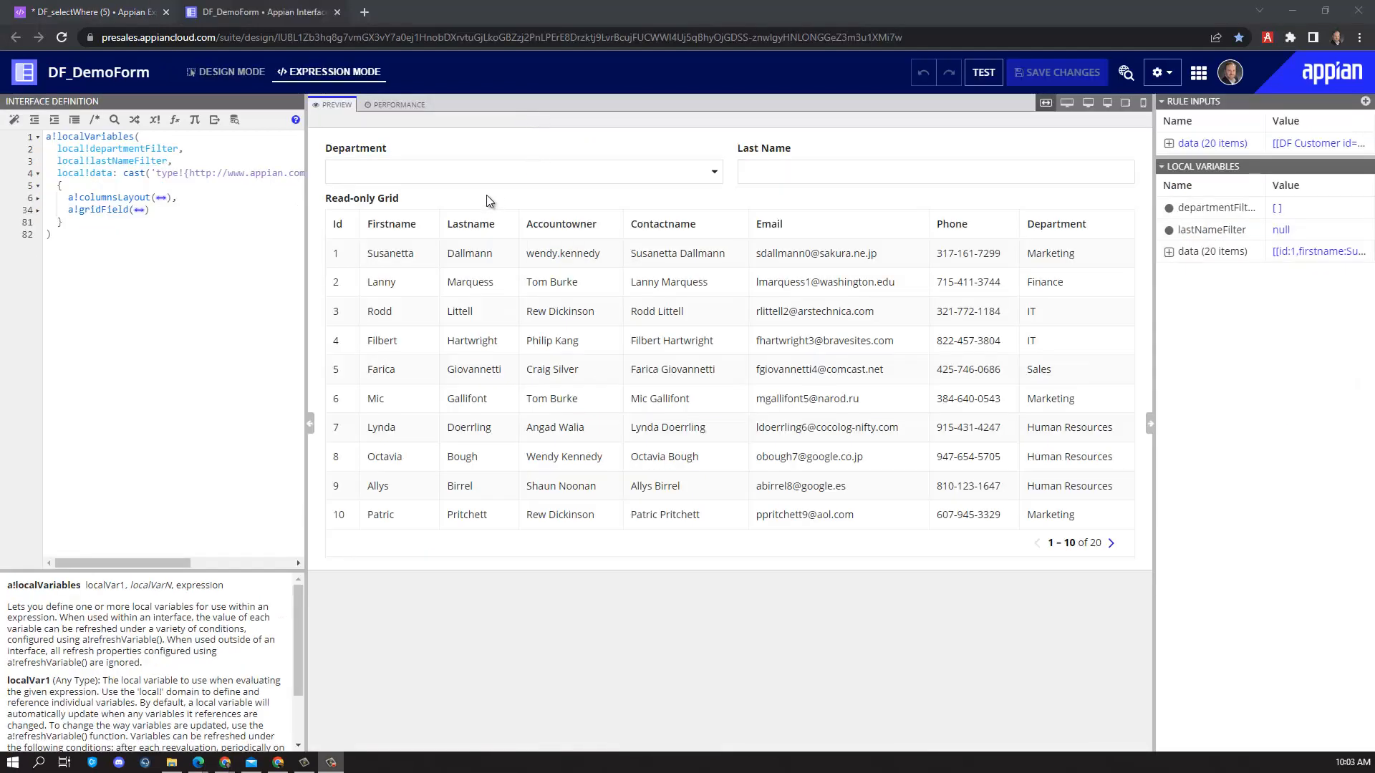
Try the form's Department and Last Name filters, then set the test value to 'd'
{"action": "left_click", "coordinate": [523, 171]}
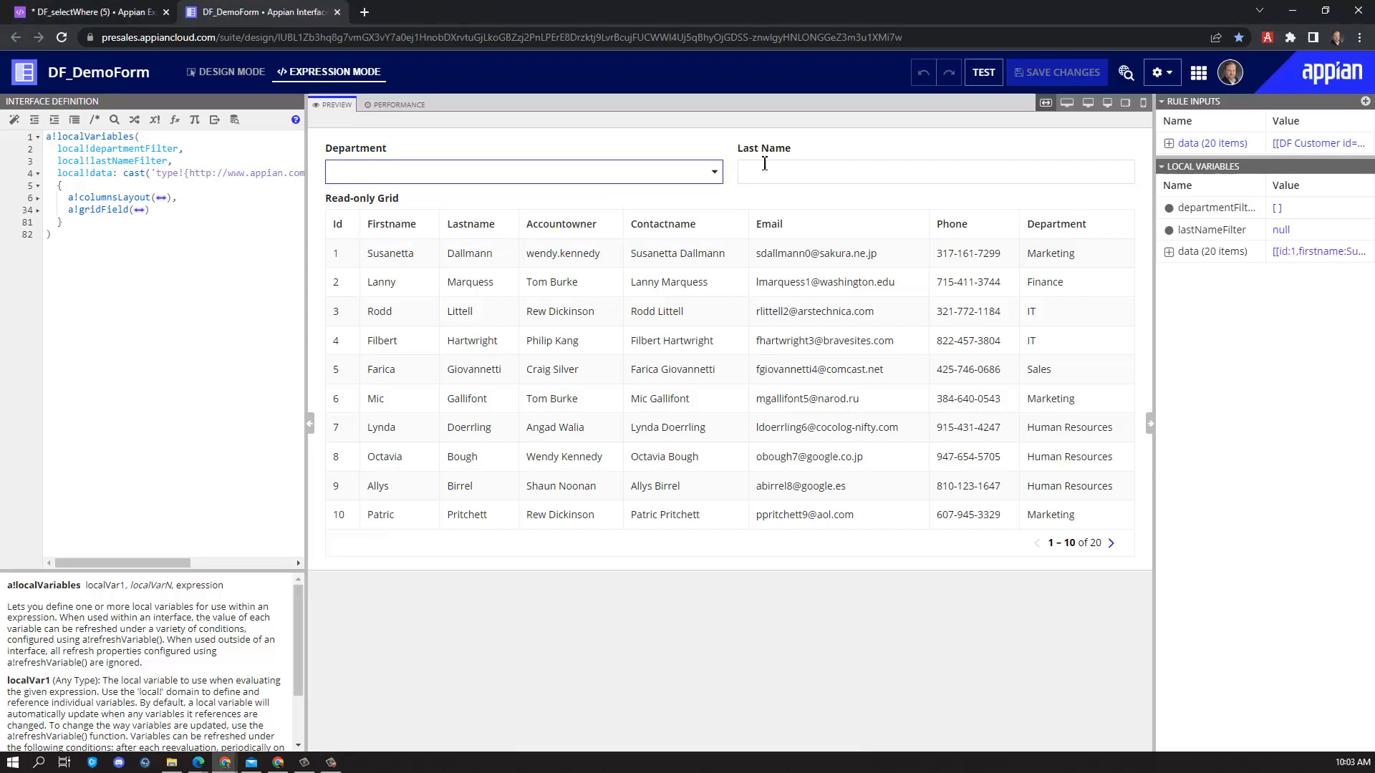
{"action": "left_click", "coordinate": [936, 171]}
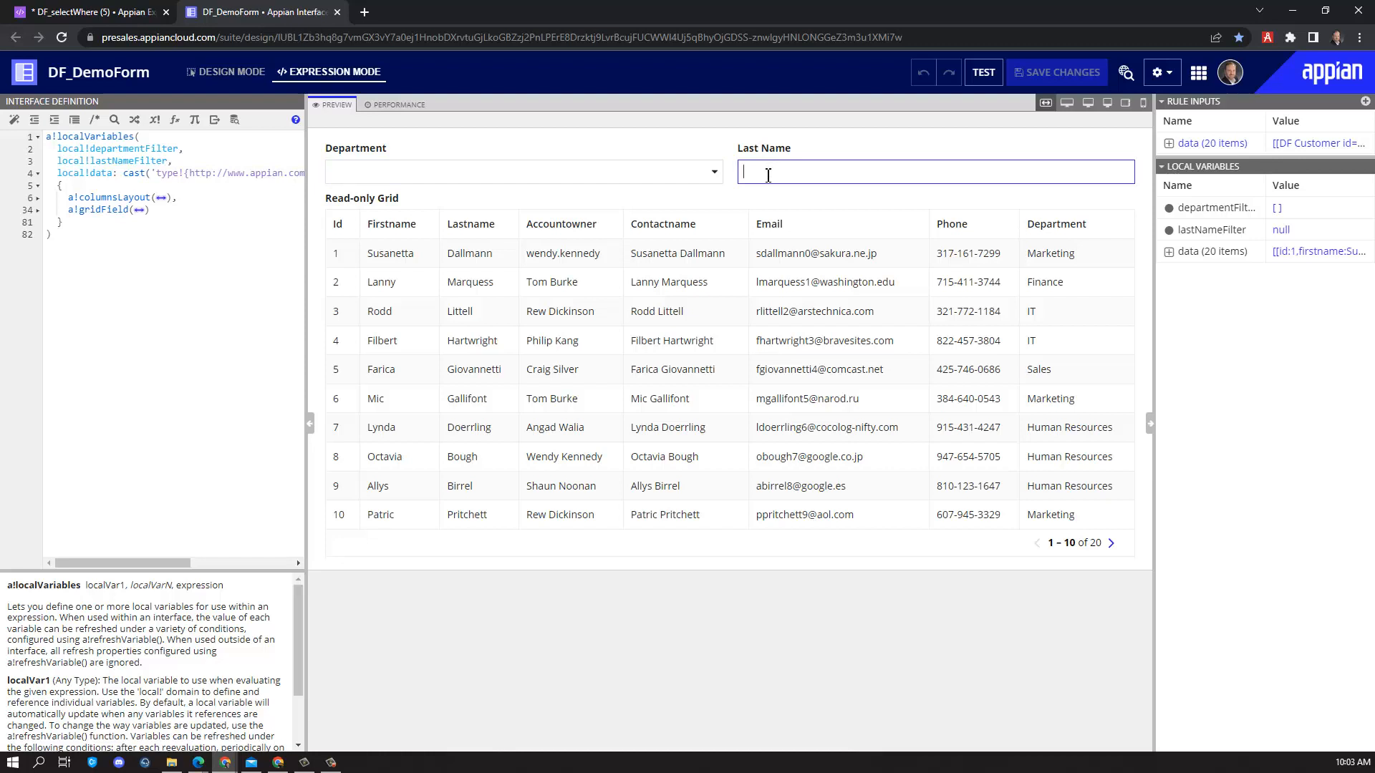
{"action": "type", "text": "d\""}
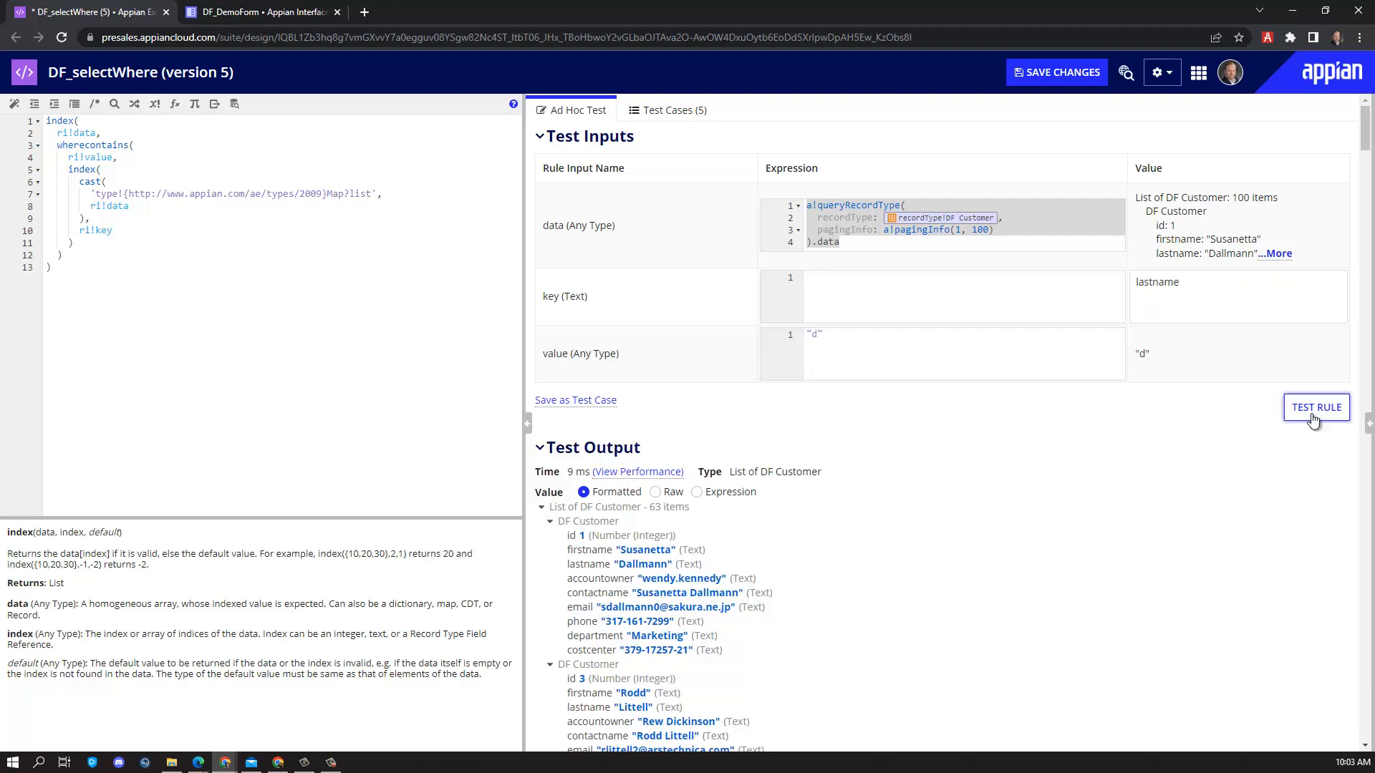
Run the DF_selectWhere test with key lastname and value 'd', getting empty output
{"action": "left_click", "coordinate": [1316, 407]}
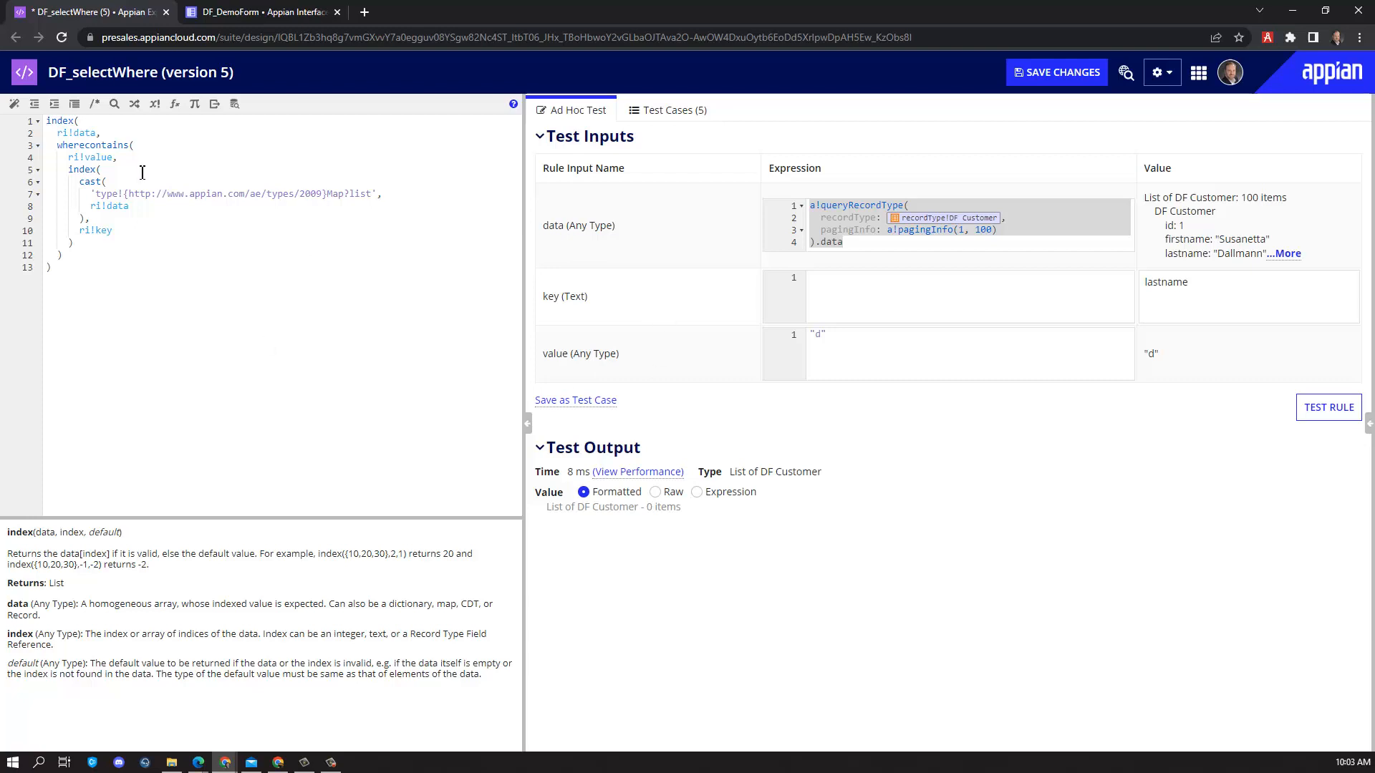
{"action": "mouse_move", "coordinate": [144, 184]}
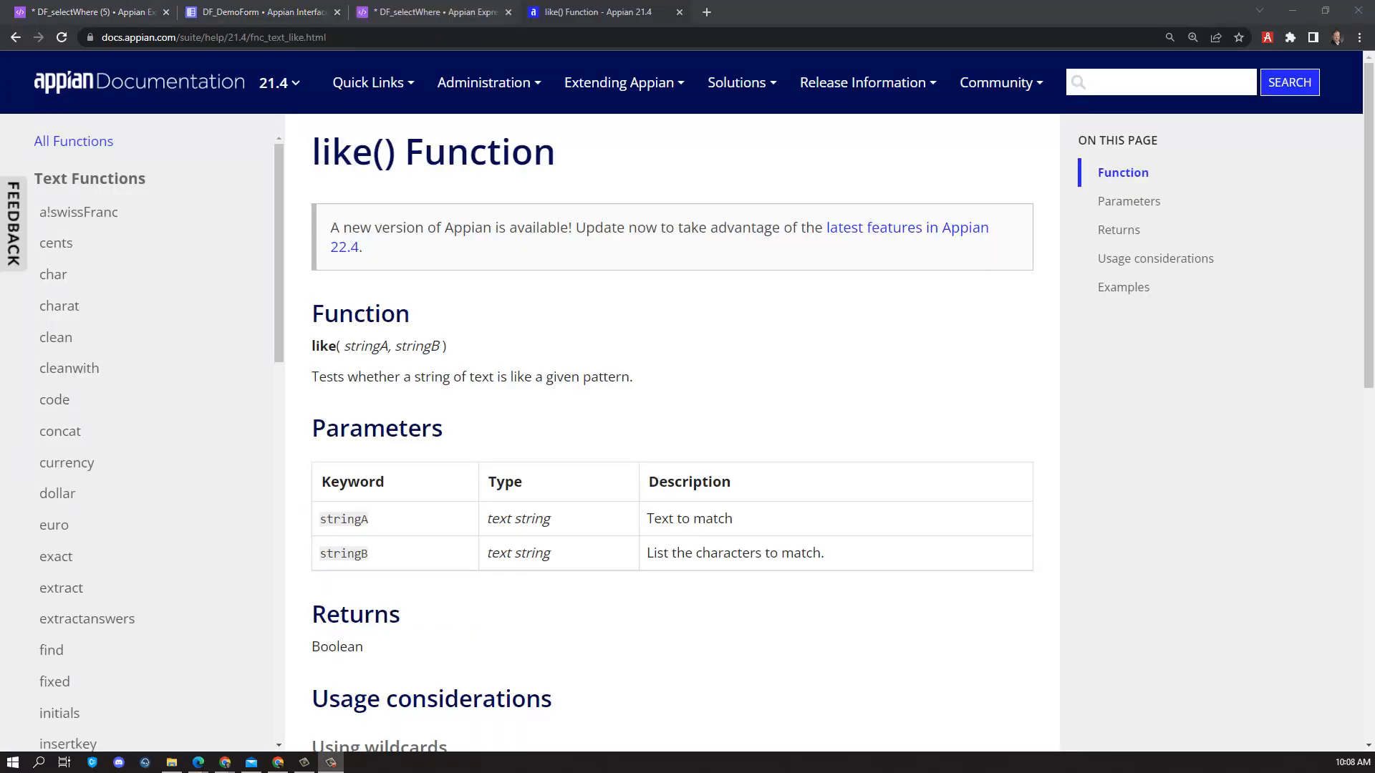
{"action": "mouse_move", "coordinate": [423, 196]}
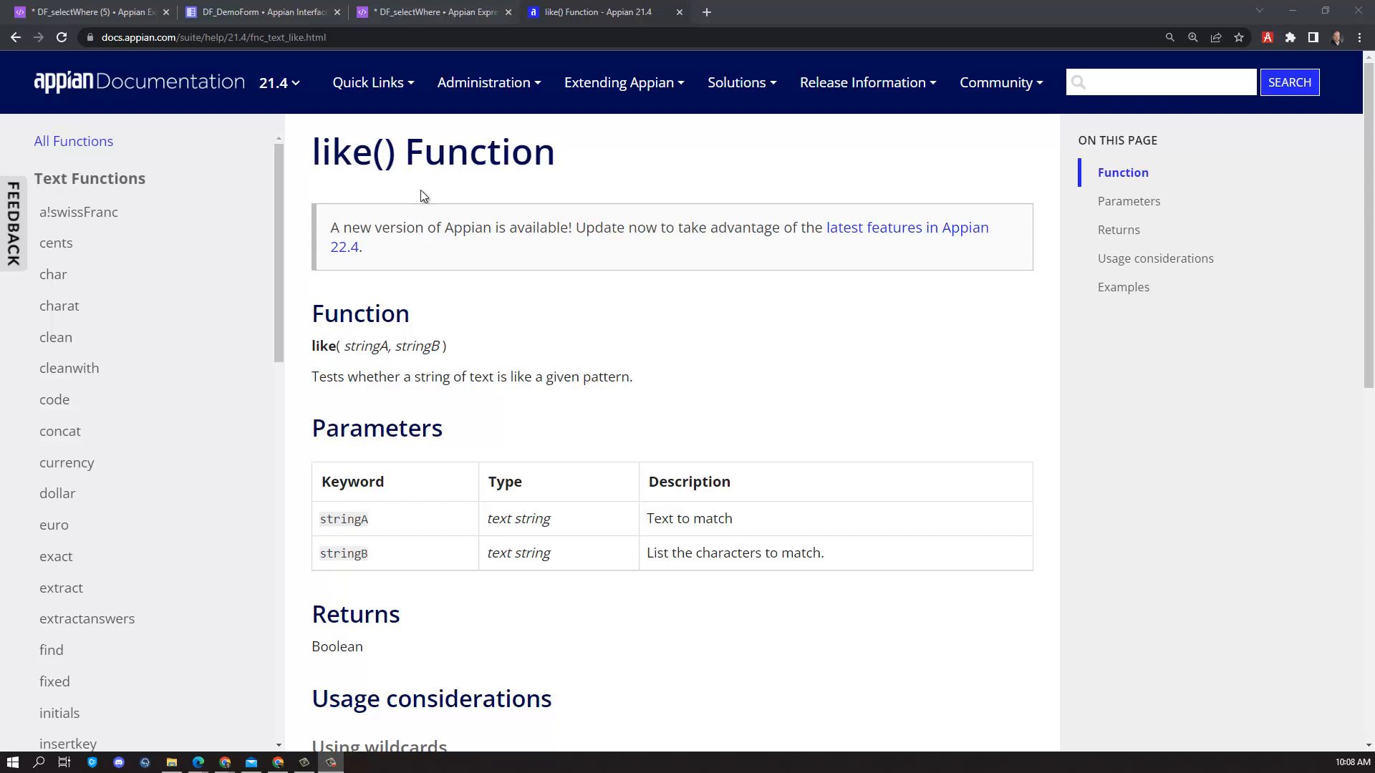
Move from the like() documentation to the new like()-based DF_selectWhere draft
{"action": "left_click", "coordinate": [431, 12]}
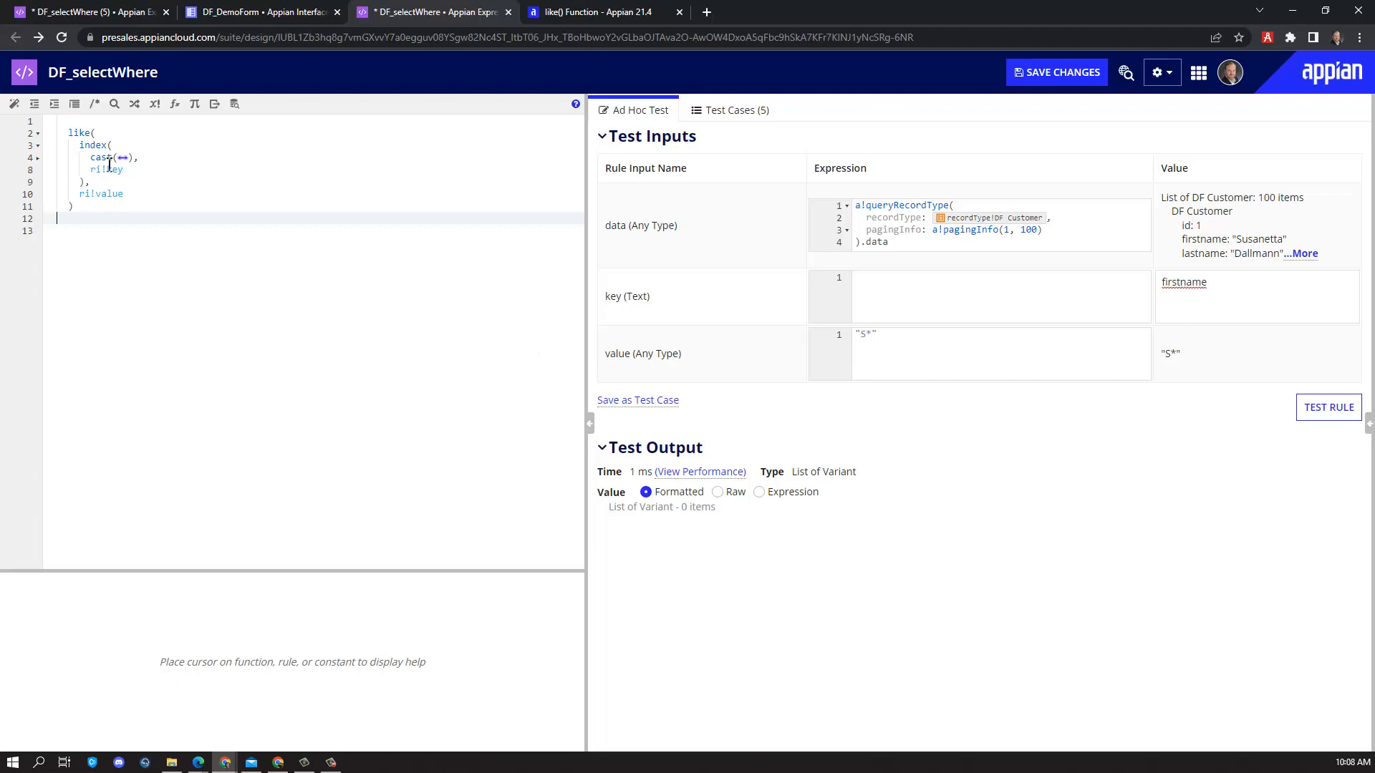
Test the like() filter and scroll through the six customers whose first names start with S
{"action": "left_click", "coordinate": [1327, 407]}
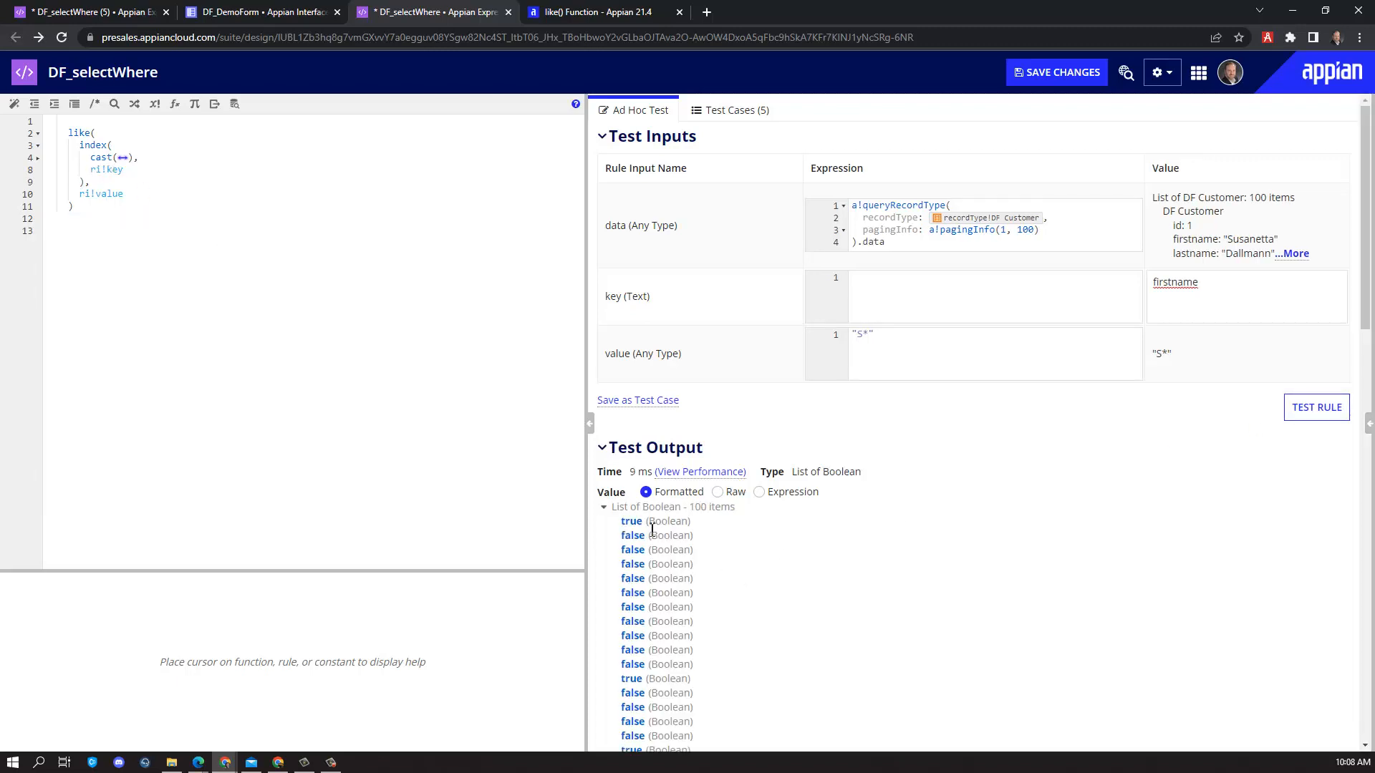
{"action": "scroll", "scroll_direction": "down", "scroll_amount": 3}
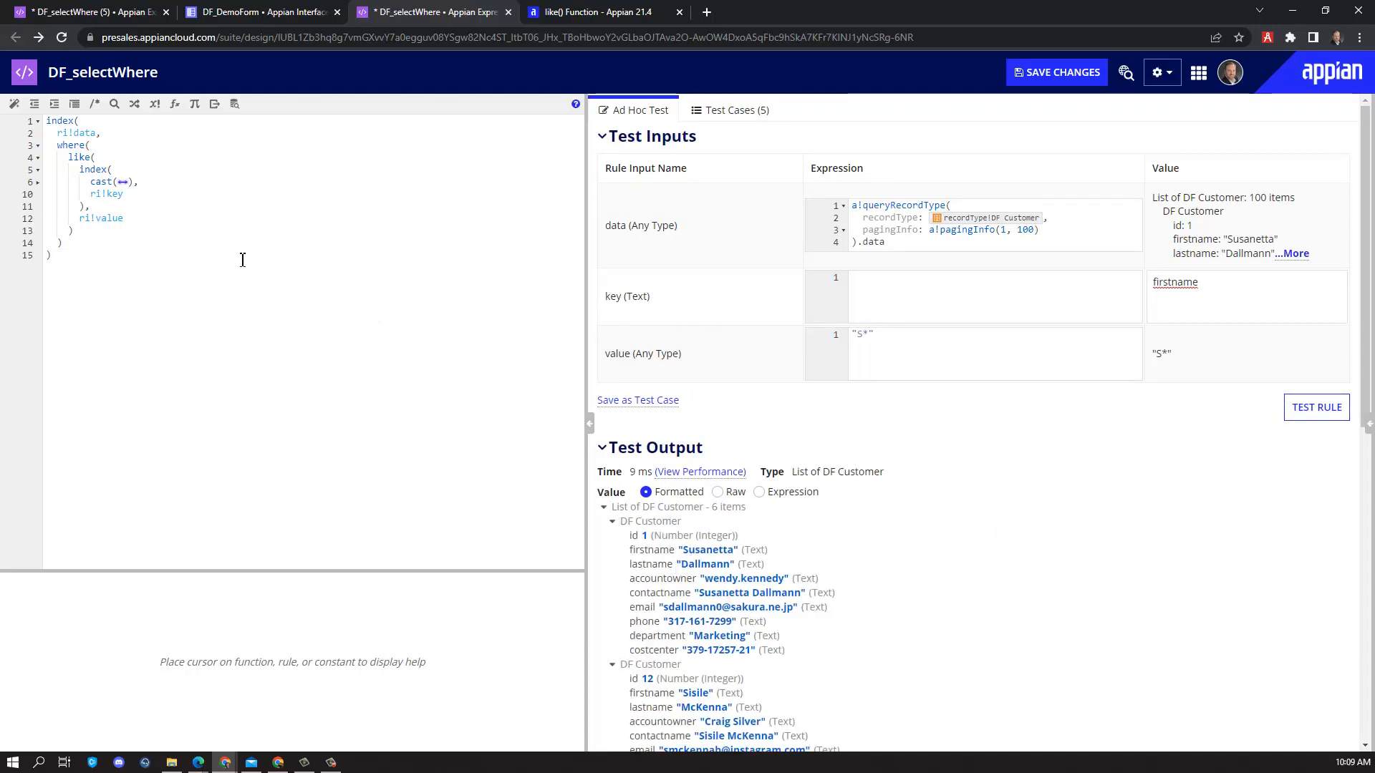
{"action": "mouse_move", "coordinate": [746, 553]}
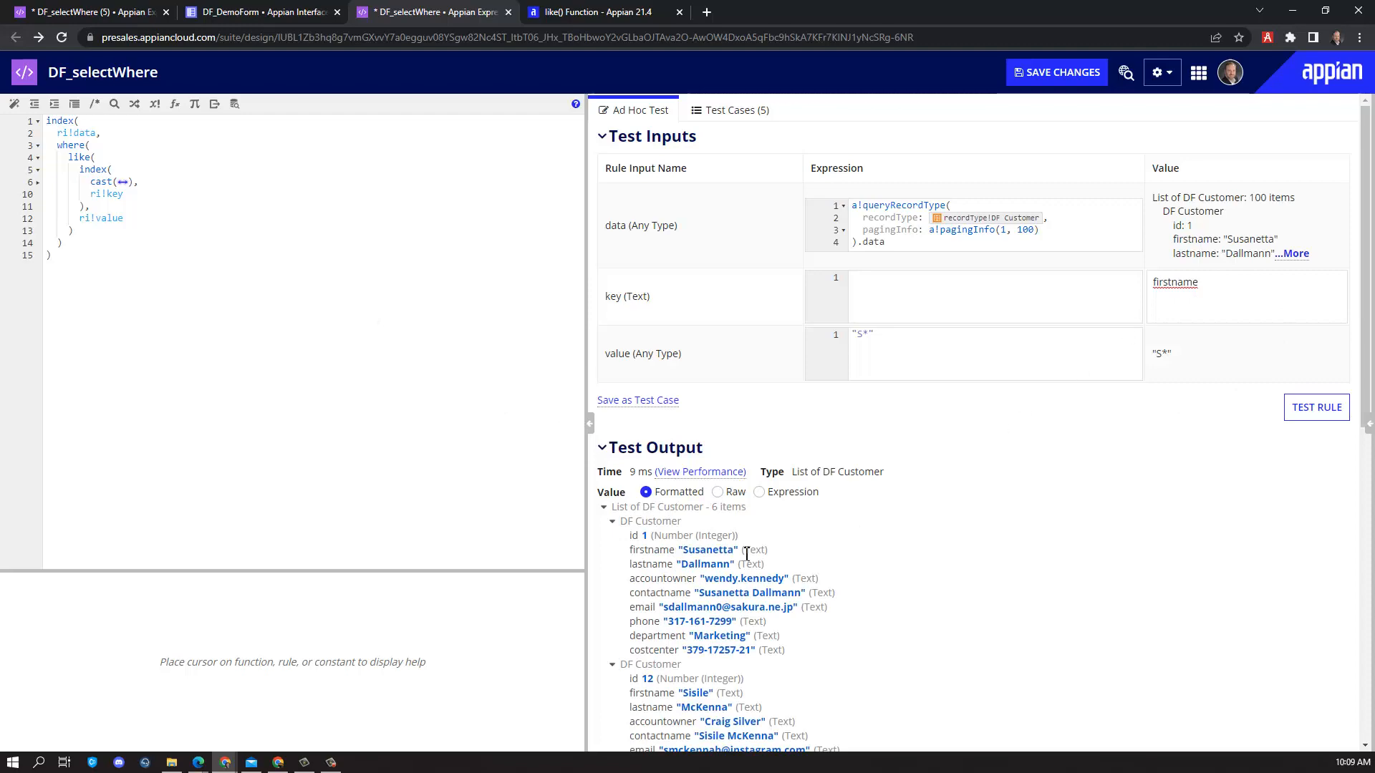
{"action": "scroll", "scroll_direction": "down", "scroll_amount": 3}
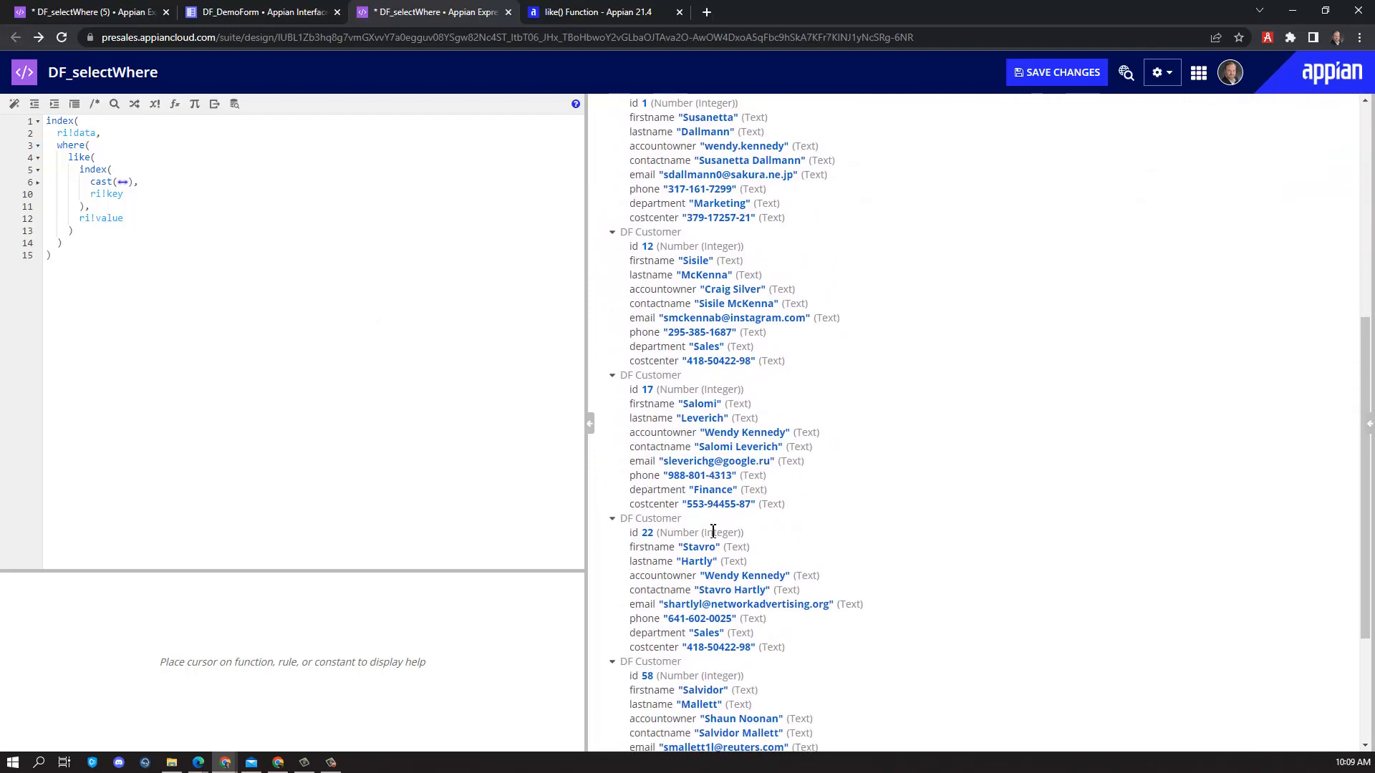
{"action": "scroll", "scroll_direction": "down", "scroll_amount": 3}
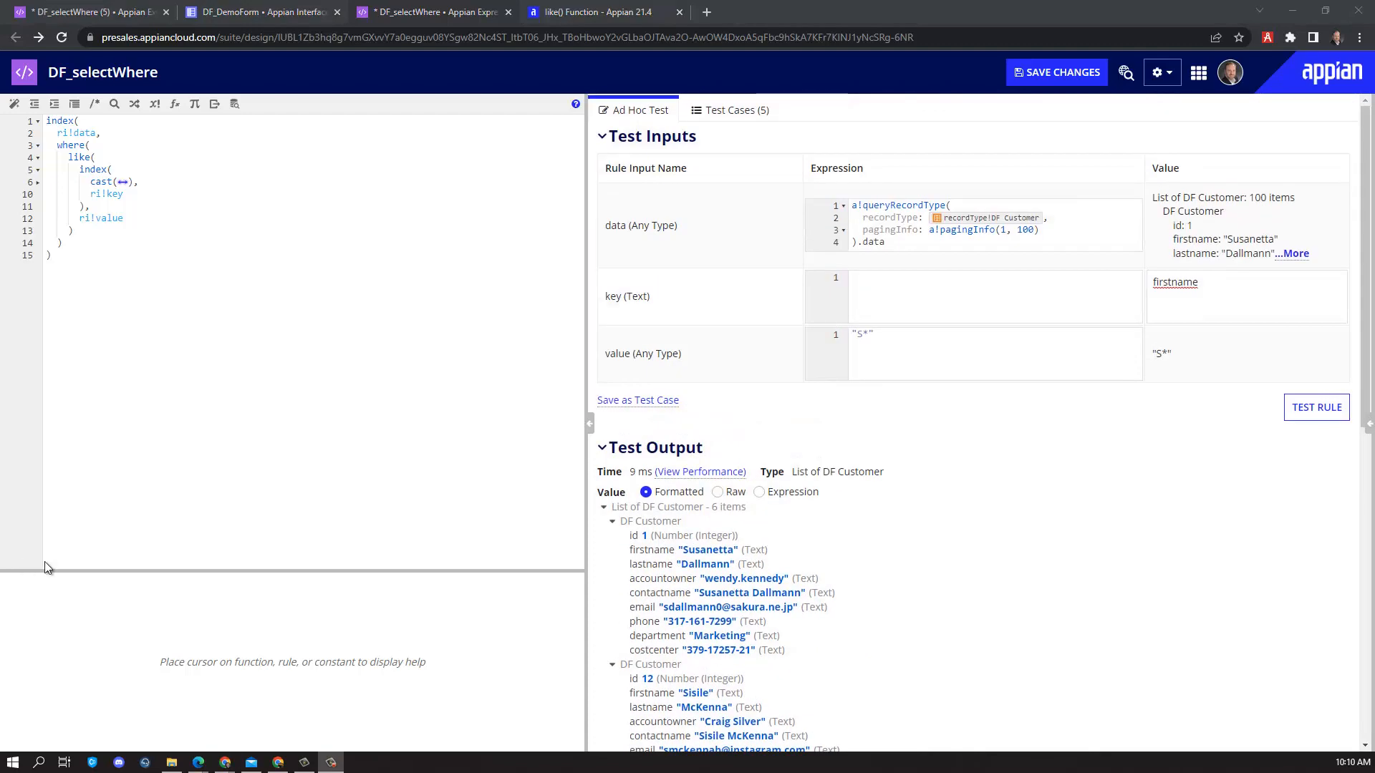
{"action": "left_click", "coordinate": [864, 335]}
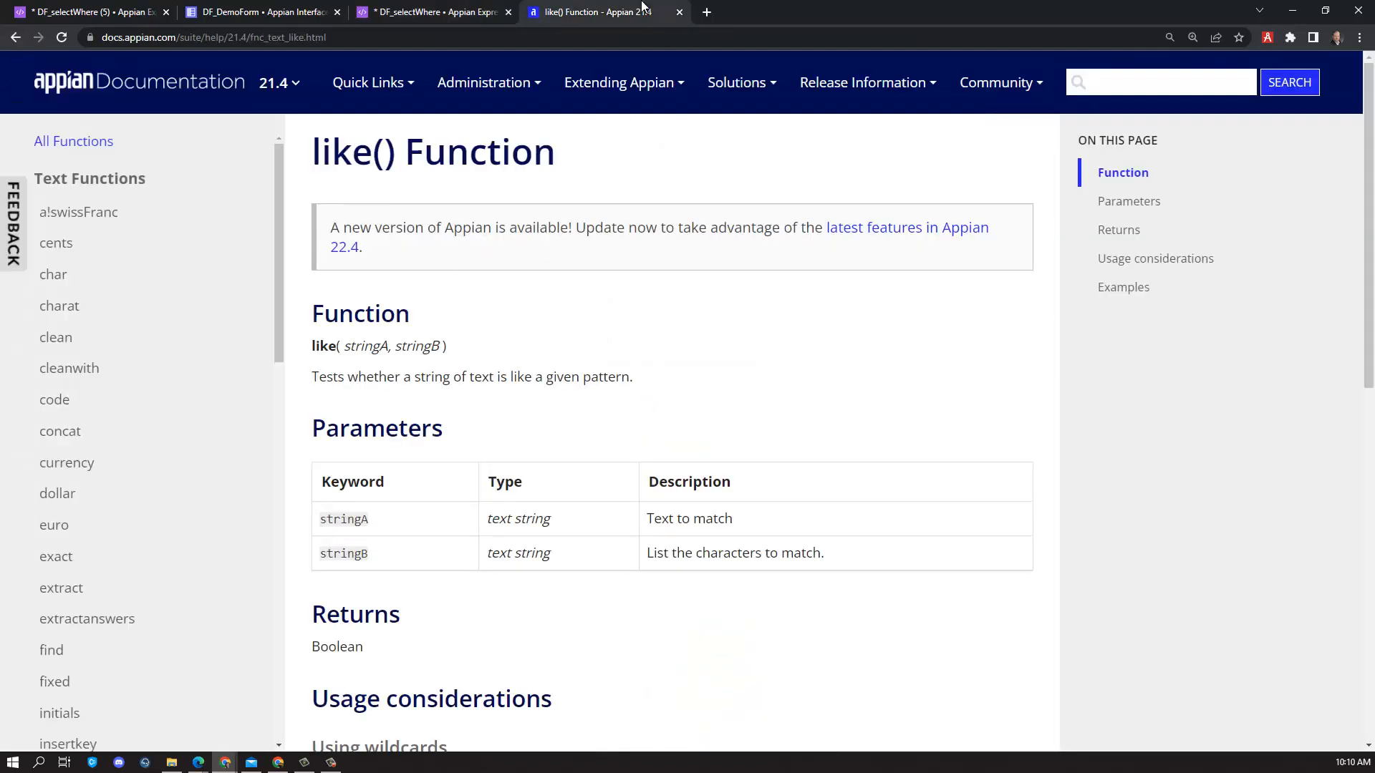
{"action": "mouse_move", "coordinate": [640, 8]}
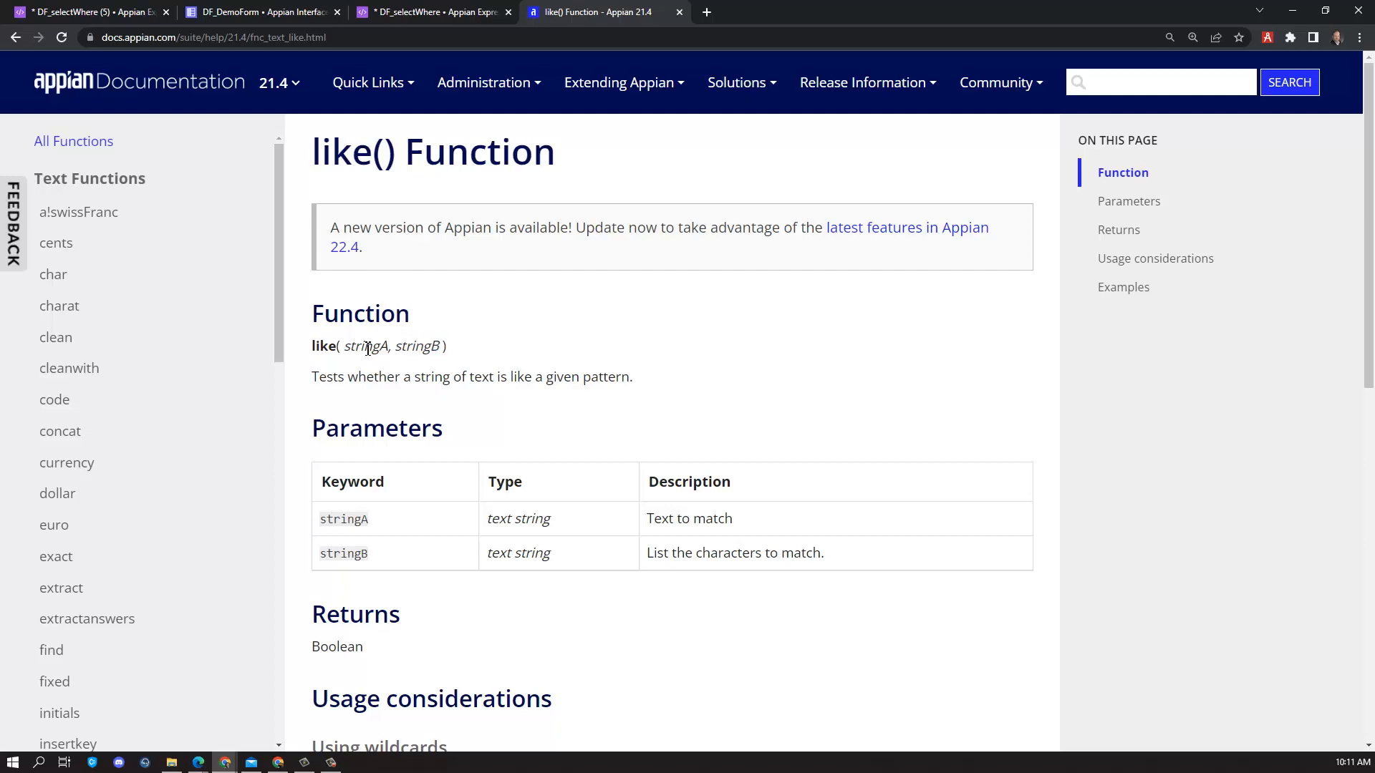
{"action": "mouse_move", "coordinate": [368, 348]}
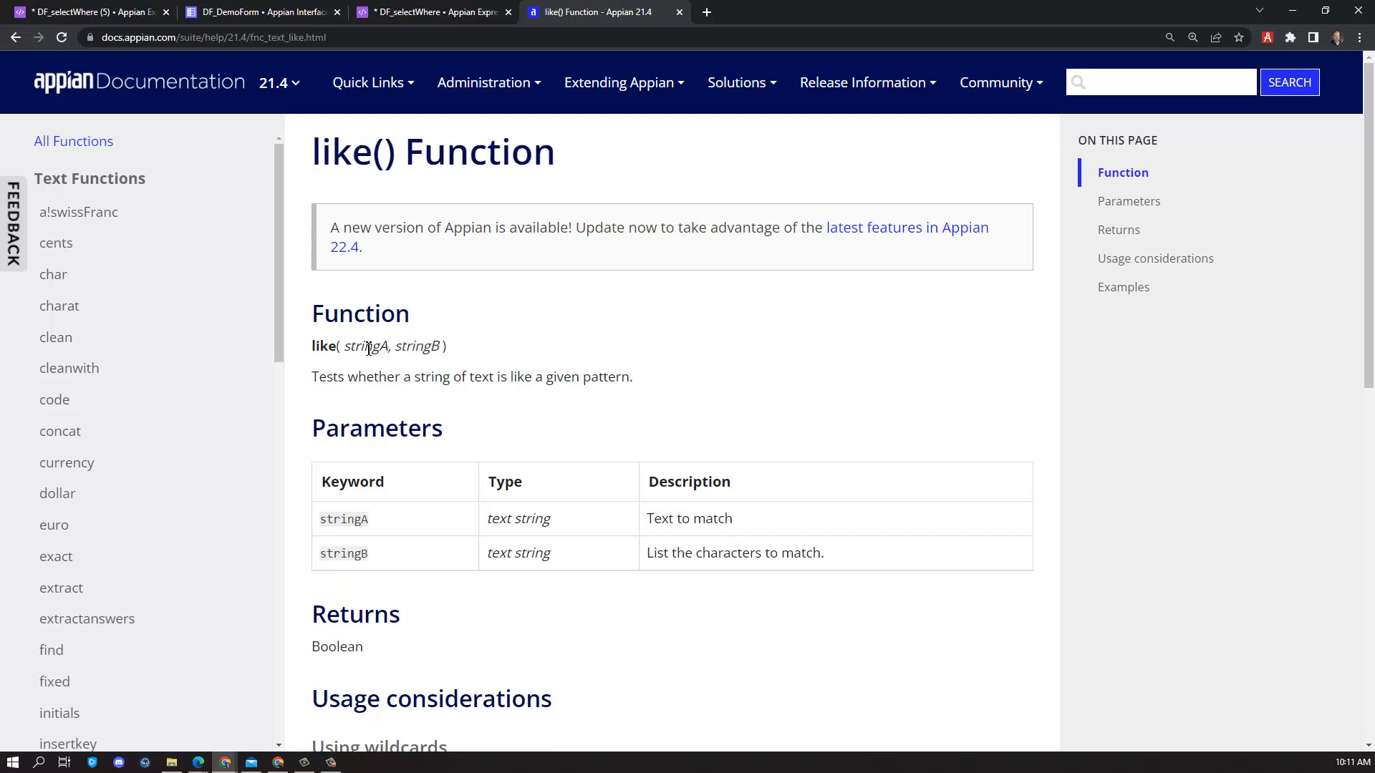
{"action": "mouse_move", "coordinate": [434, 344]}
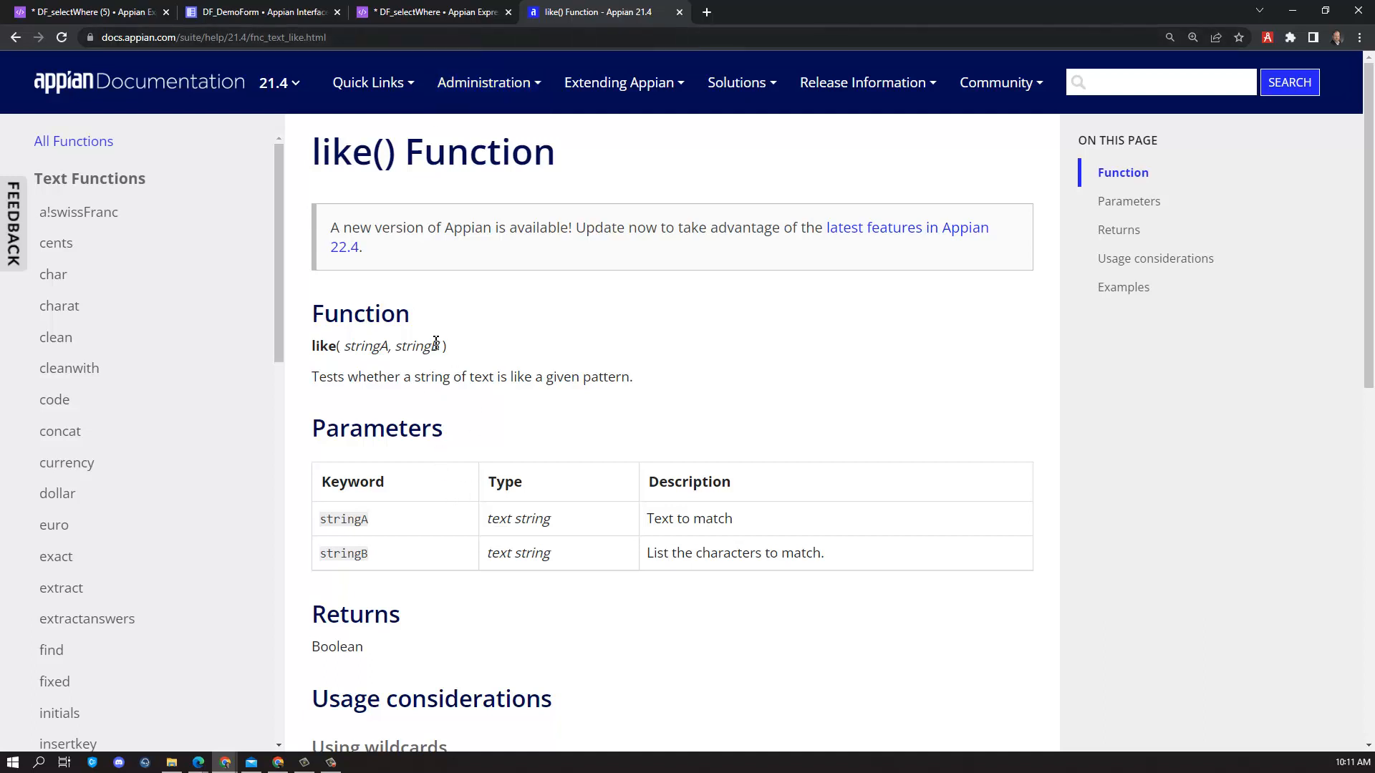
{"action": "mouse_move", "coordinate": [412, 362]}
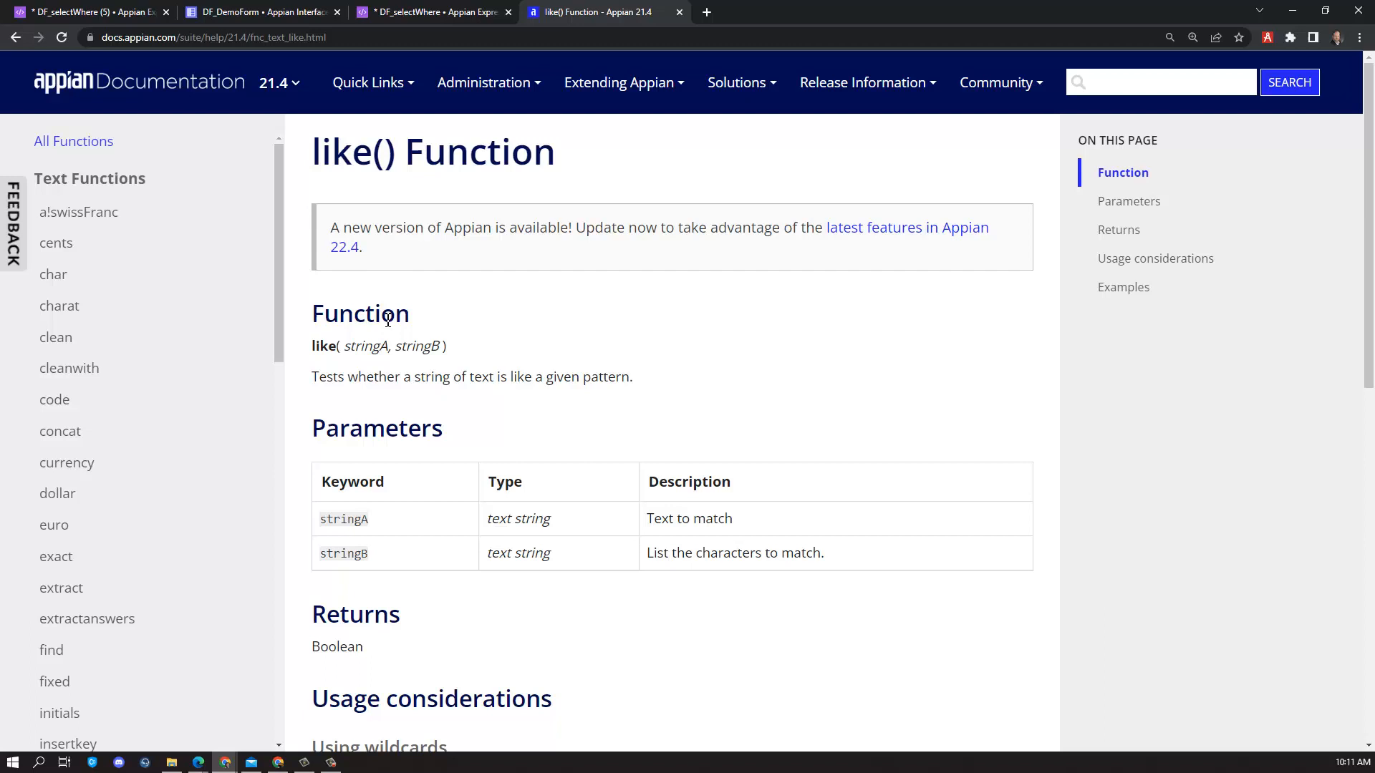
Switch to the like() Function documentation tab to read its parameters
{"action": "left_click", "coordinate": [431, 12]}
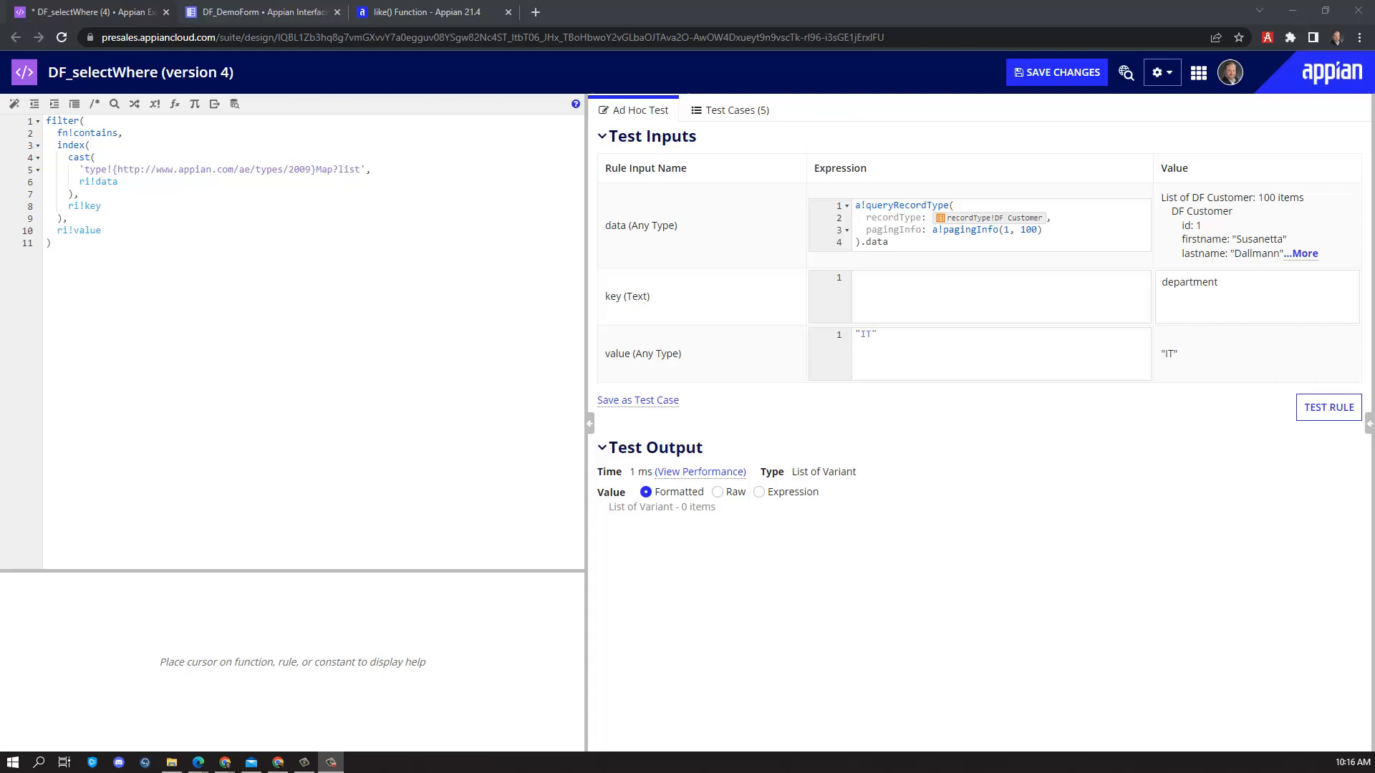
{"action": "mouse_move", "coordinate": [569, 700]}
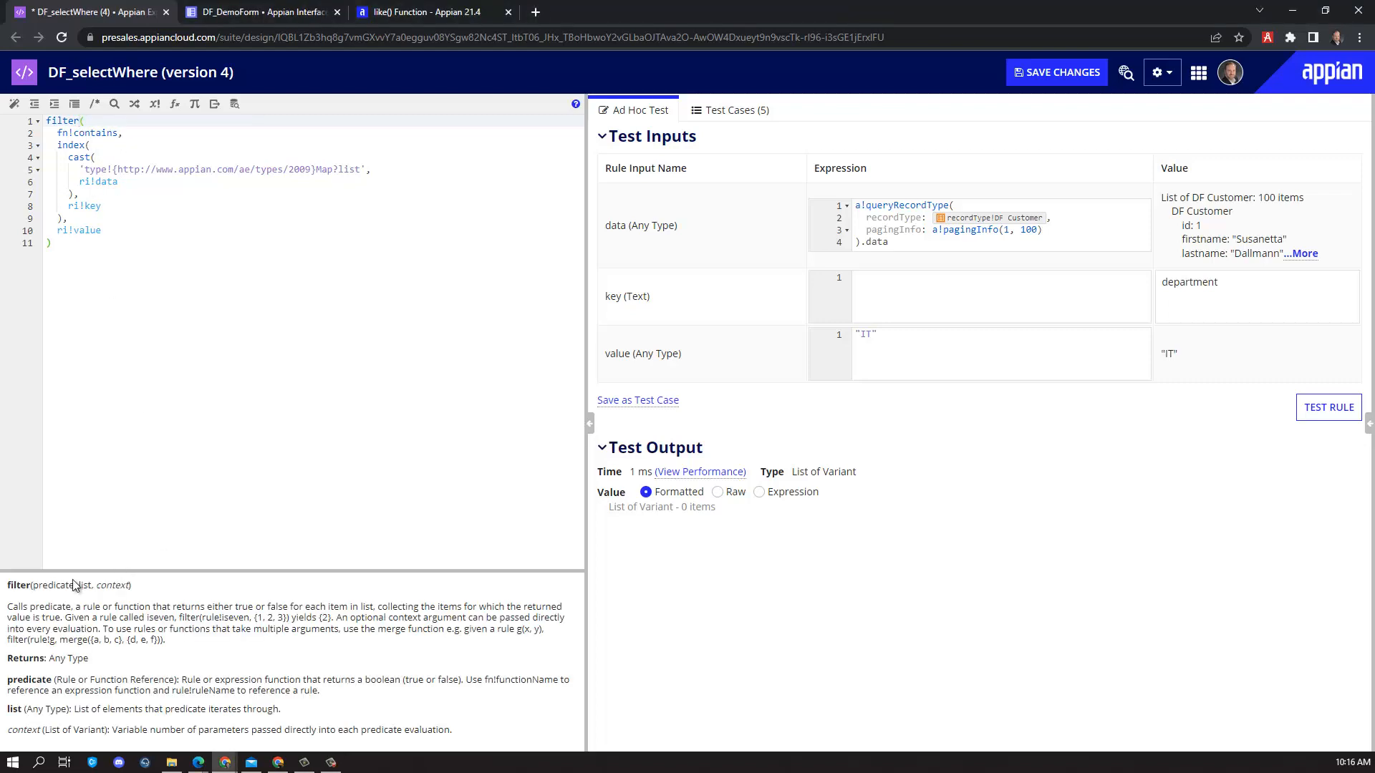
{"action": "mouse_move", "coordinate": [21, 593]}
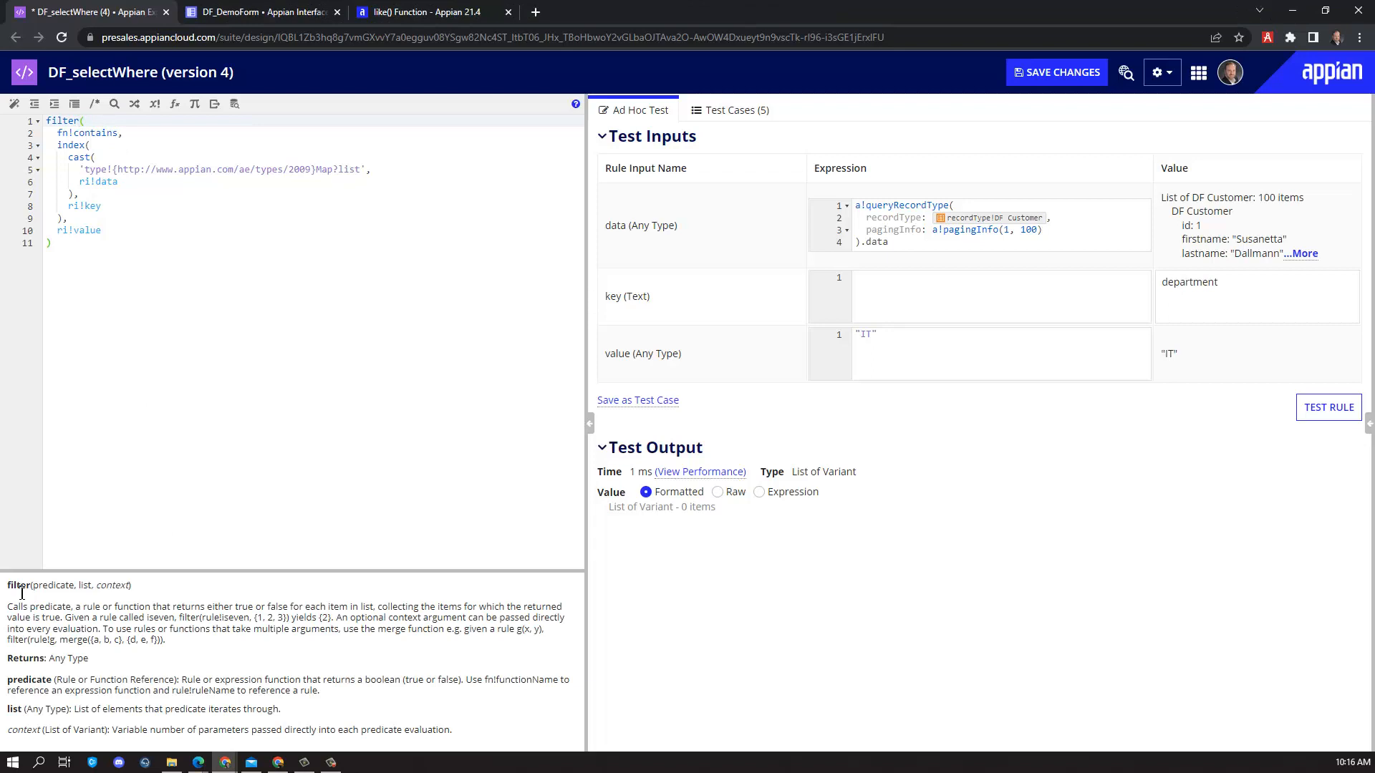
{"action": "mouse_move", "coordinate": [28, 581]}
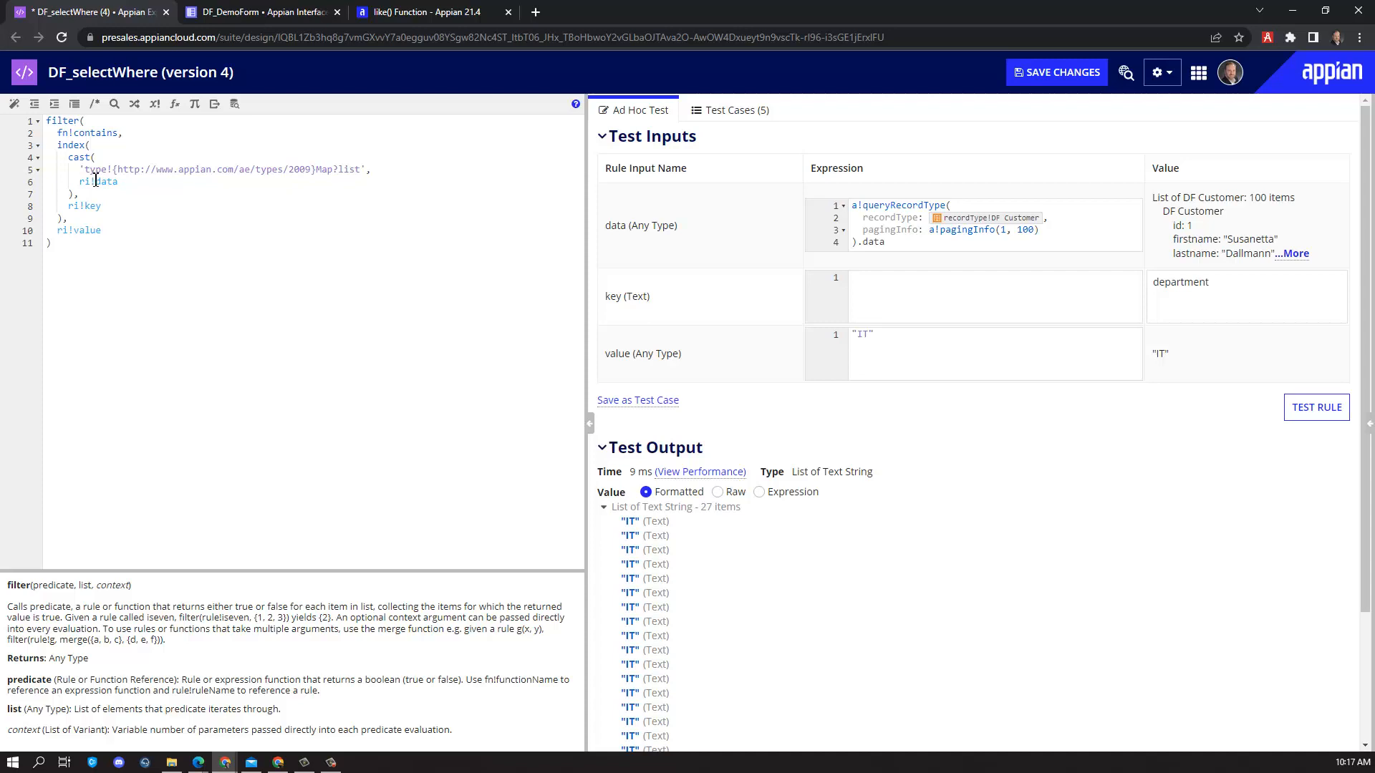
{"action": "mouse_move", "coordinate": [326, 237]}
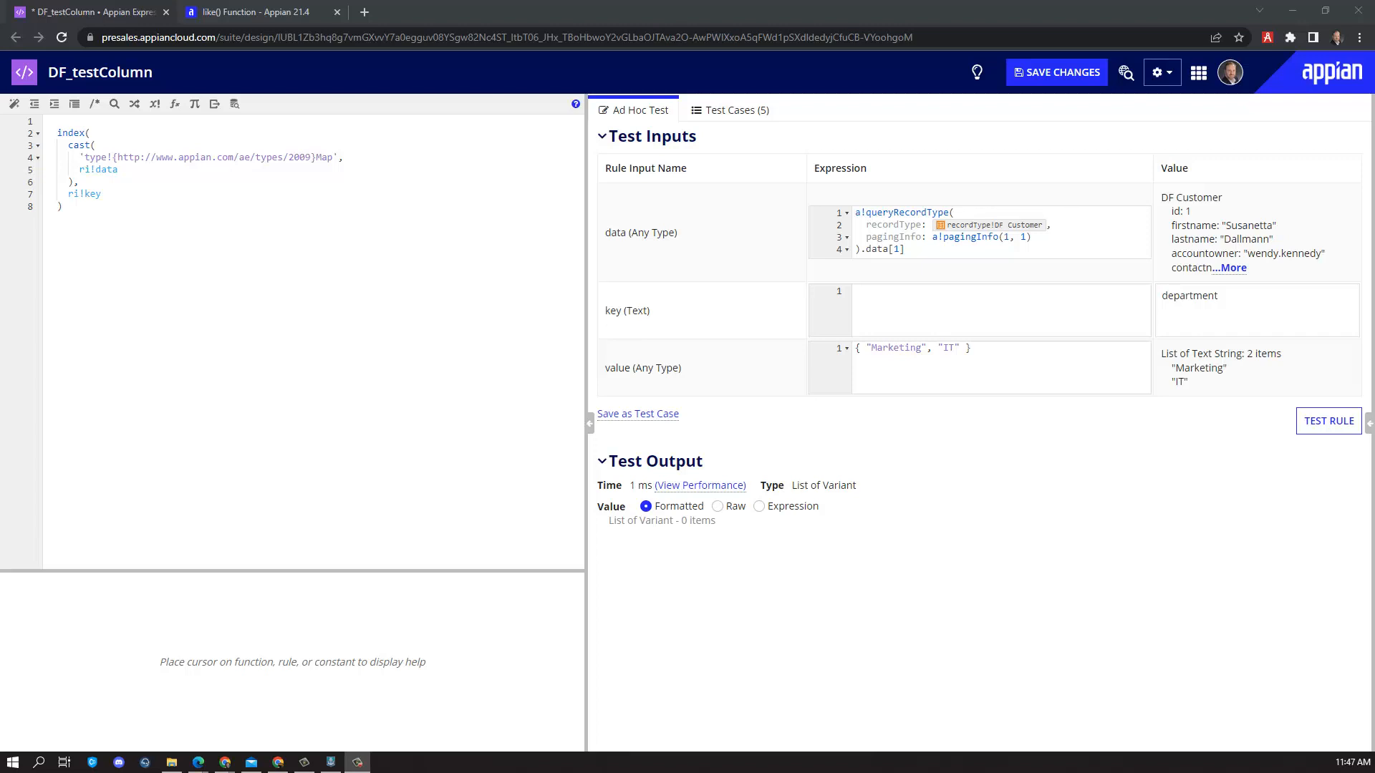
{"action": "mouse_move", "coordinate": [103, 307]}
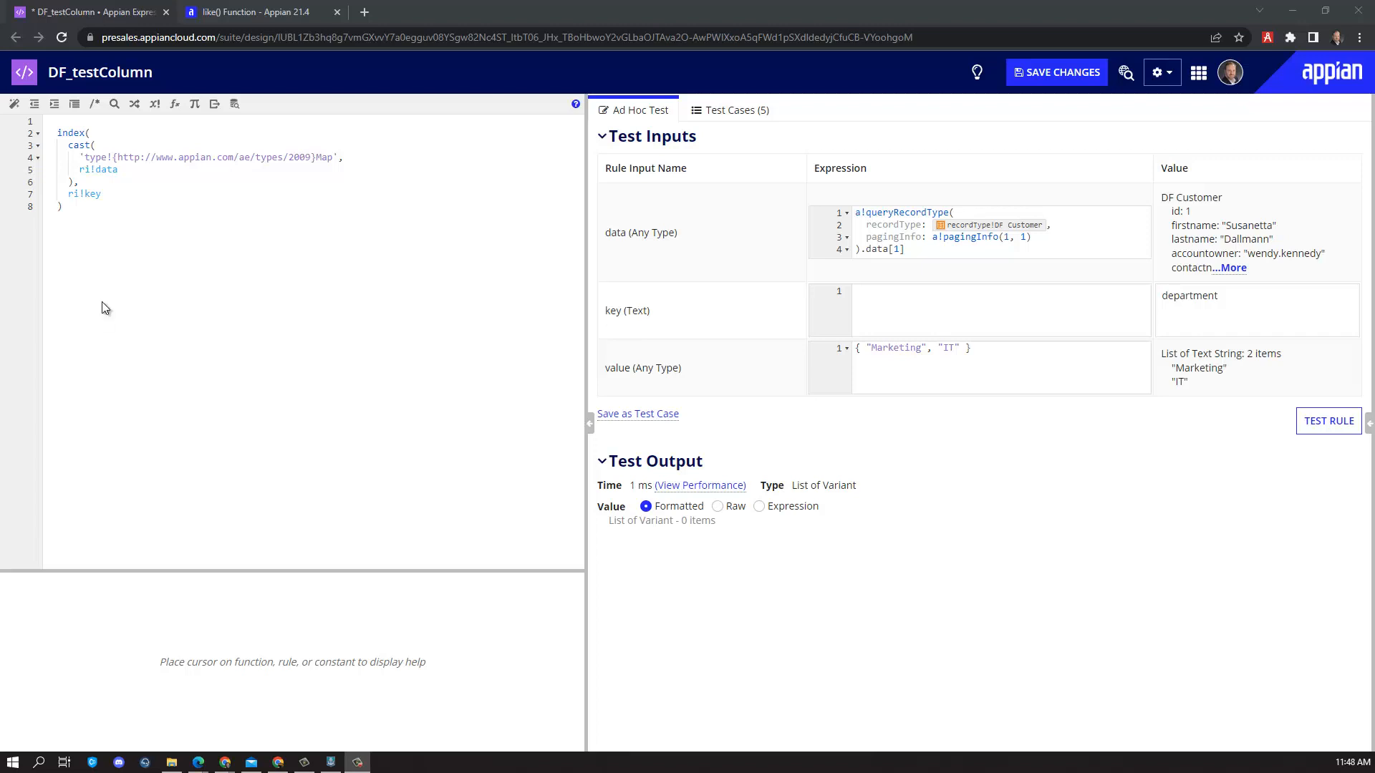
{"action": "mouse_move", "coordinate": [1108, 491]}
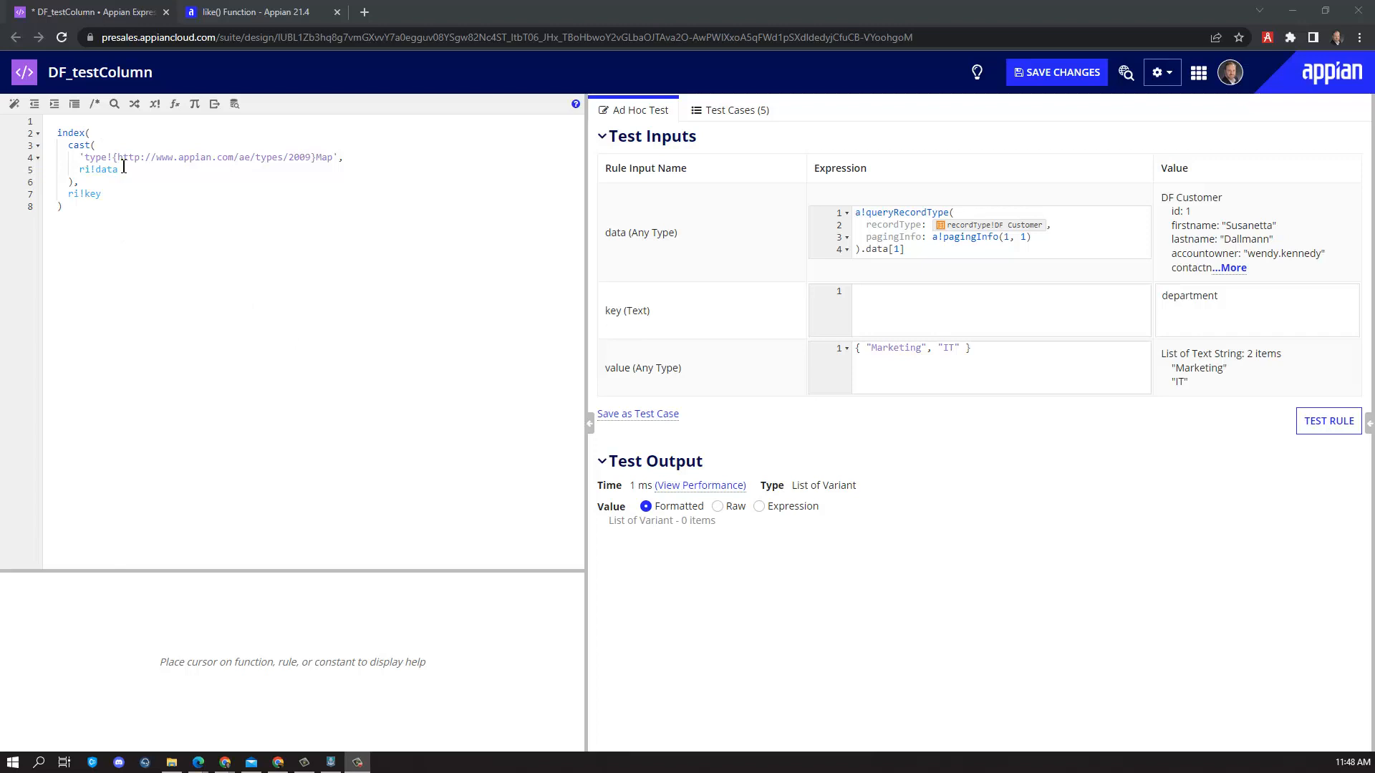
{"action": "mouse_move", "coordinate": [632, 382]}
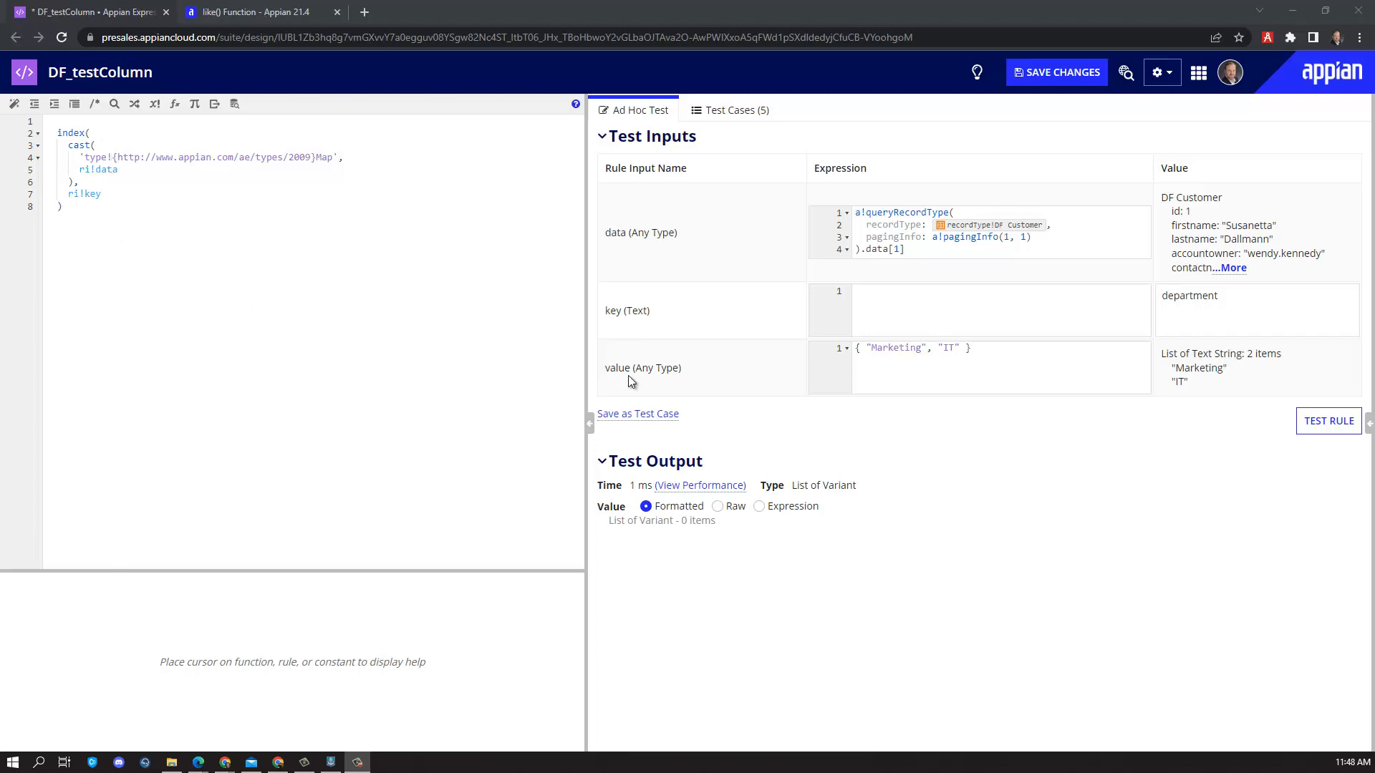
Test DF_testColumn, inspect the customer record data, and select the value input text
{"action": "left_click", "coordinate": [1328, 421]}
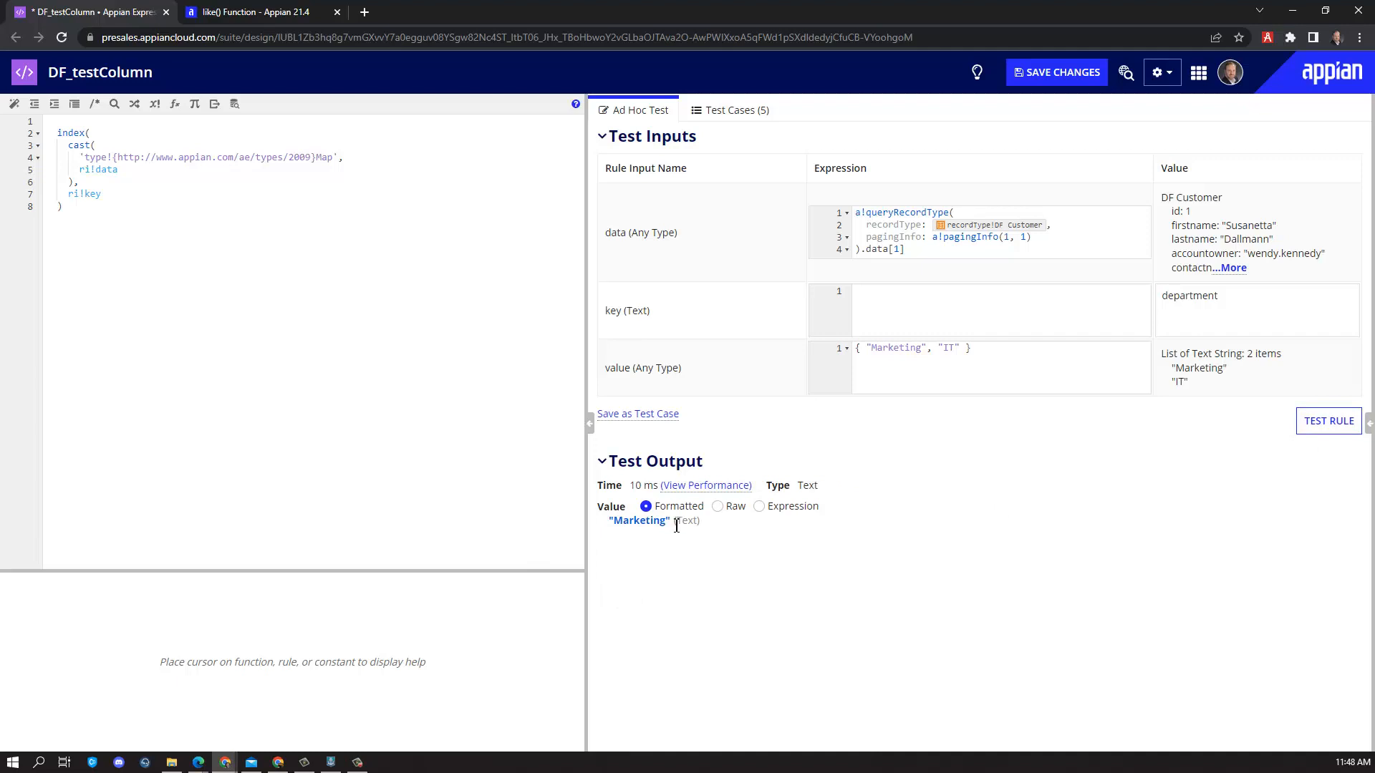
{"action": "left_click", "coordinate": [1232, 268]}
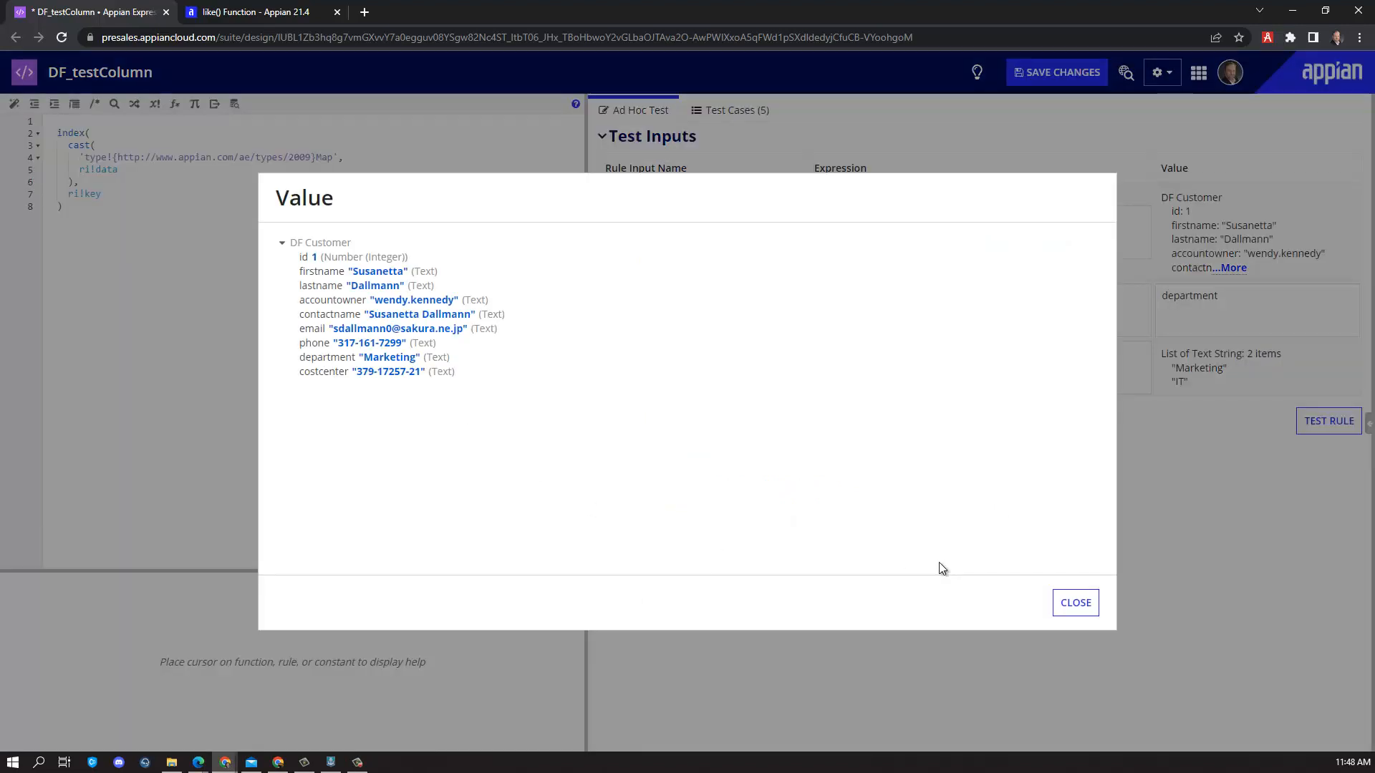
{"action": "left_click", "coordinate": [1075, 603]}
{"action": "type", "text": "like("}
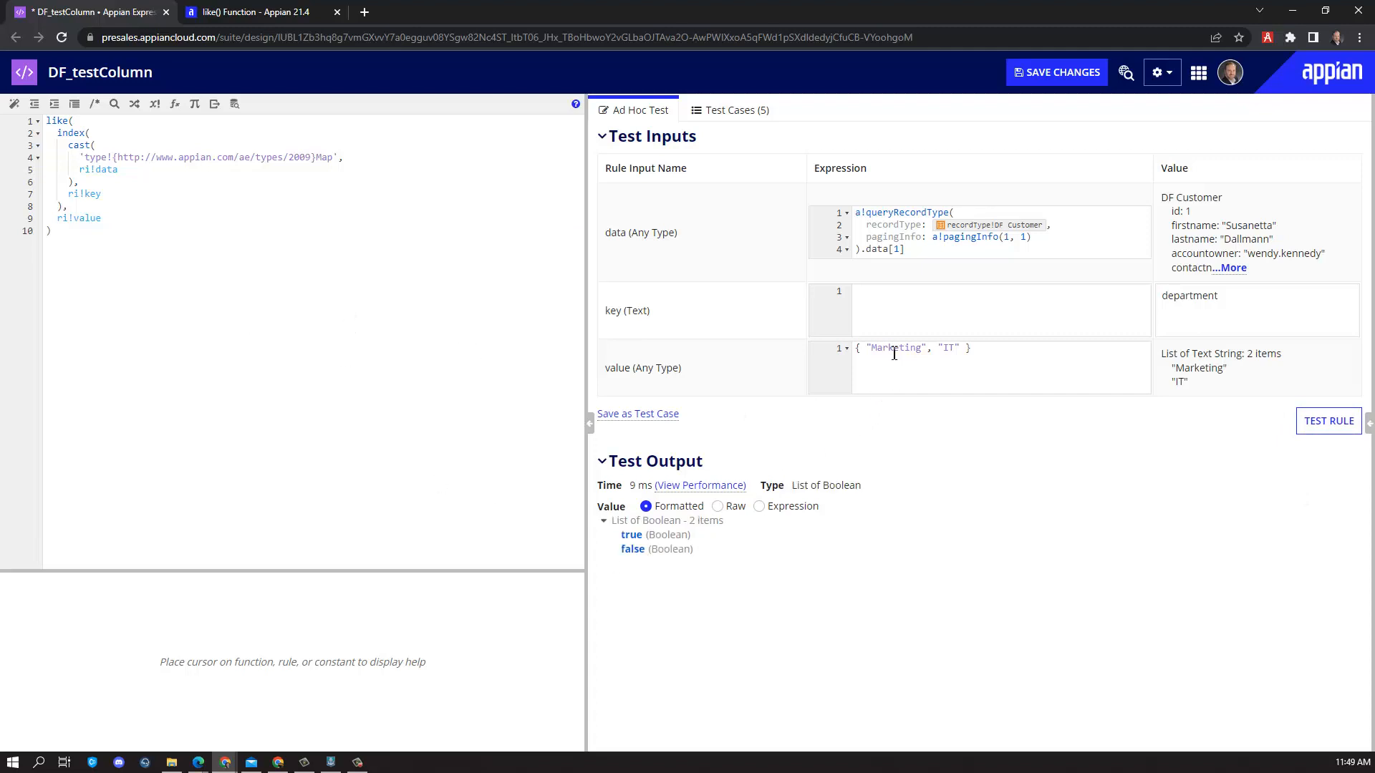
{"action": "triple_click", "coordinate": [912, 348]}
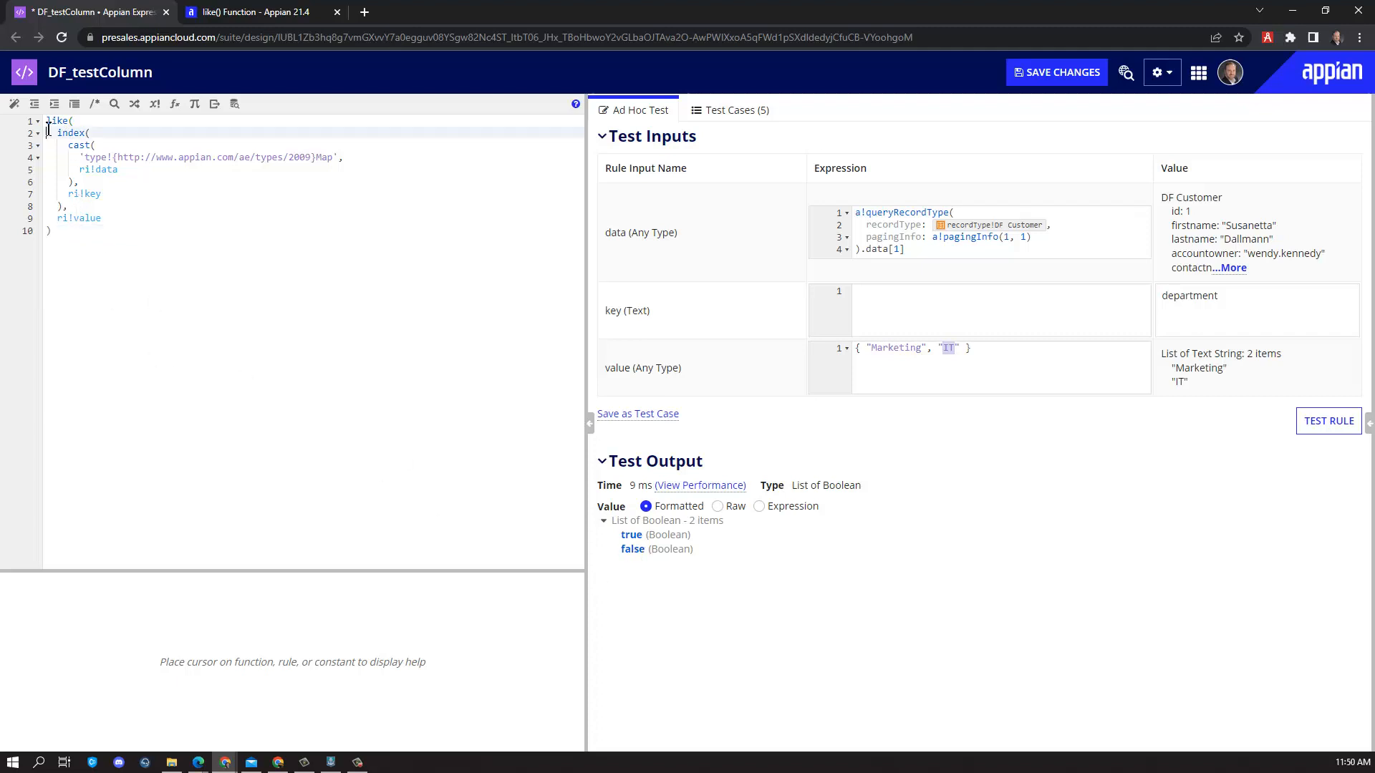
Wrap like() in or() and test, including lowercase 'marketing', which returns false
{"action": "type", "text": "or("}
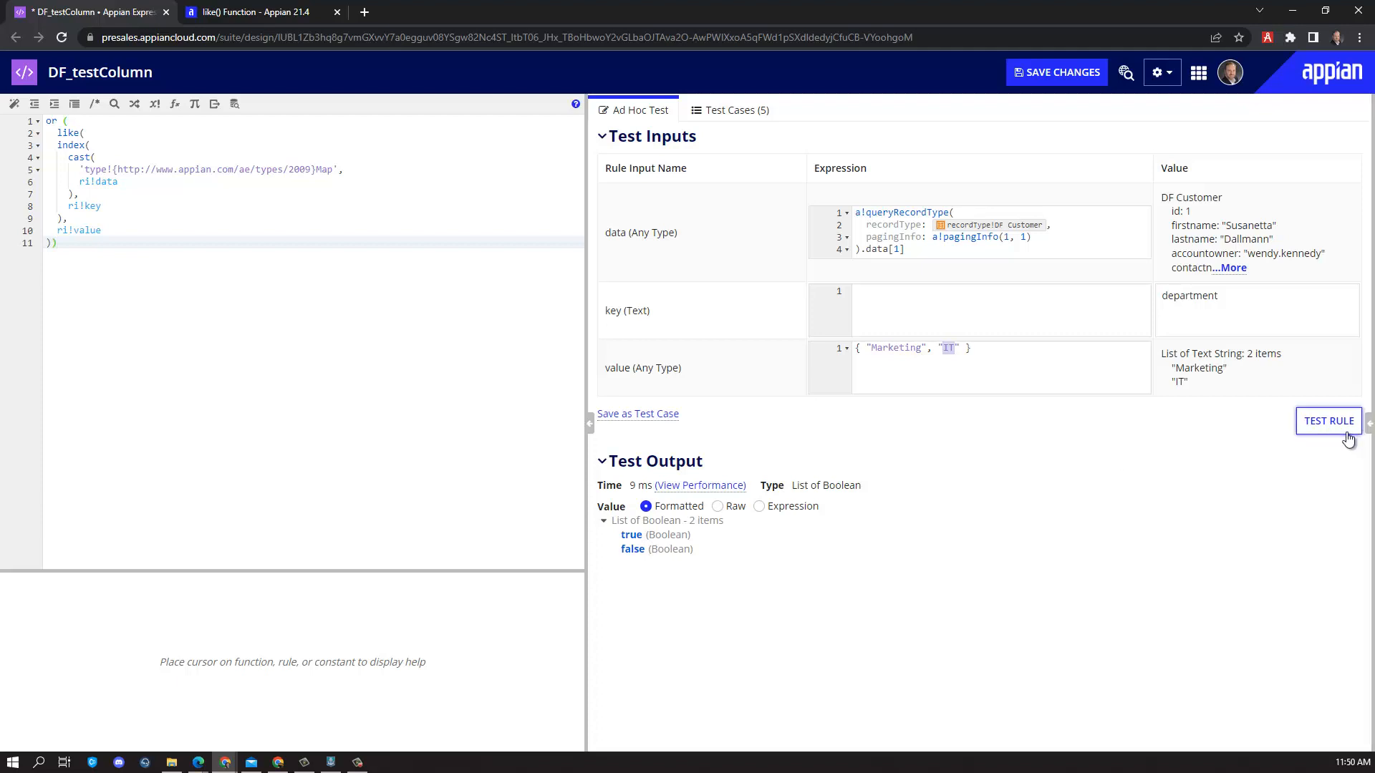
{"action": "left_click", "coordinate": [1328, 422]}
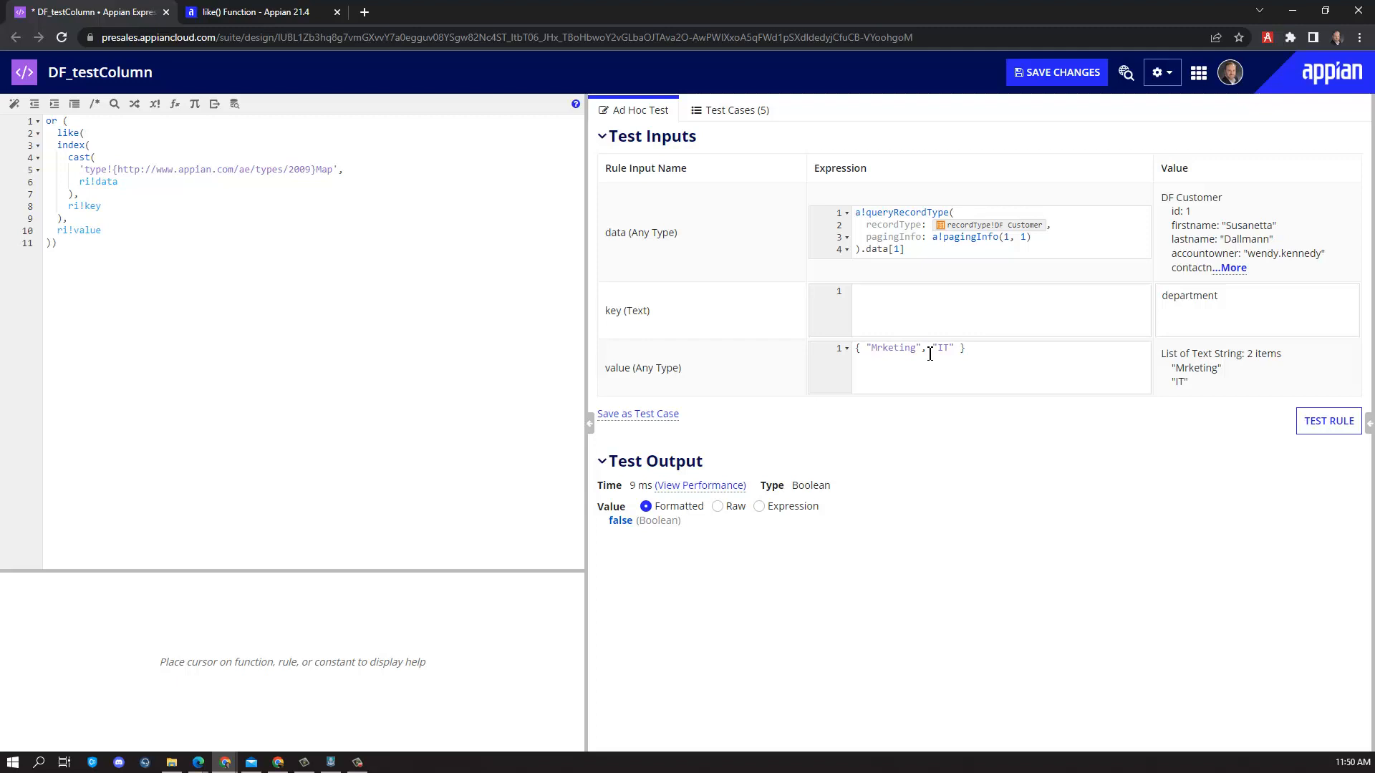
{"action": "type", "text": "marketing"}
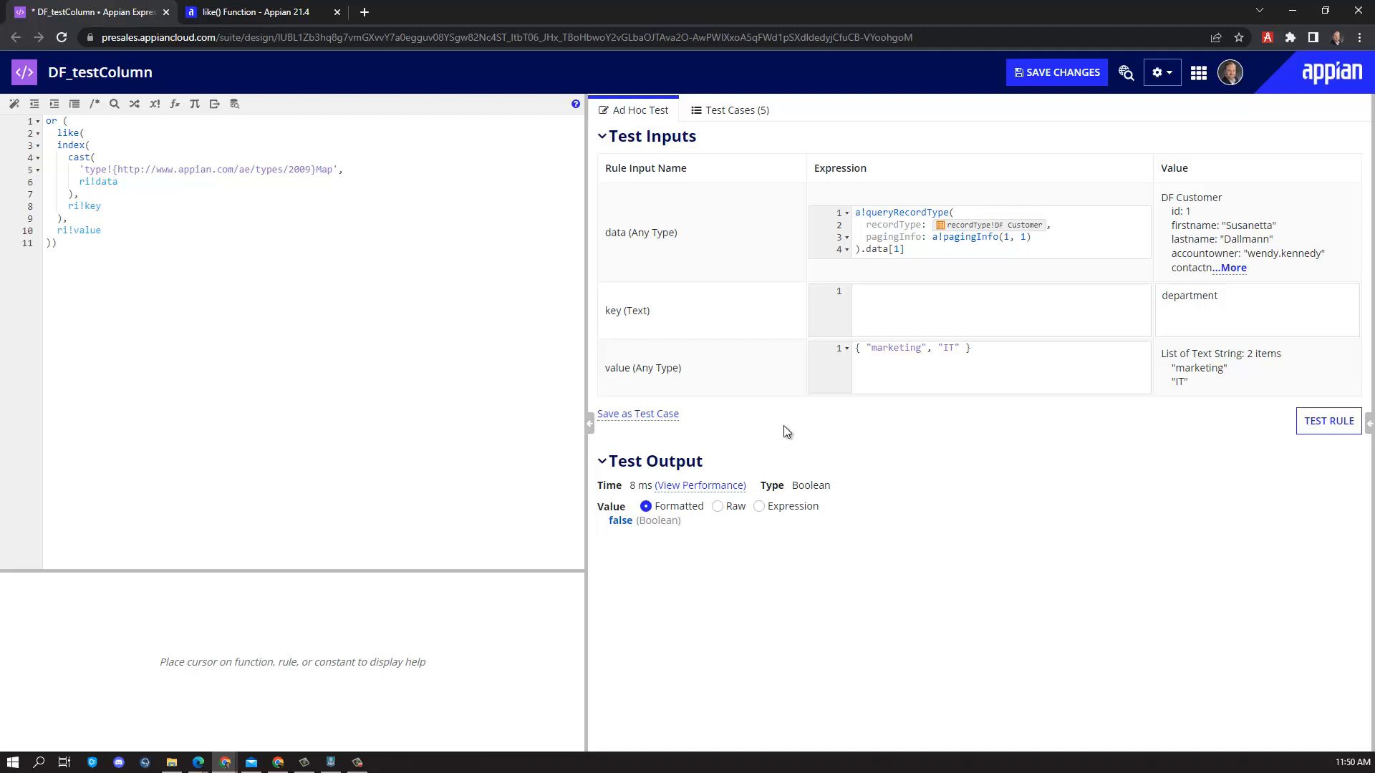
{"action": "left_click", "coordinate": [912, 348]}
{"action": "type", "text": "M"}
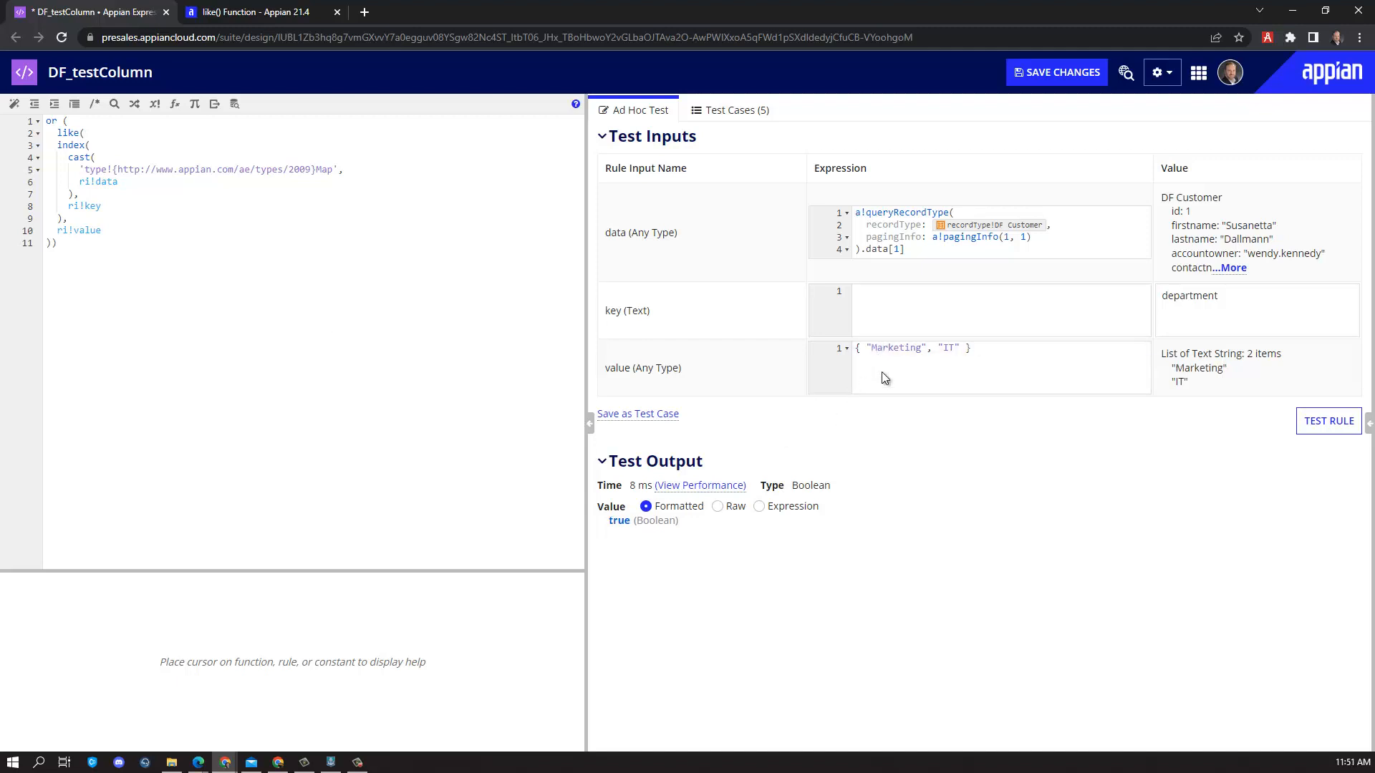
Check the like() wildcard documentation, then return to DF_testColumn
{"action": "left_click", "coordinate": [254, 11]}
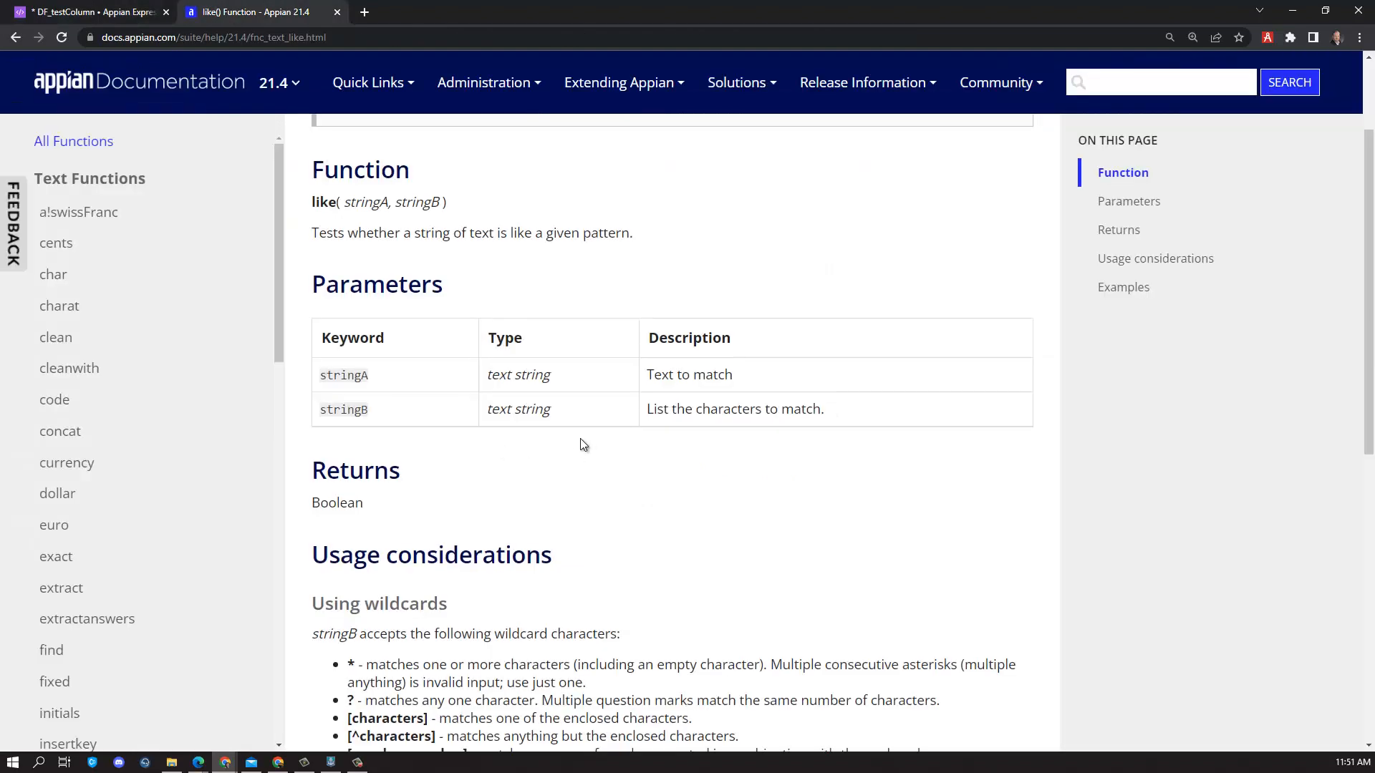
{"action": "scroll", "scroll_direction": "down", "scroll_amount": 3}
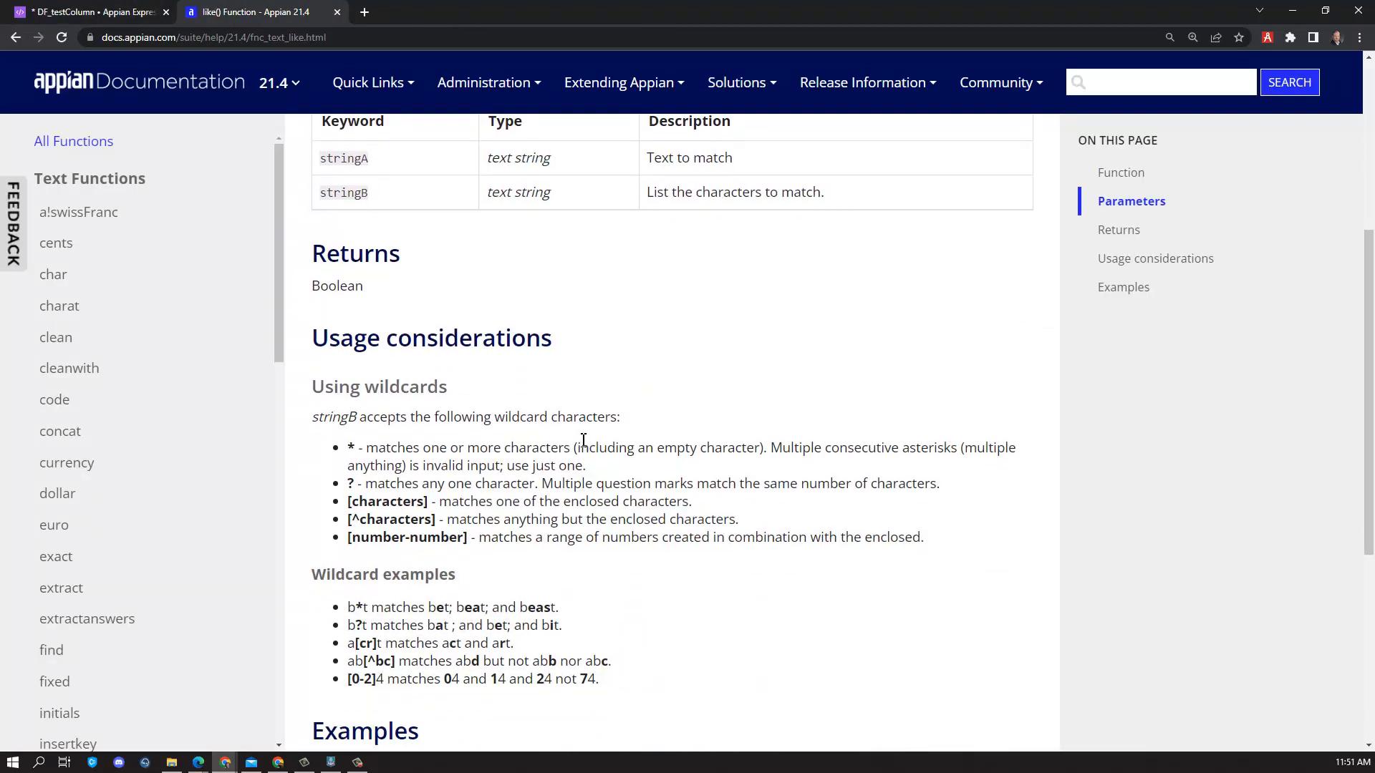
{"action": "left_click", "coordinate": [87, 12]}
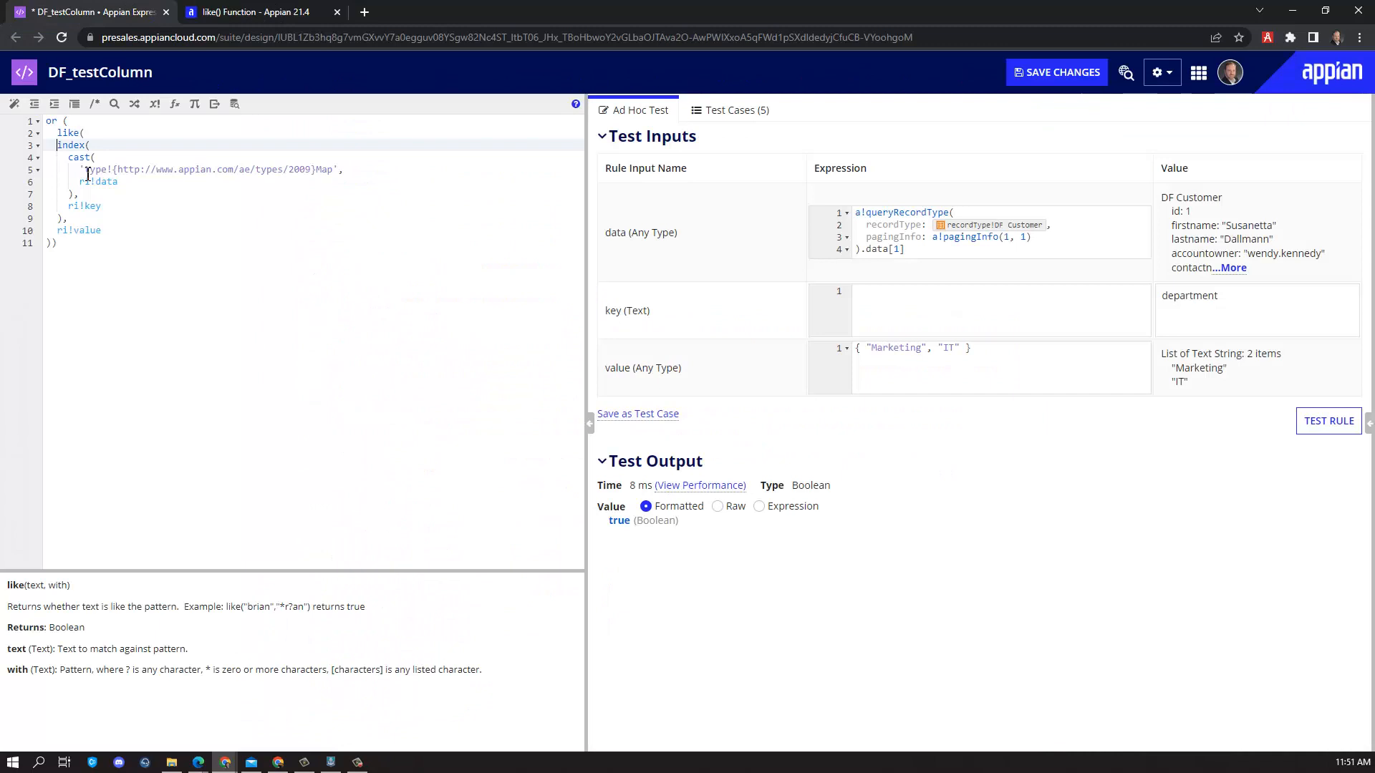
Enter 'lower' into the DF_selectWhere expression editor
{"action": "type", "text": "lower"}
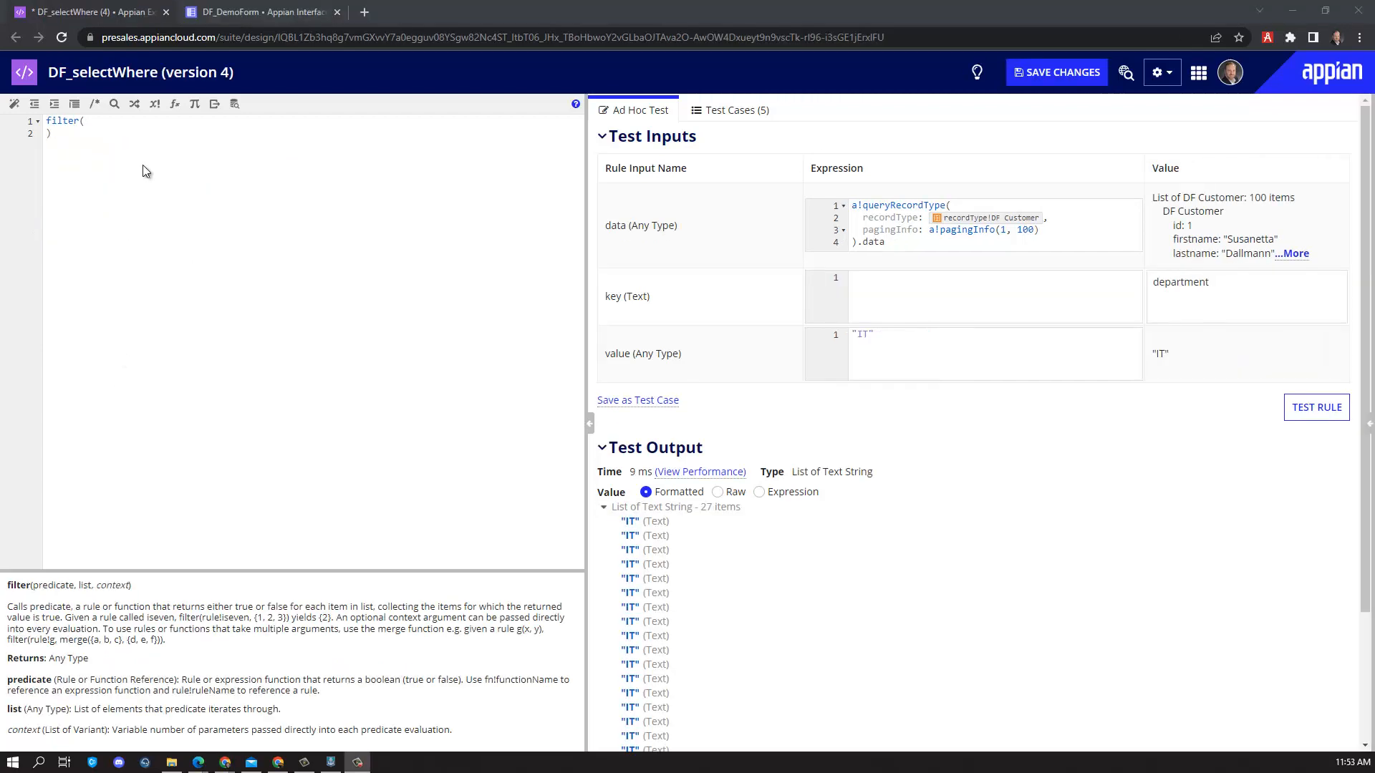
Fill filter() with rule!DF_testColumn, ri!data and ri!value
{"action": "left_click", "coordinate": [50, 133]}
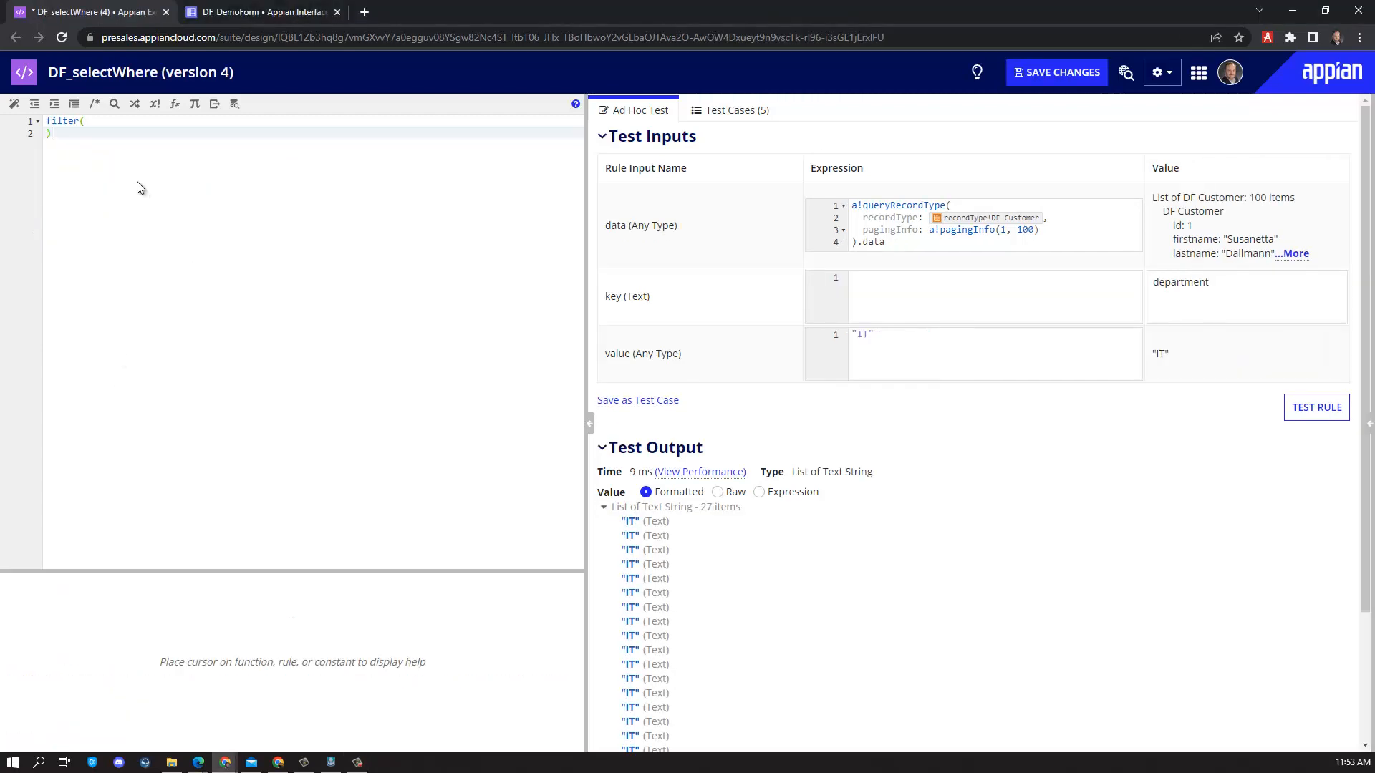
{"action": "type", "text": "rule!DF_testColumn"}
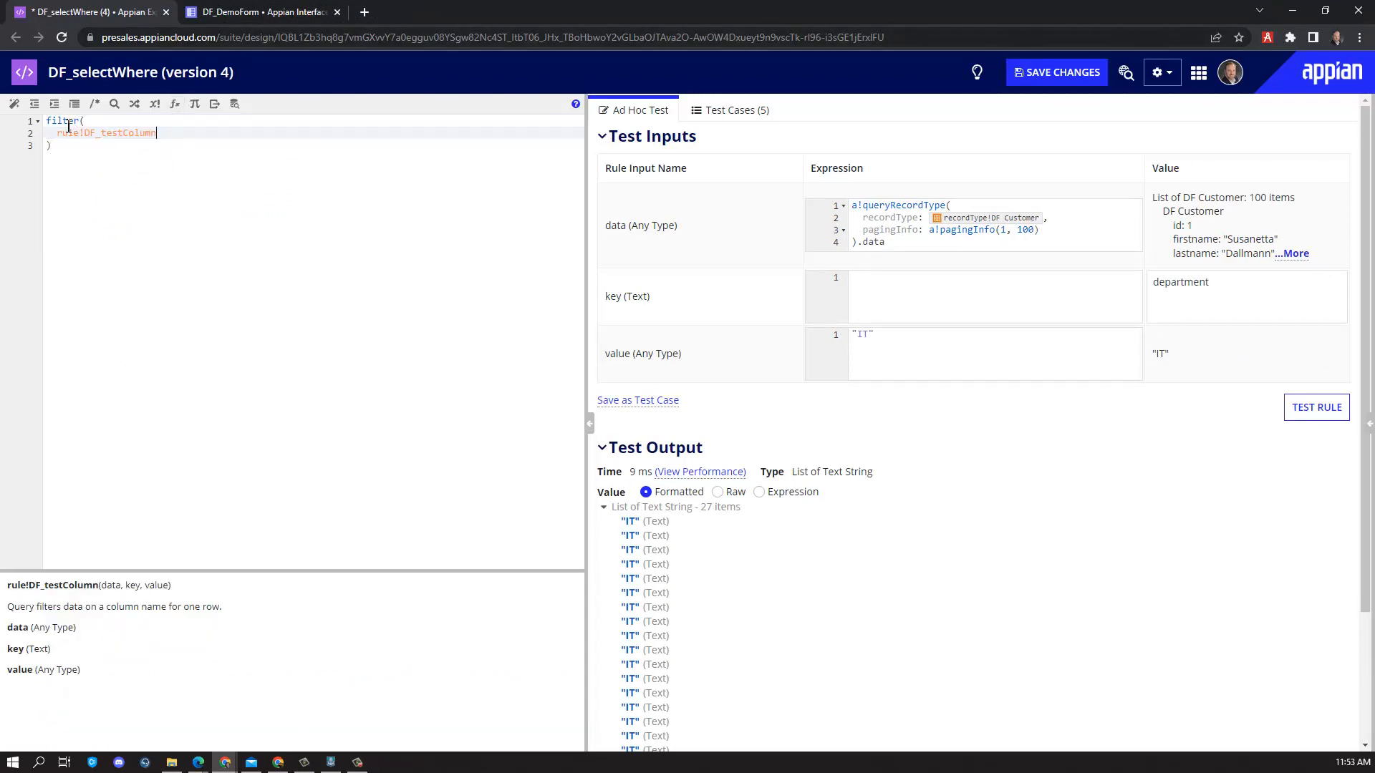
{"action": "type", "text": "ri!data"}
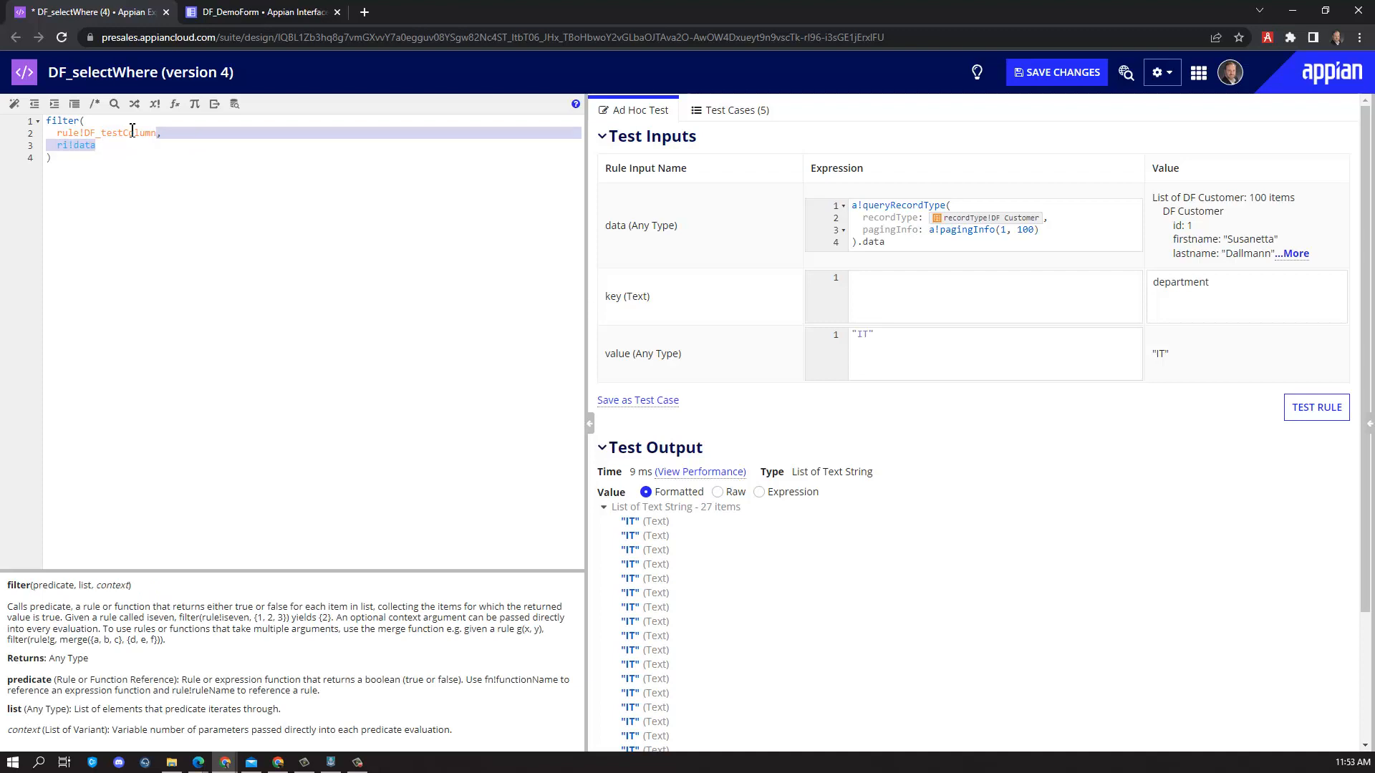
{"action": "mouse_move", "coordinate": [275, 222]}
{"action": "type", "text": "ri!key"}
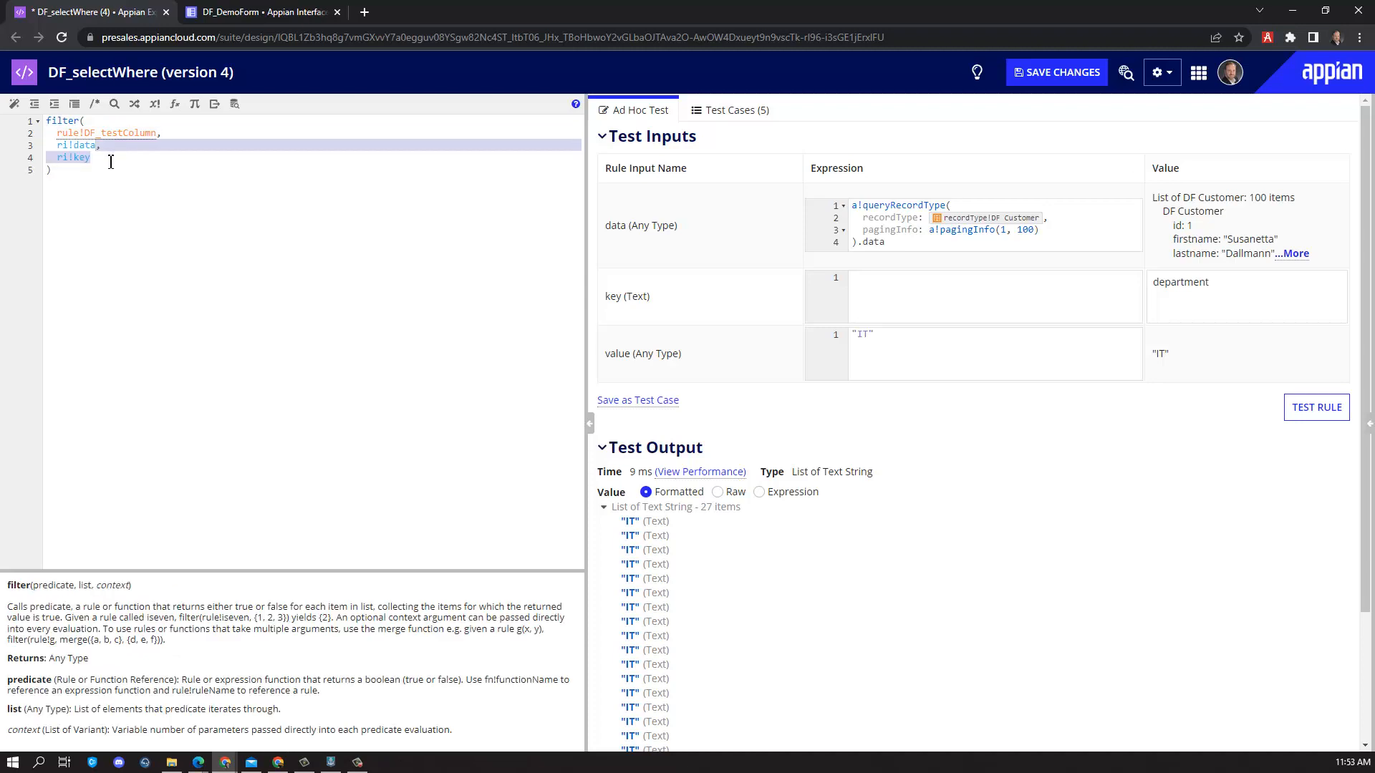
{"action": "type", "text": "ri!value"}
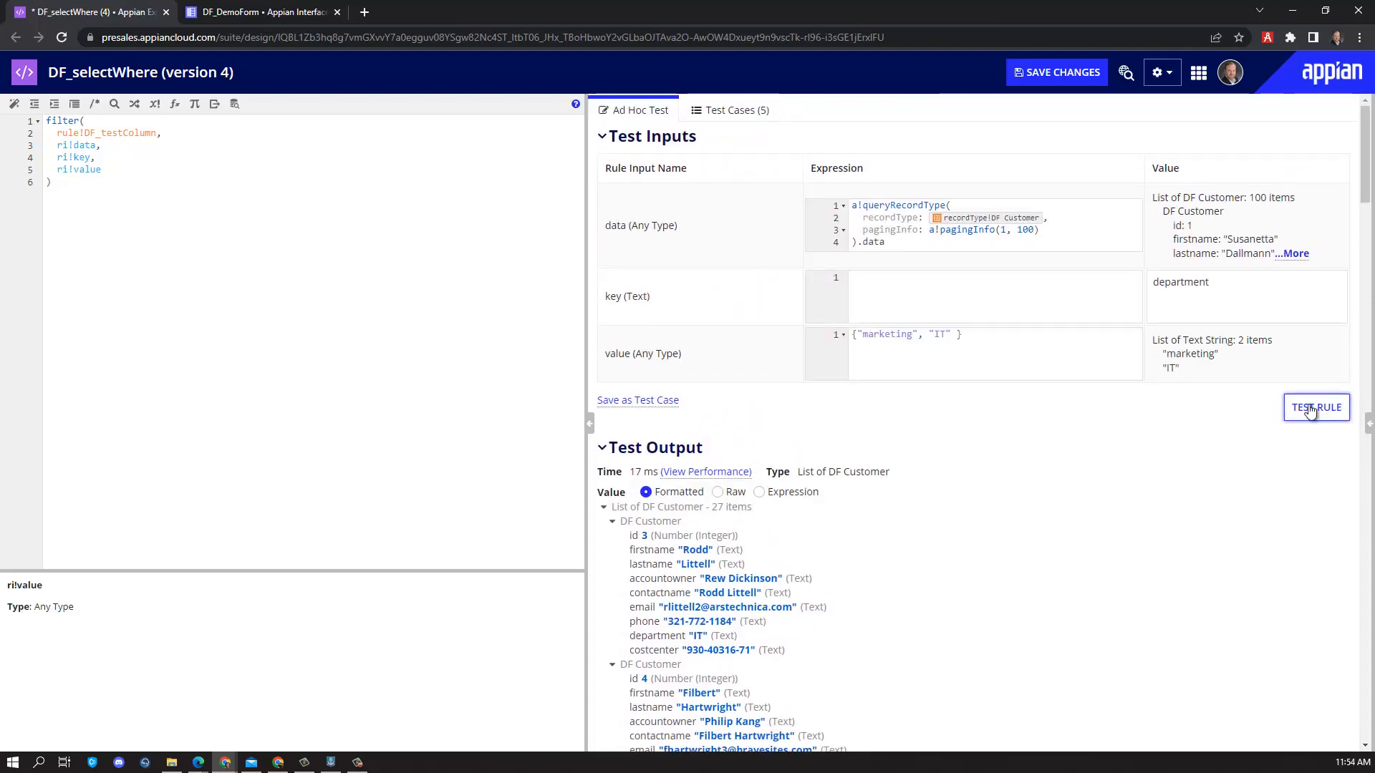
Run the rule for both department values (63 customers), then retest with a wildcard value
{"action": "left_click", "coordinate": [1316, 407]}
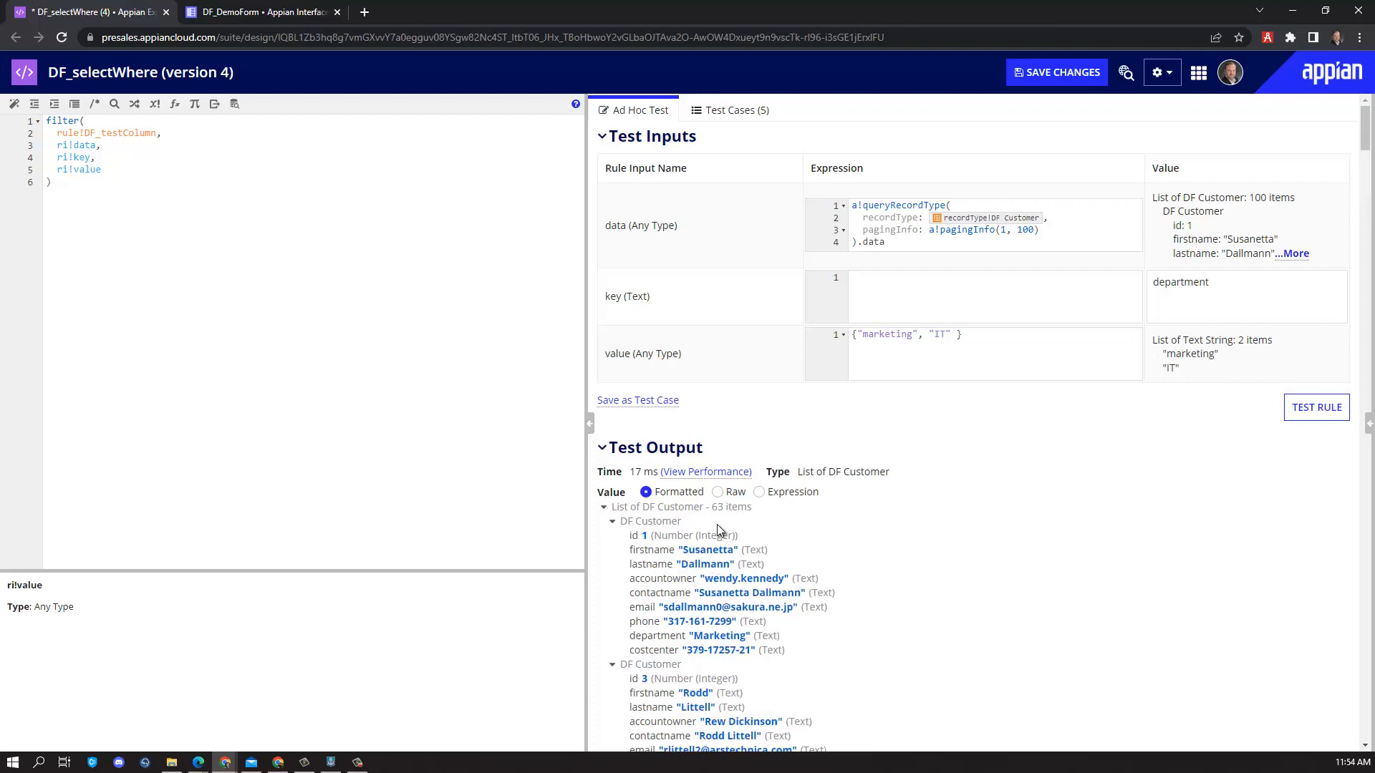
{"action": "double_click", "coordinate": [1180, 281]}
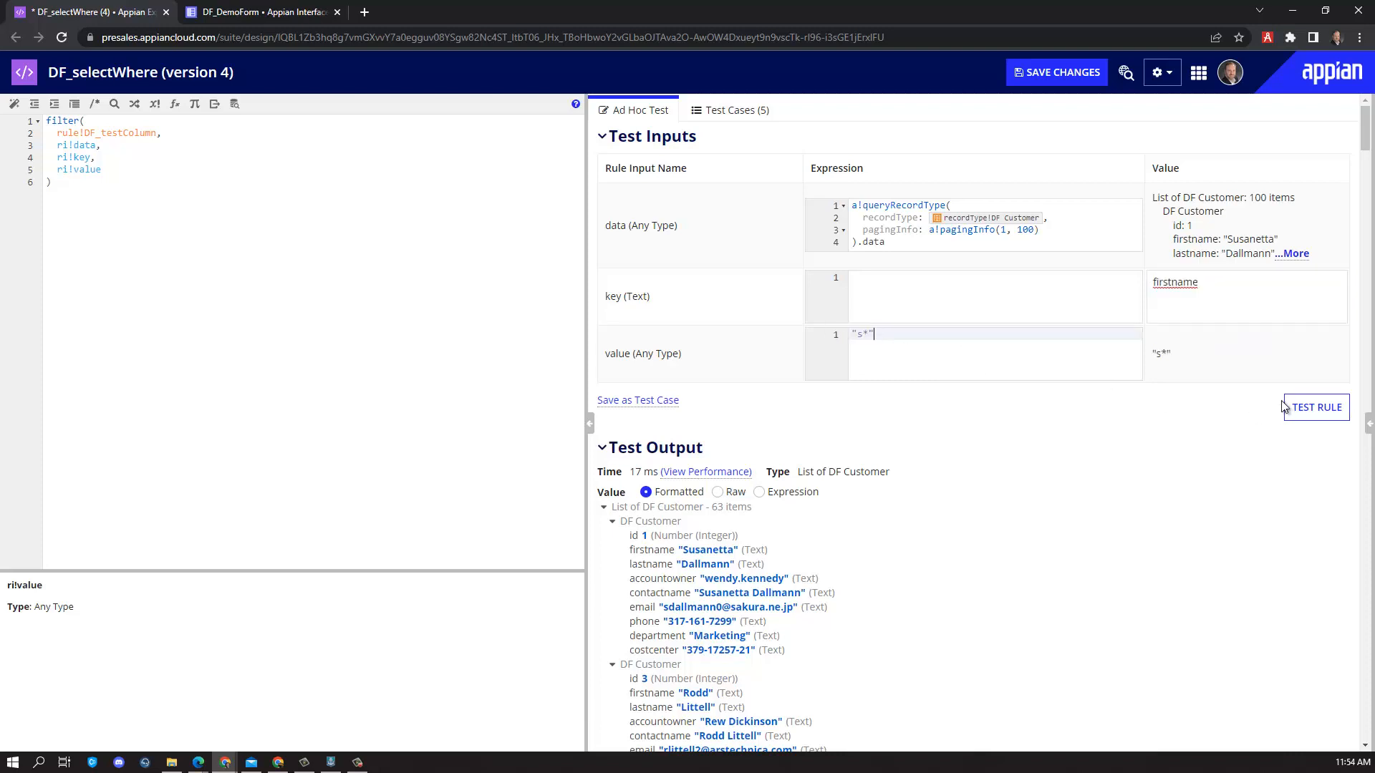
{"action": "left_click", "coordinate": [1056, 72]}
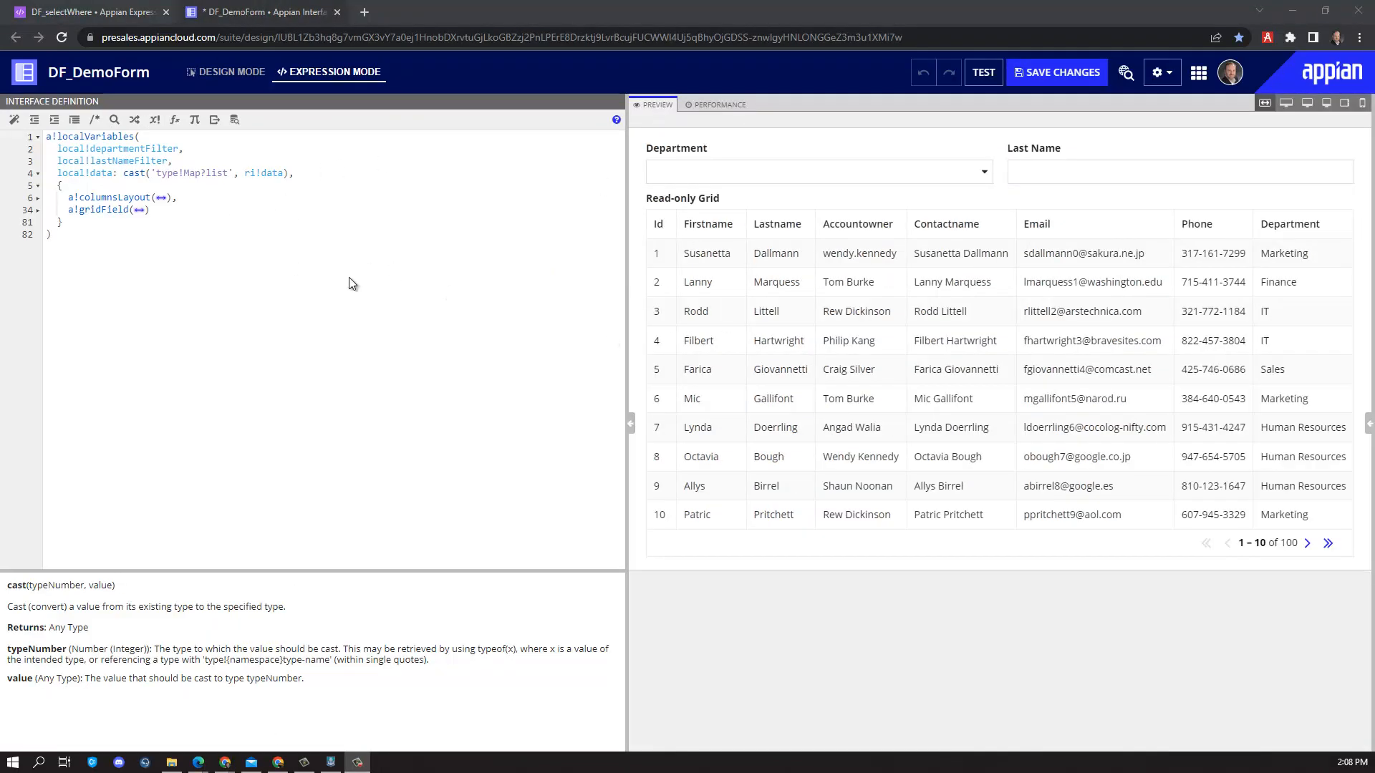
Try IT as the Department filter, edit the deptFiltered expression, then clear the IT choice
{"action": "left_click", "coordinate": [816, 171]}
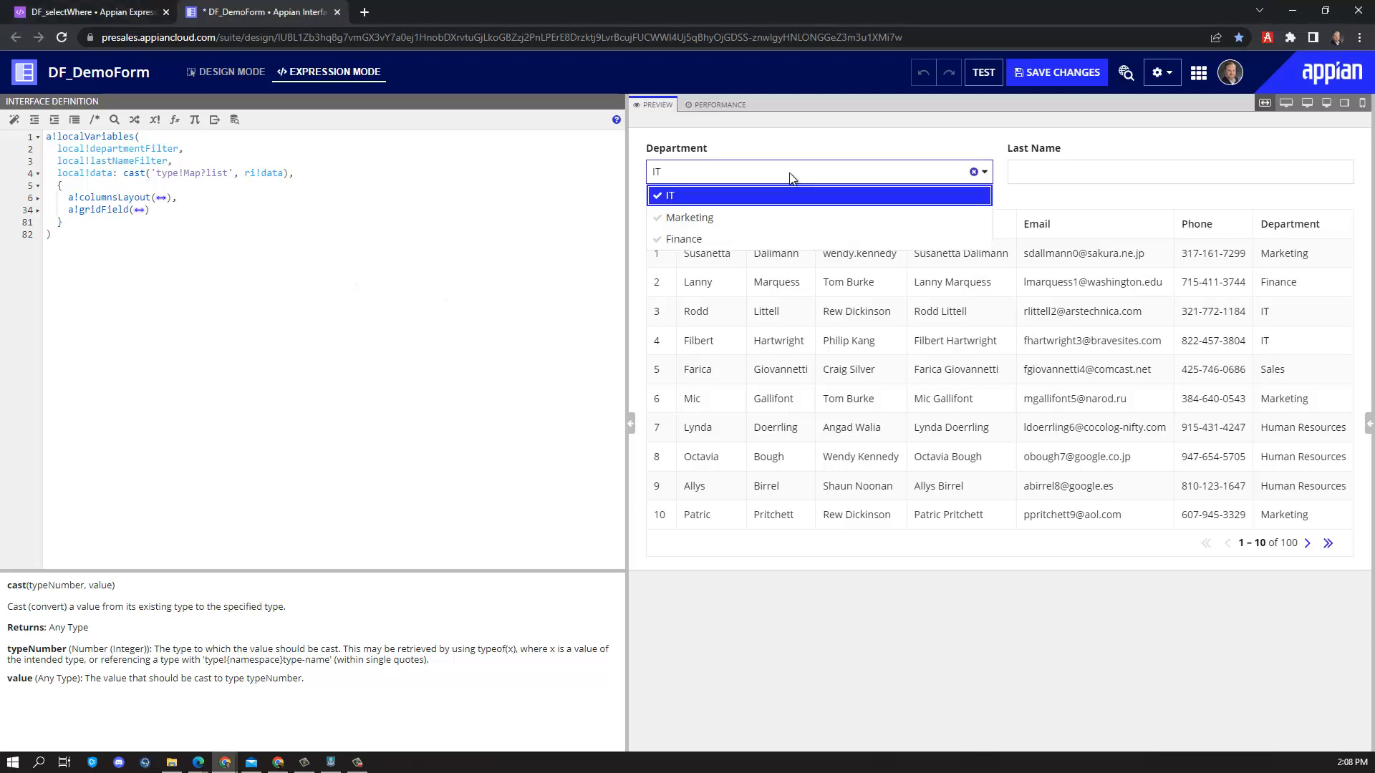
{"action": "type", "text": "fd"}
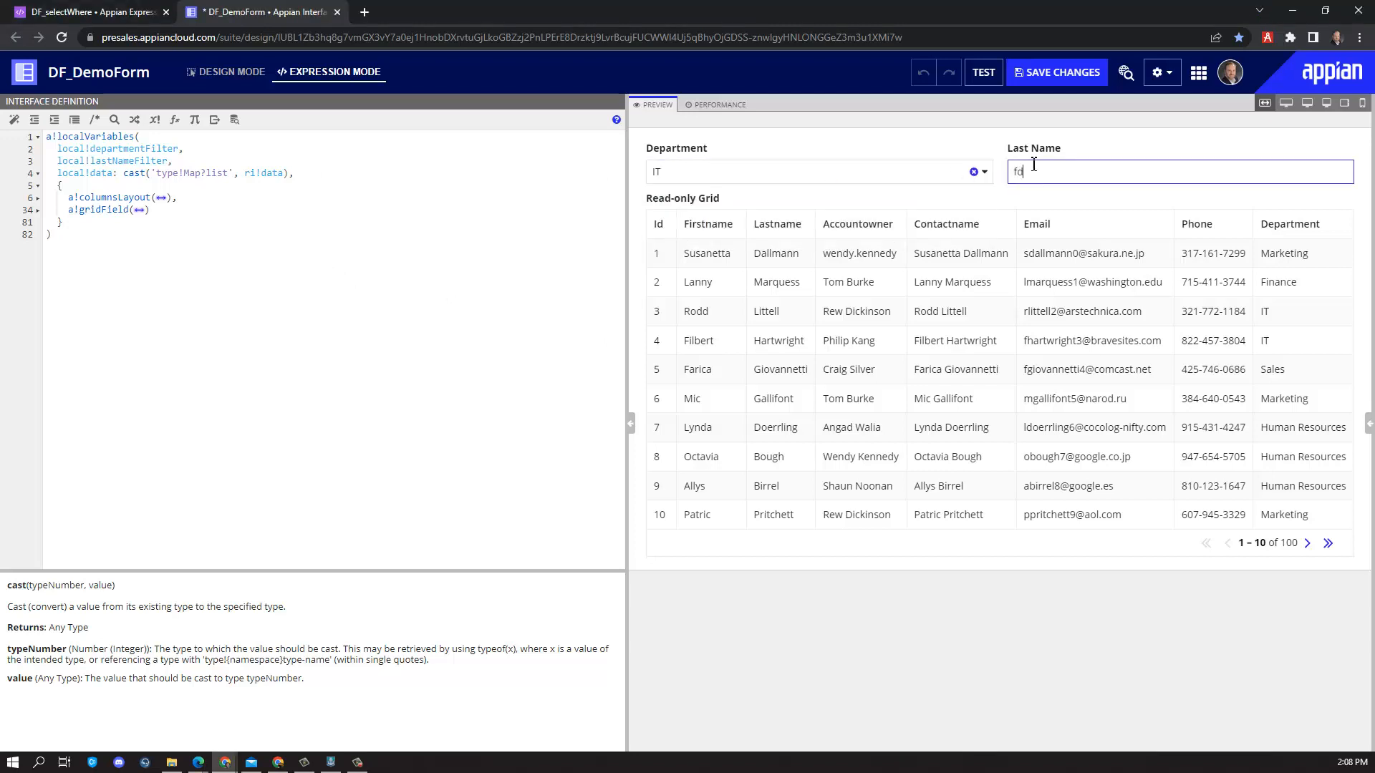
{"action": "mouse_move", "coordinate": [918, 167]}
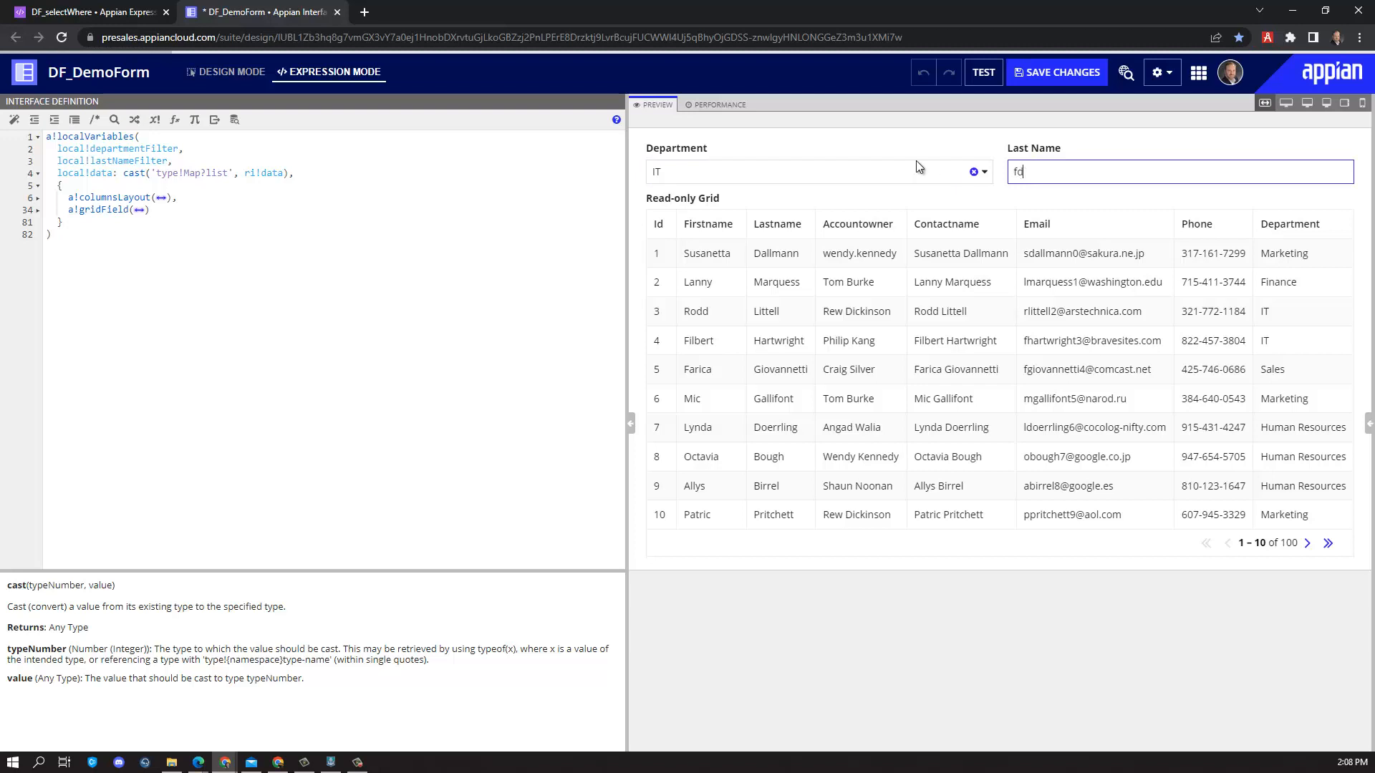
{"action": "left_click", "coordinate": [818, 171]}
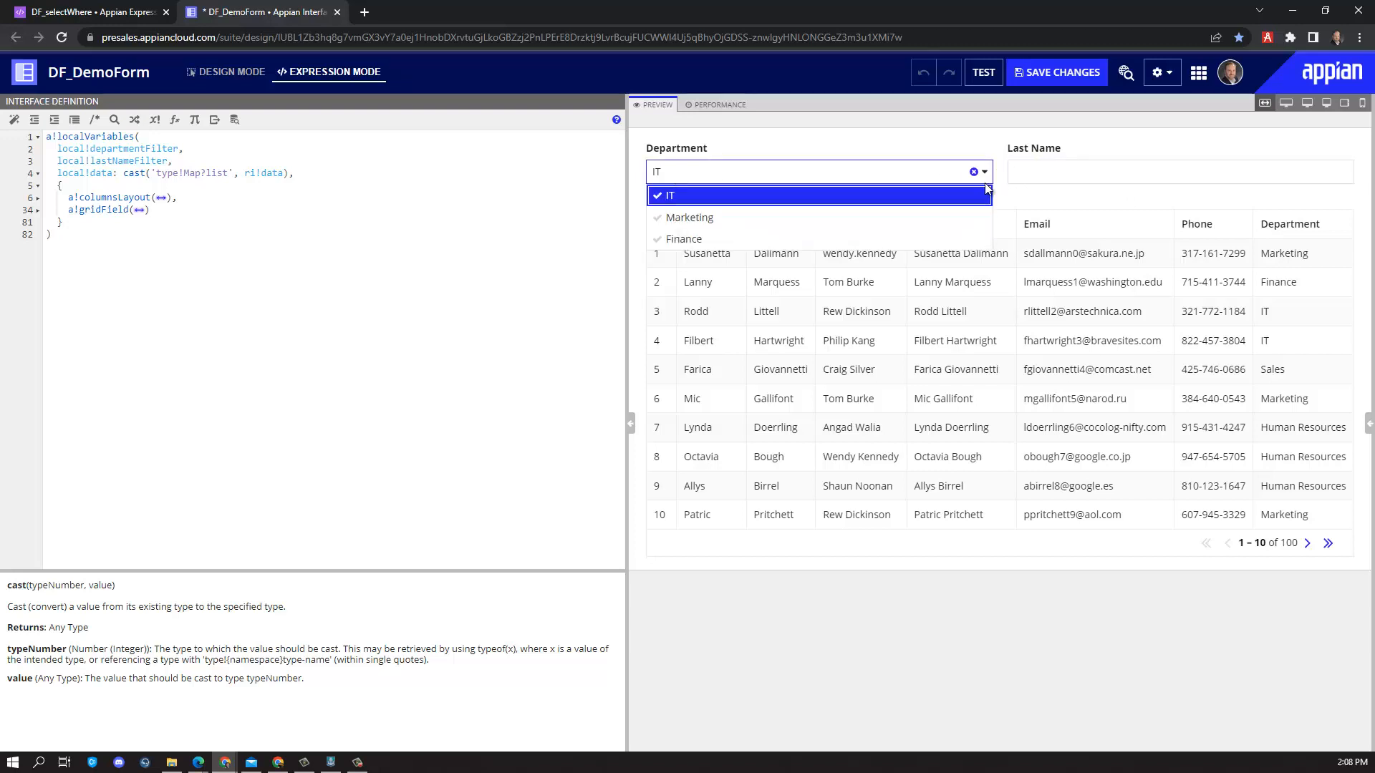
{"action": "left_click", "coordinate": [973, 171]}
{"action": "type", "text": "local!deptFiltered: rule!DF_selectWhere(ri!data, \"department\", local!departmentFilter),"}
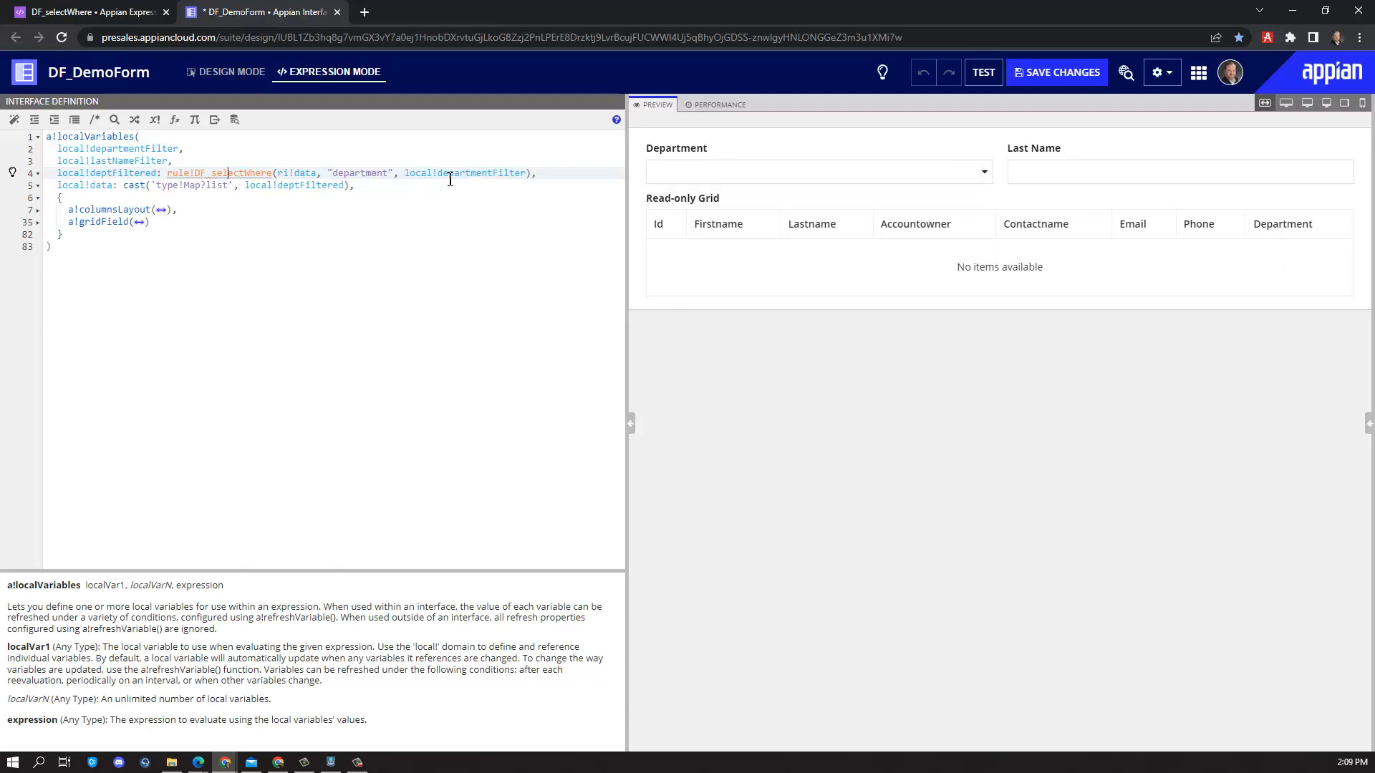
Select IT, Marketing and Finance in the Department dropdown to test the grid filter
{"action": "left_click", "coordinate": [816, 172]}
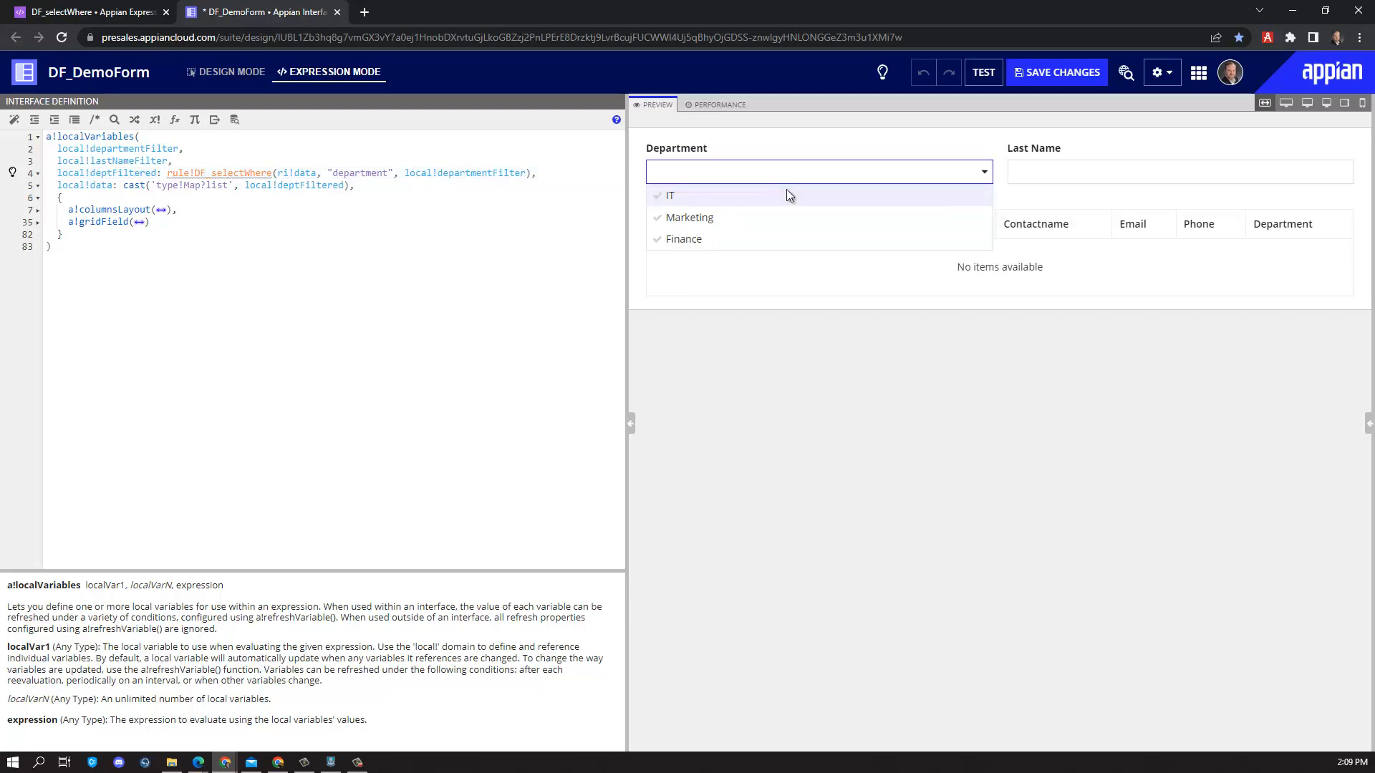
{"action": "left_click", "coordinate": [671, 194]}
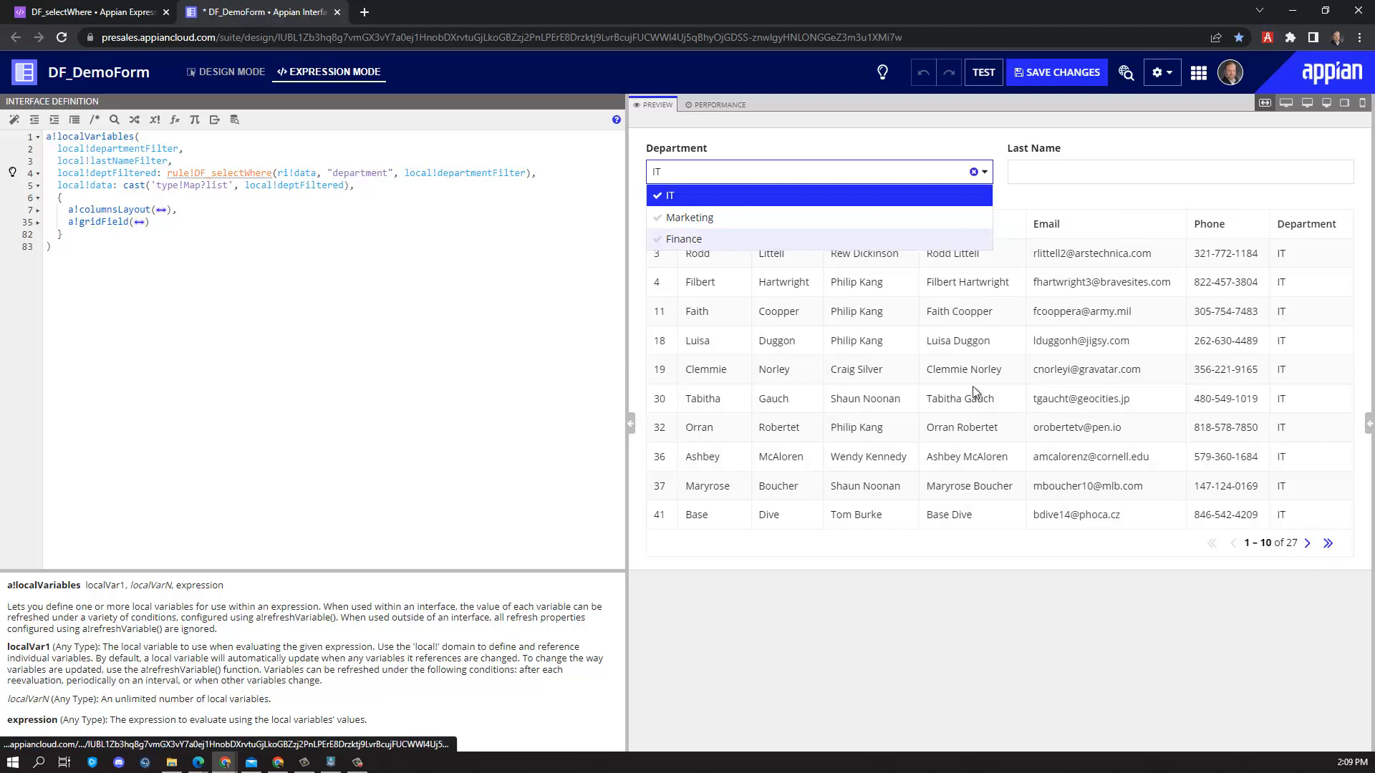
{"action": "left_click", "coordinate": [689, 218]}
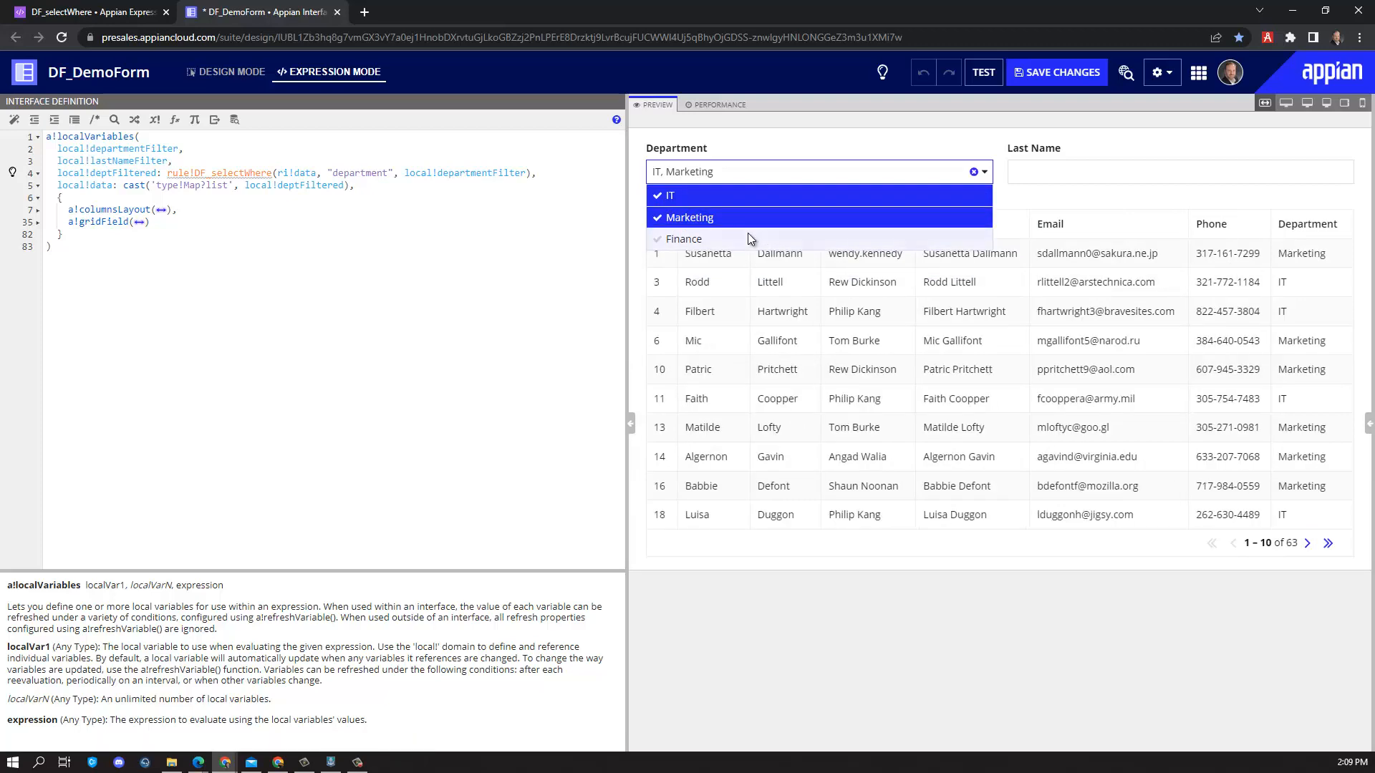
{"action": "left_click", "coordinate": [683, 238]}
{"action": "type", "text": "local!nameFiltered: rule!DF_selectWhere(local!deptFiltered, \"lastname\", local!lastNameFilter),"}
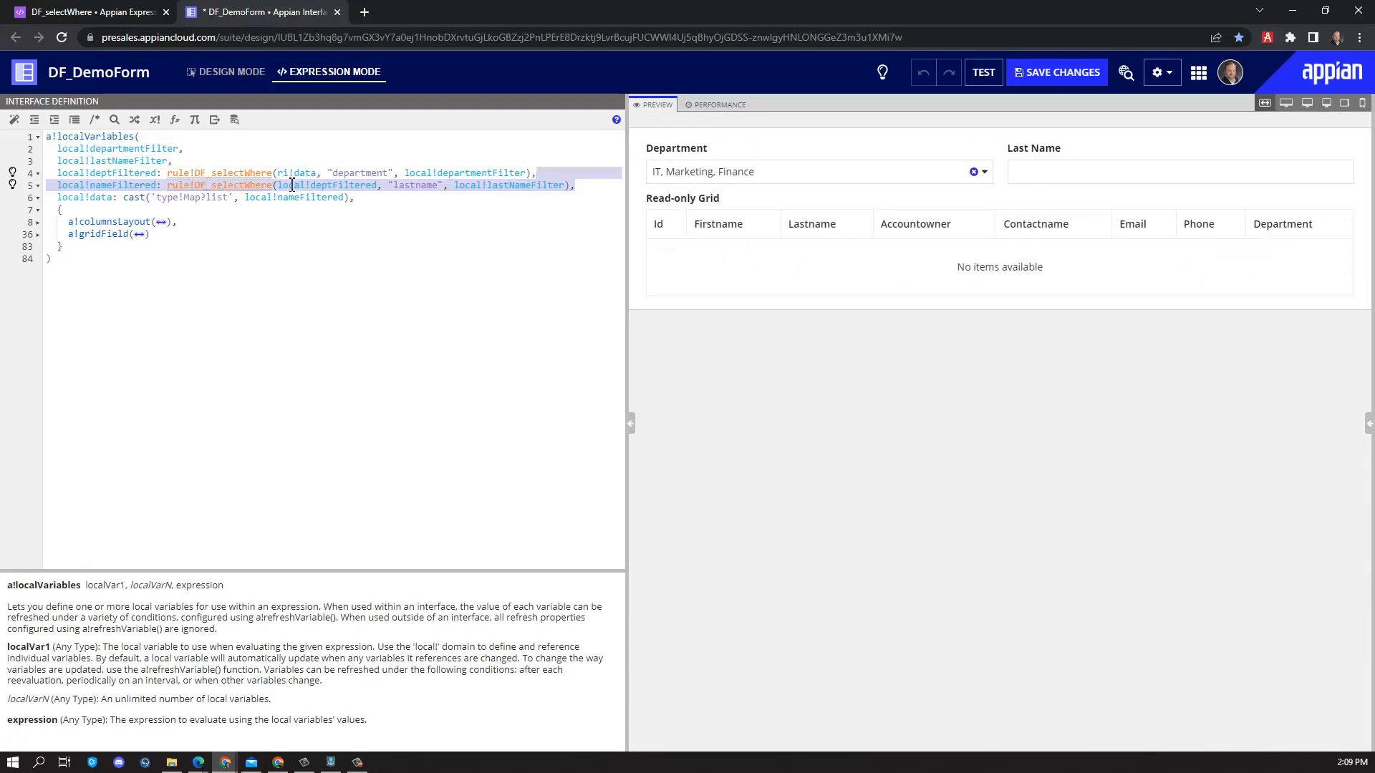
Give local!nameFiltered the wildcard last-name argument local!lastNameFilter & "*"
{"action": "left_click", "coordinate": [308, 232]}
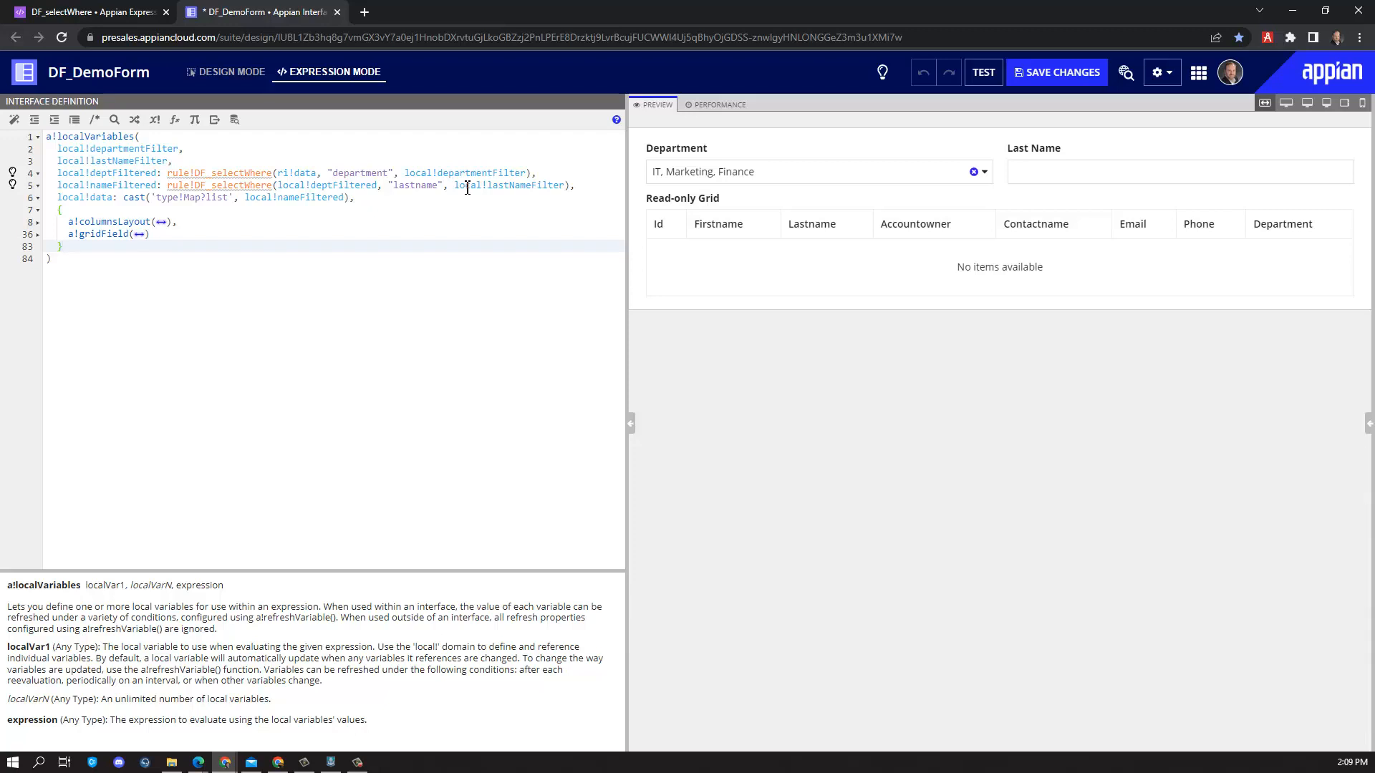
{"action": "left_click", "coordinate": [1180, 172]}
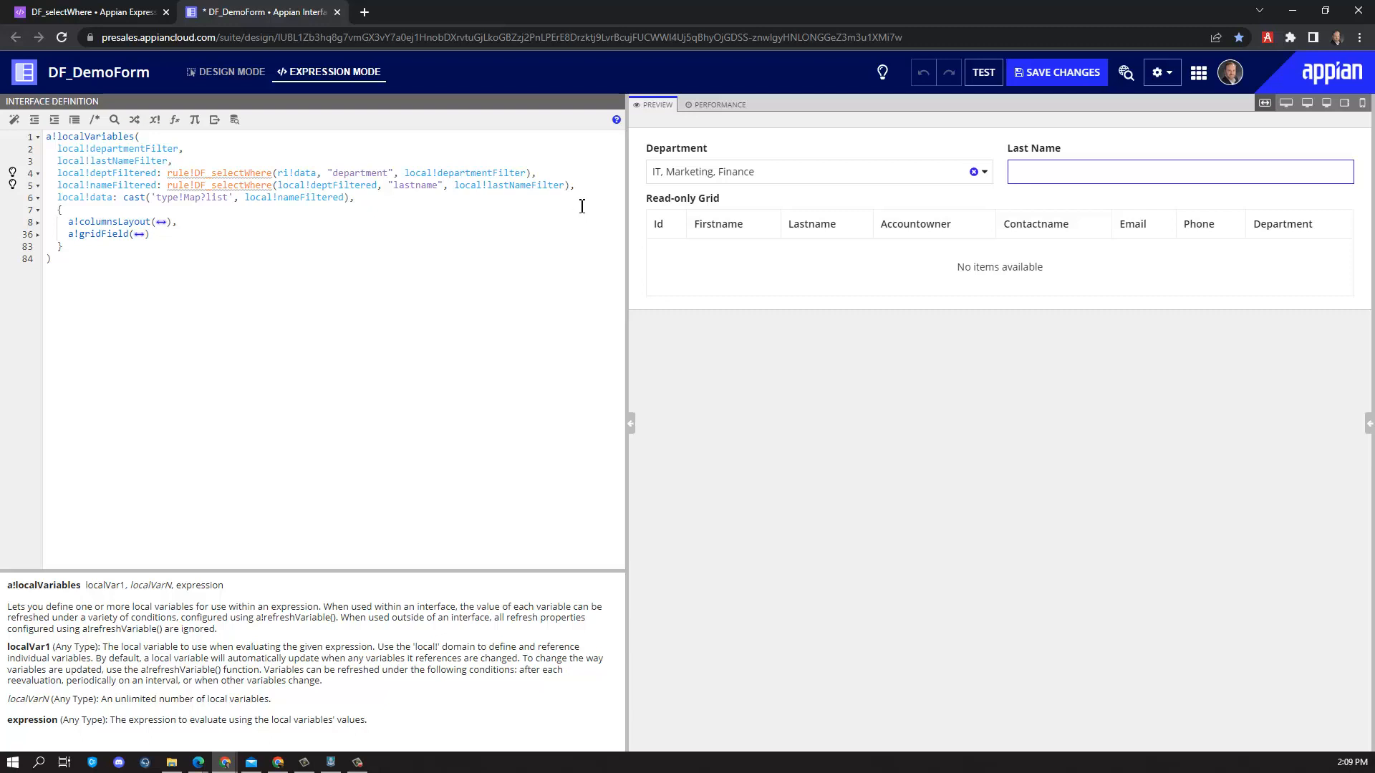
{"action": "mouse_move", "coordinate": [1167, 196]}
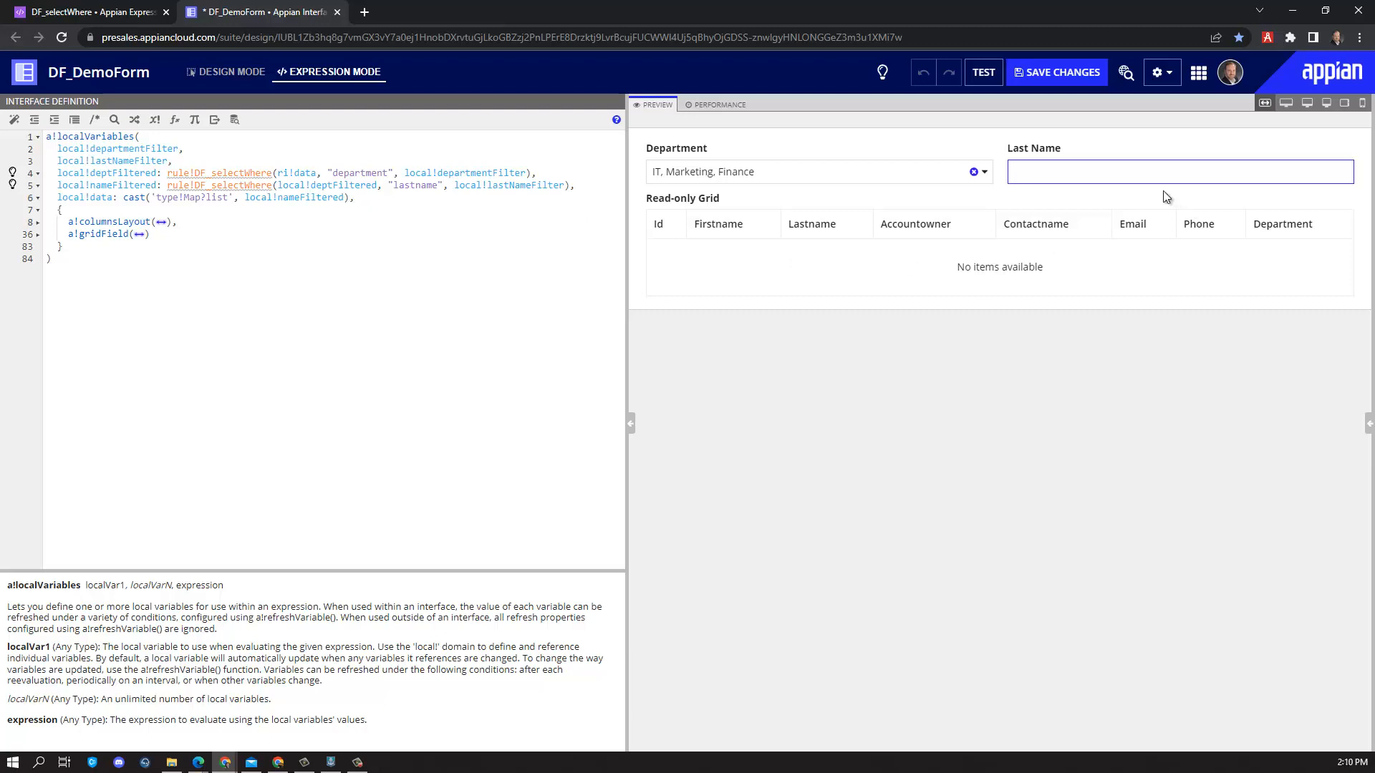
{"action": "type", "text": "d"}
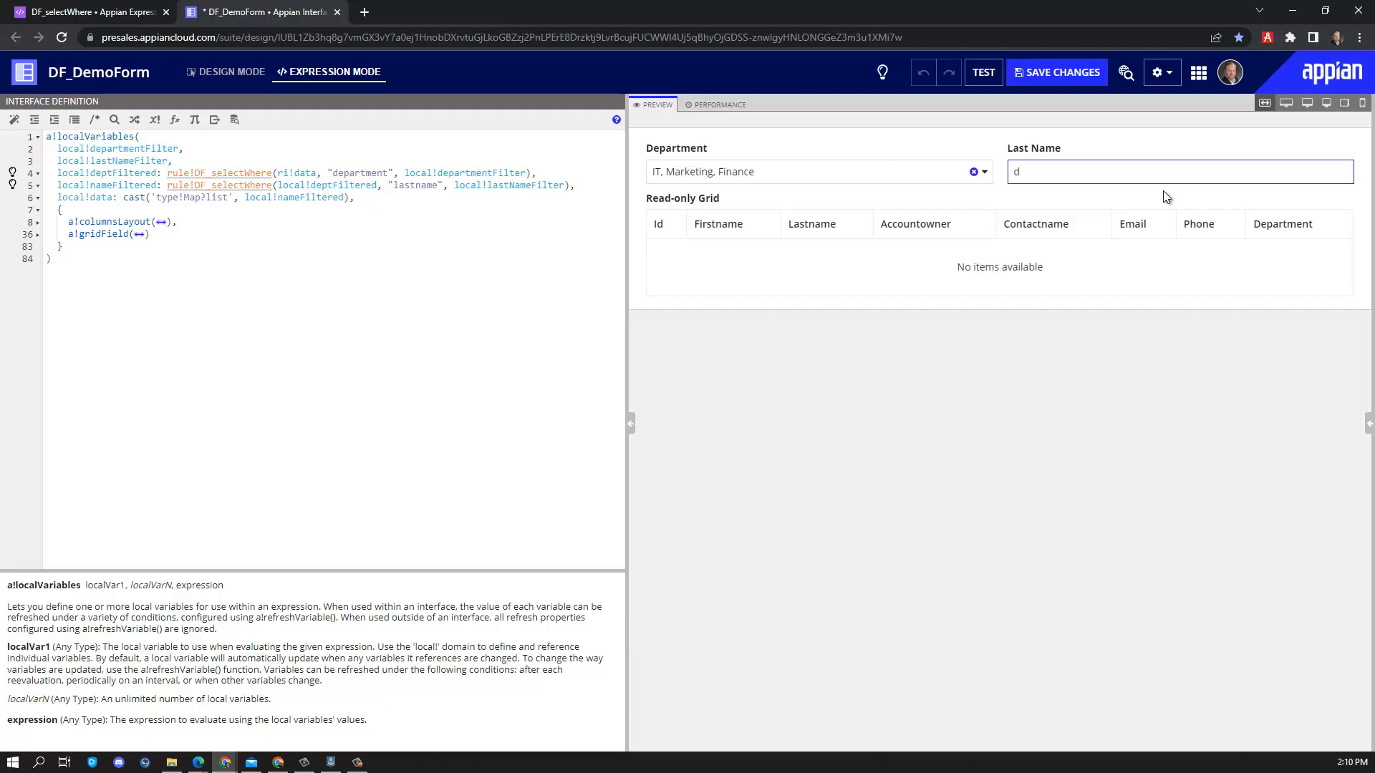
{"action": "type", "text": "*"}
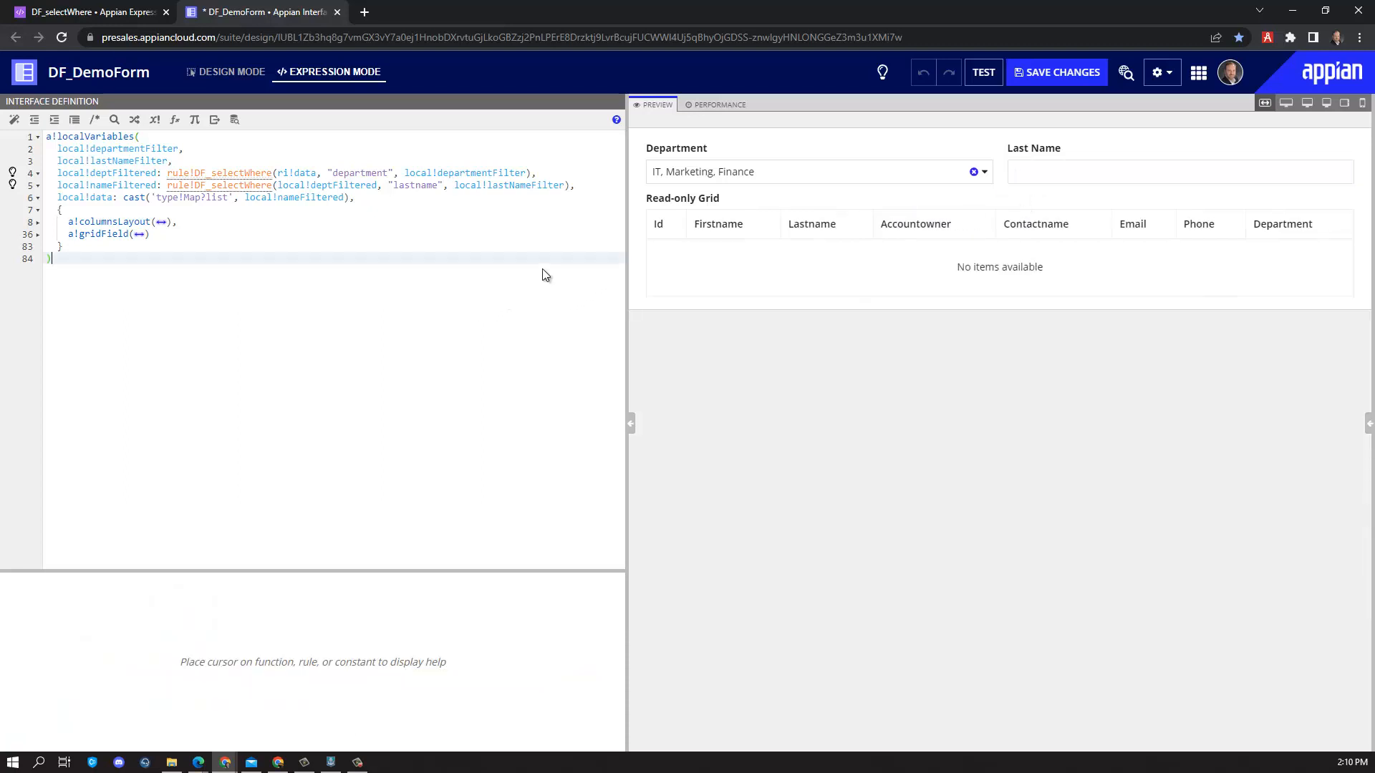
{"action": "type", "text": "& \"*\""}
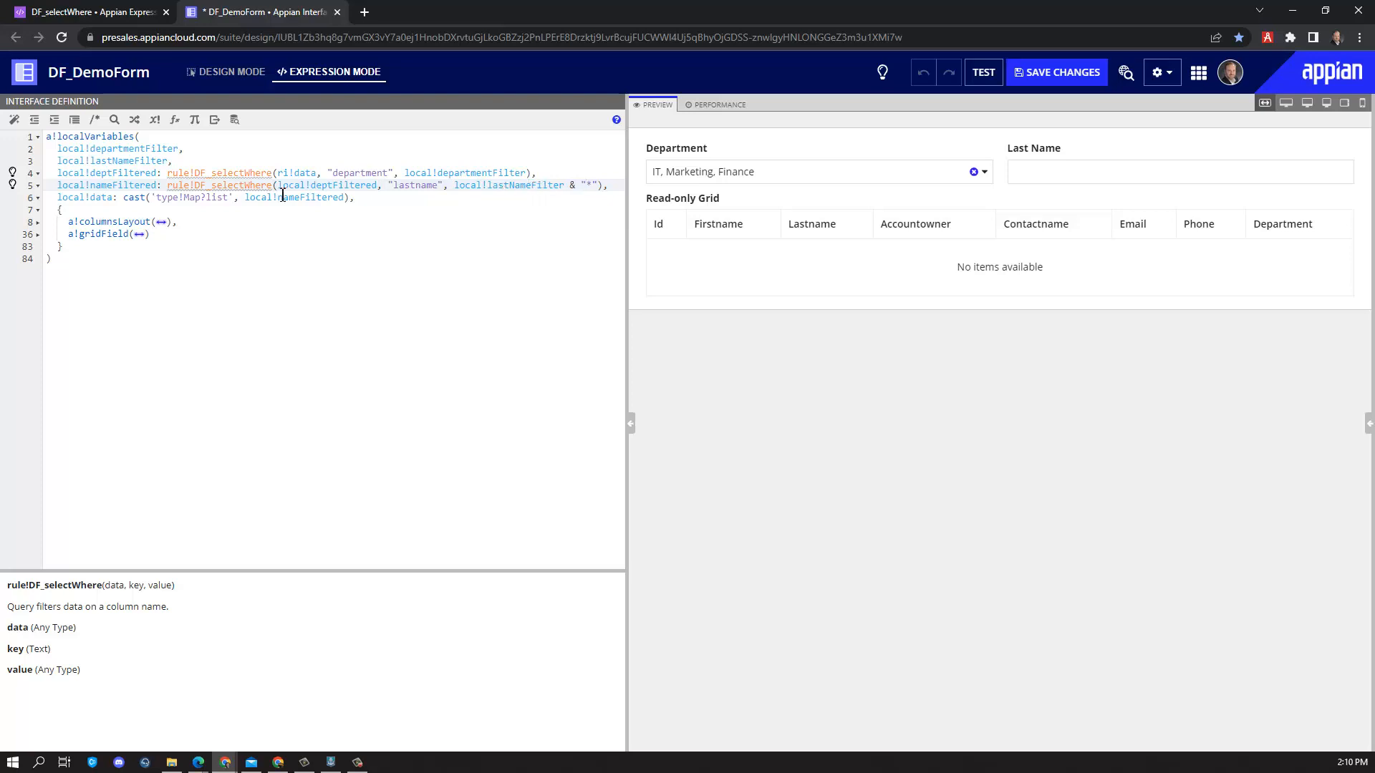
Test the wildcard search by entering 'di' in Last Name
{"action": "type", "text": "d"}
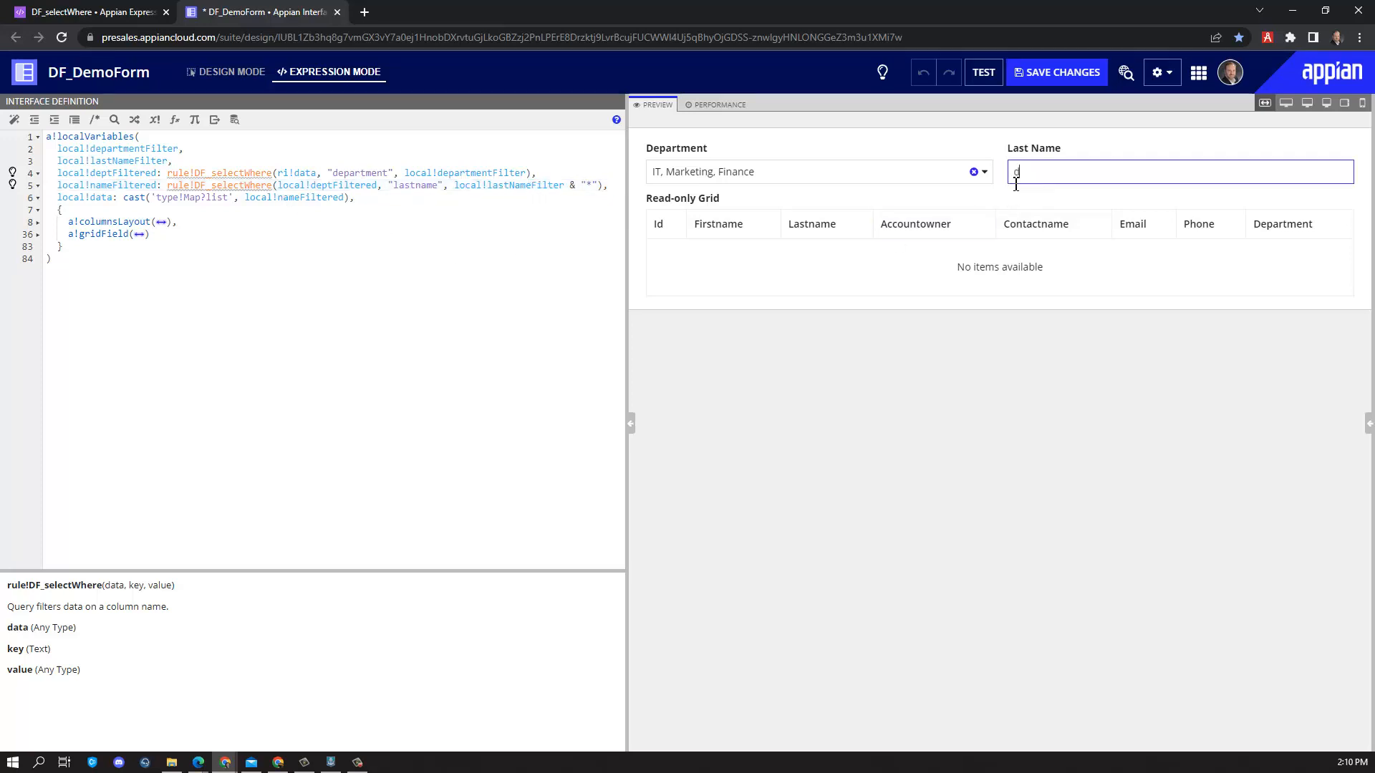
{"action": "type", "text": "i"}
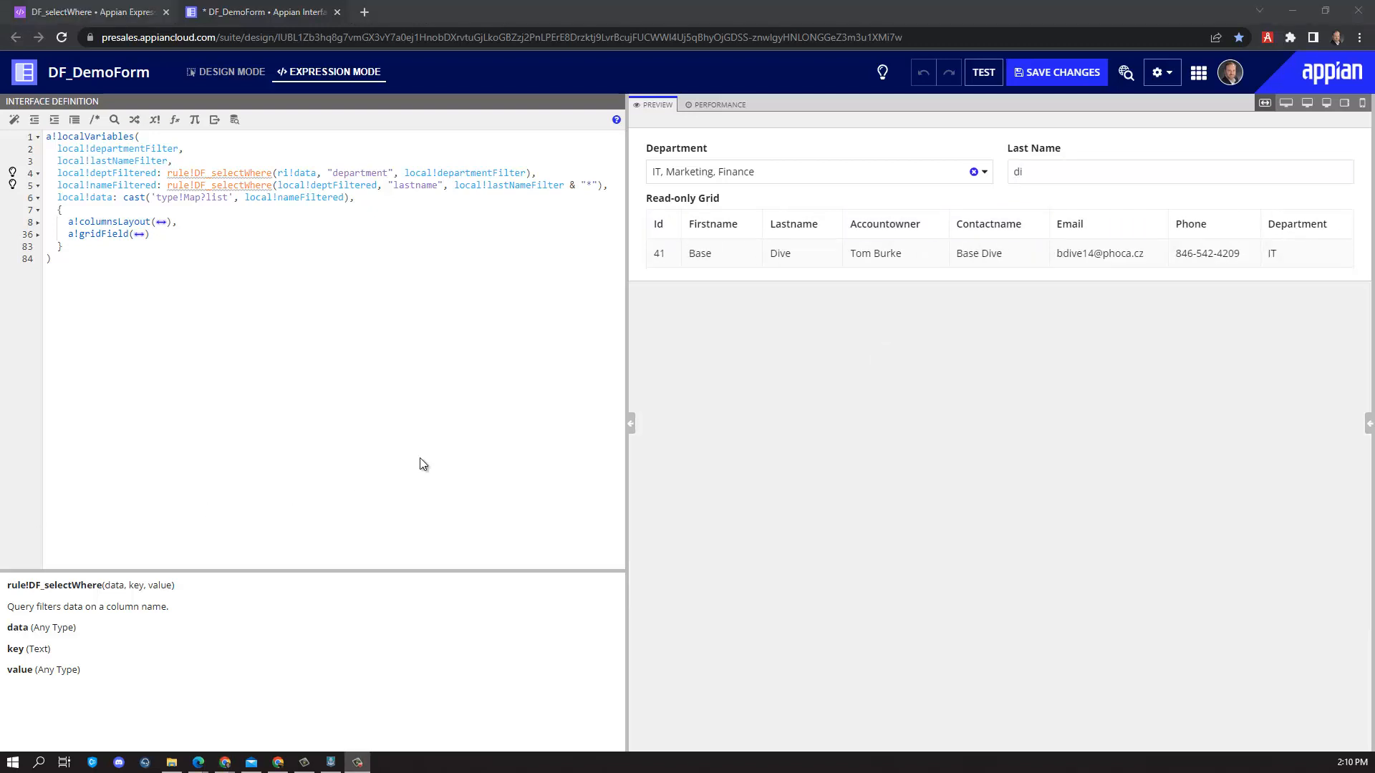
{"action": "left_click", "coordinate": [972, 171]}
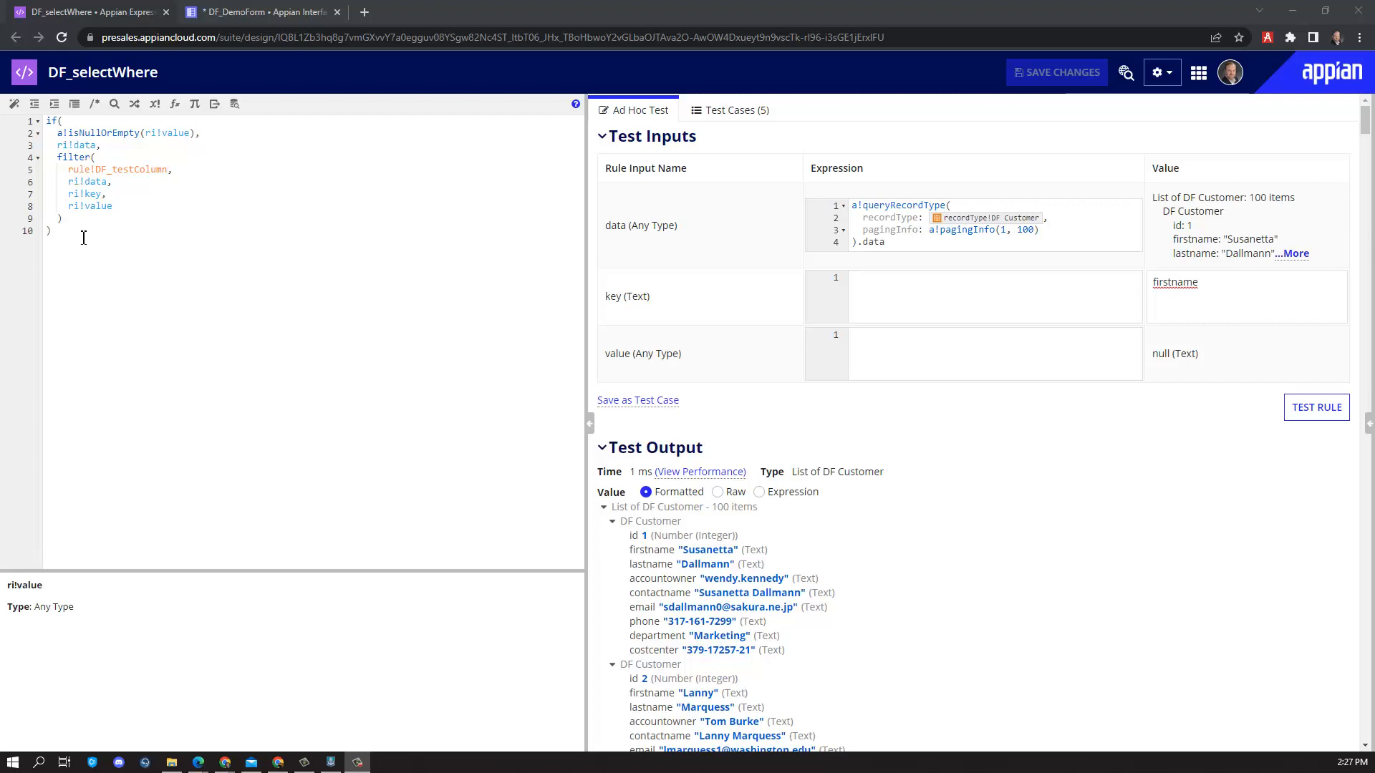
Back in DF_DemoForm, filter to the Marketing department and last name 'gal'
{"action": "left_click", "coordinate": [259, 12]}
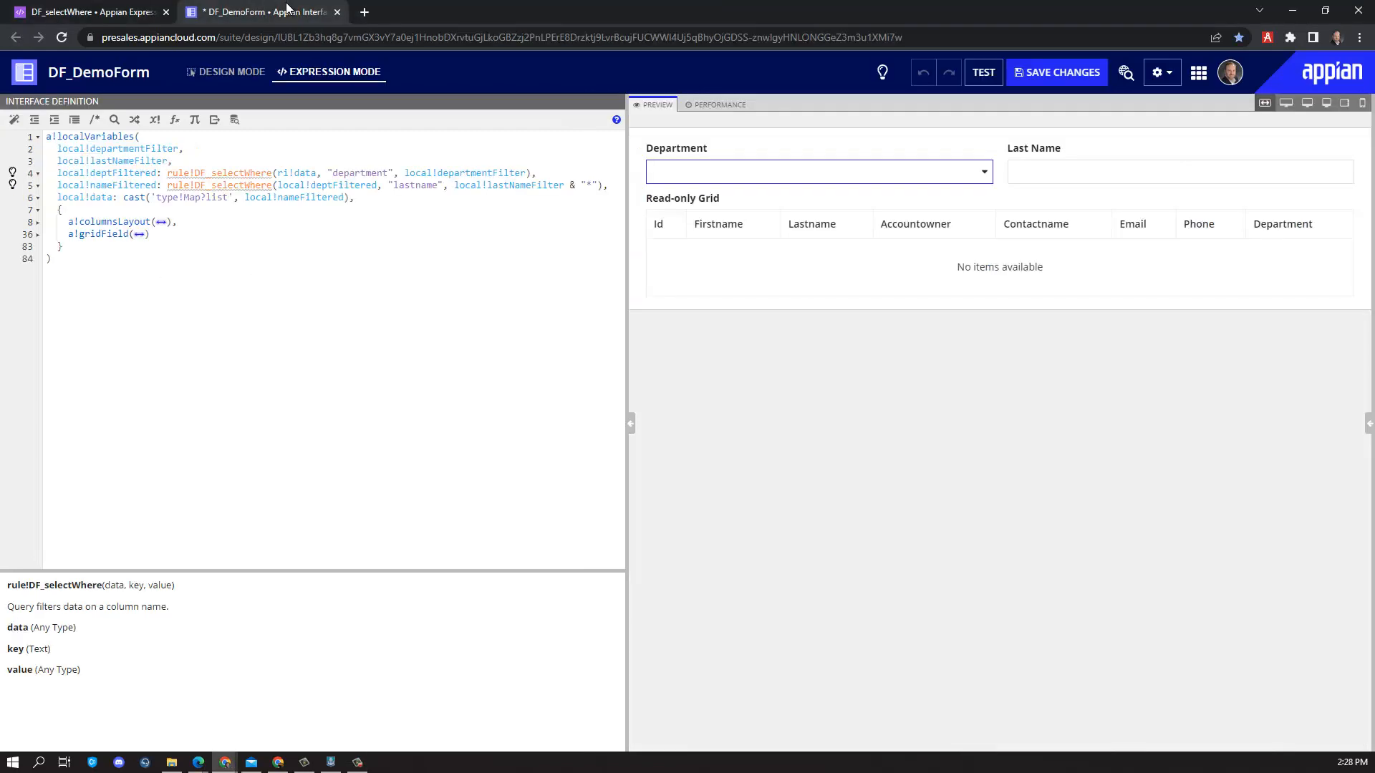
{"action": "left_click", "coordinate": [816, 171]}
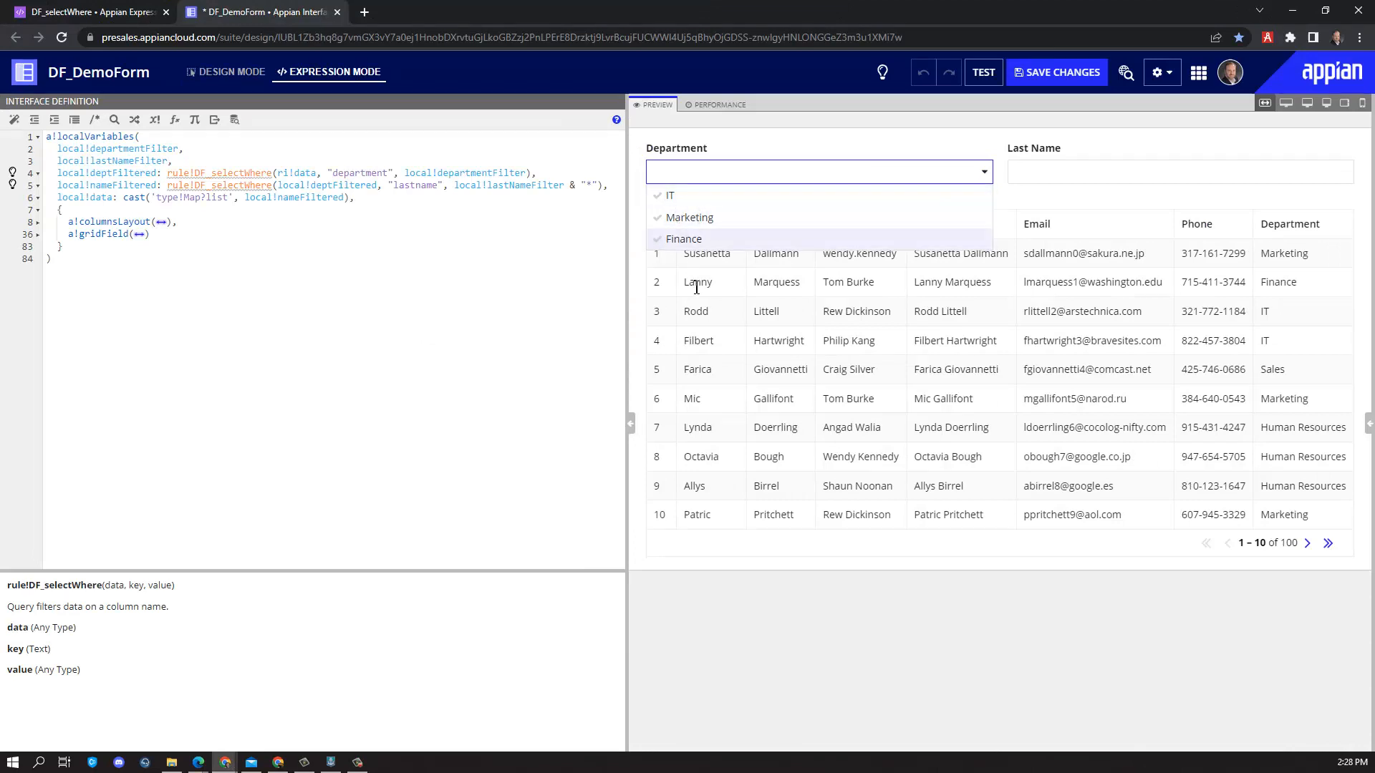
{"action": "mouse_move", "coordinate": [1210, 554]}
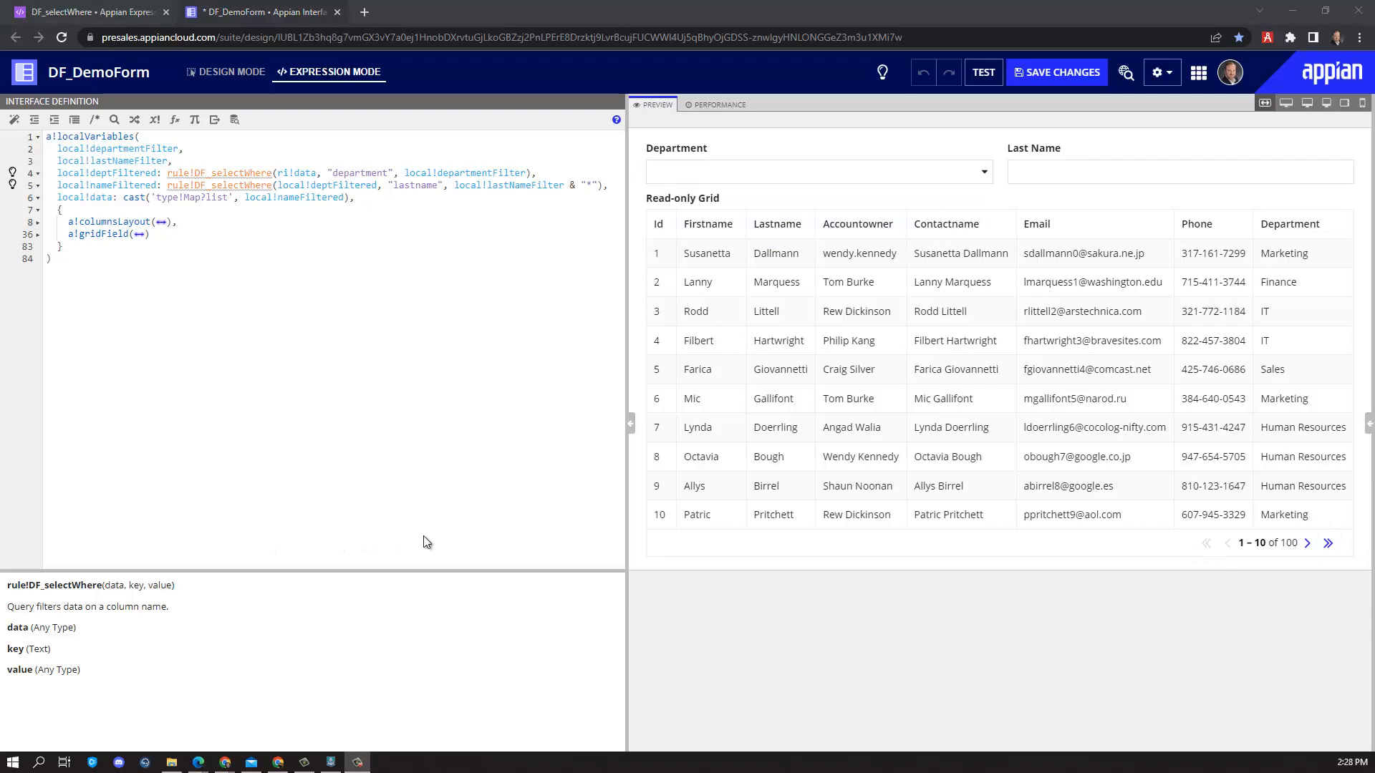
{"action": "mouse_move", "coordinate": [1133, 432]}
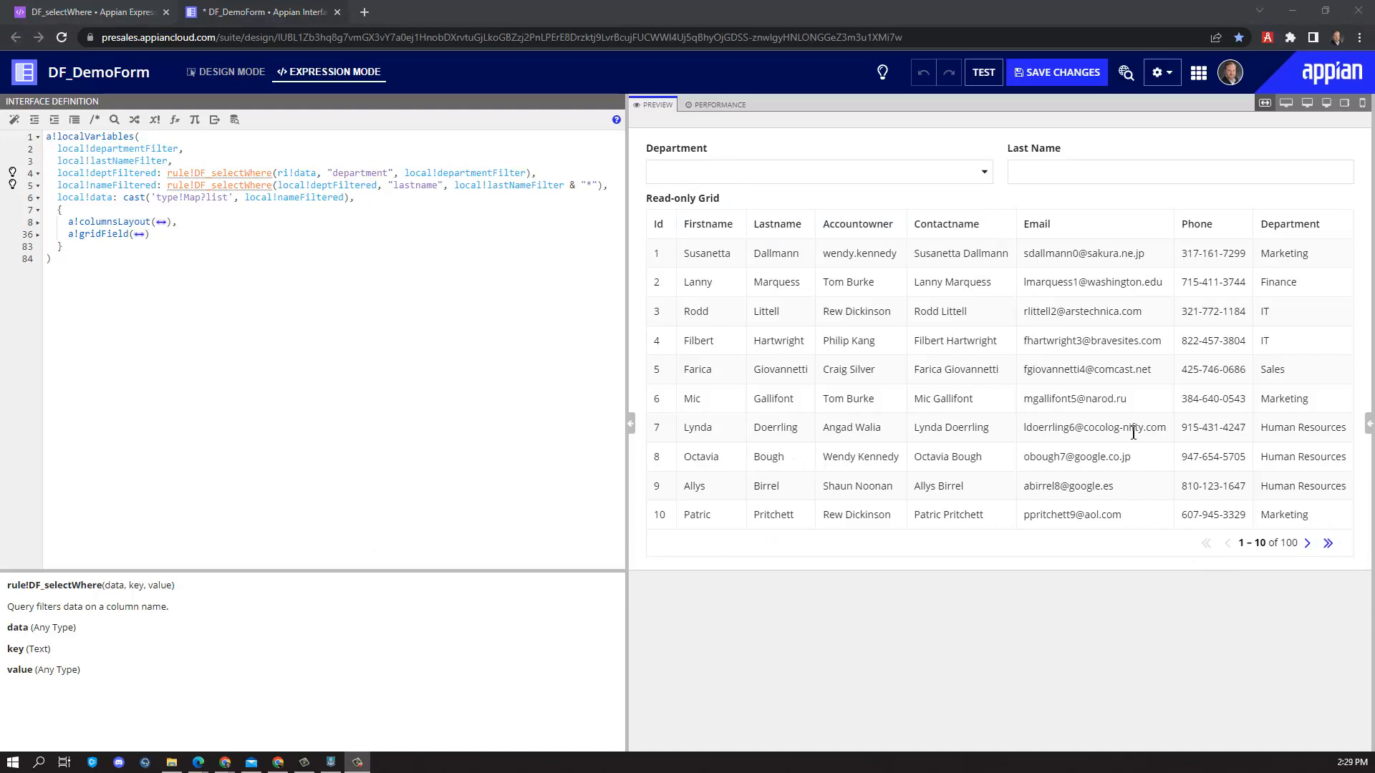
{"action": "left_click", "coordinate": [815, 171]}
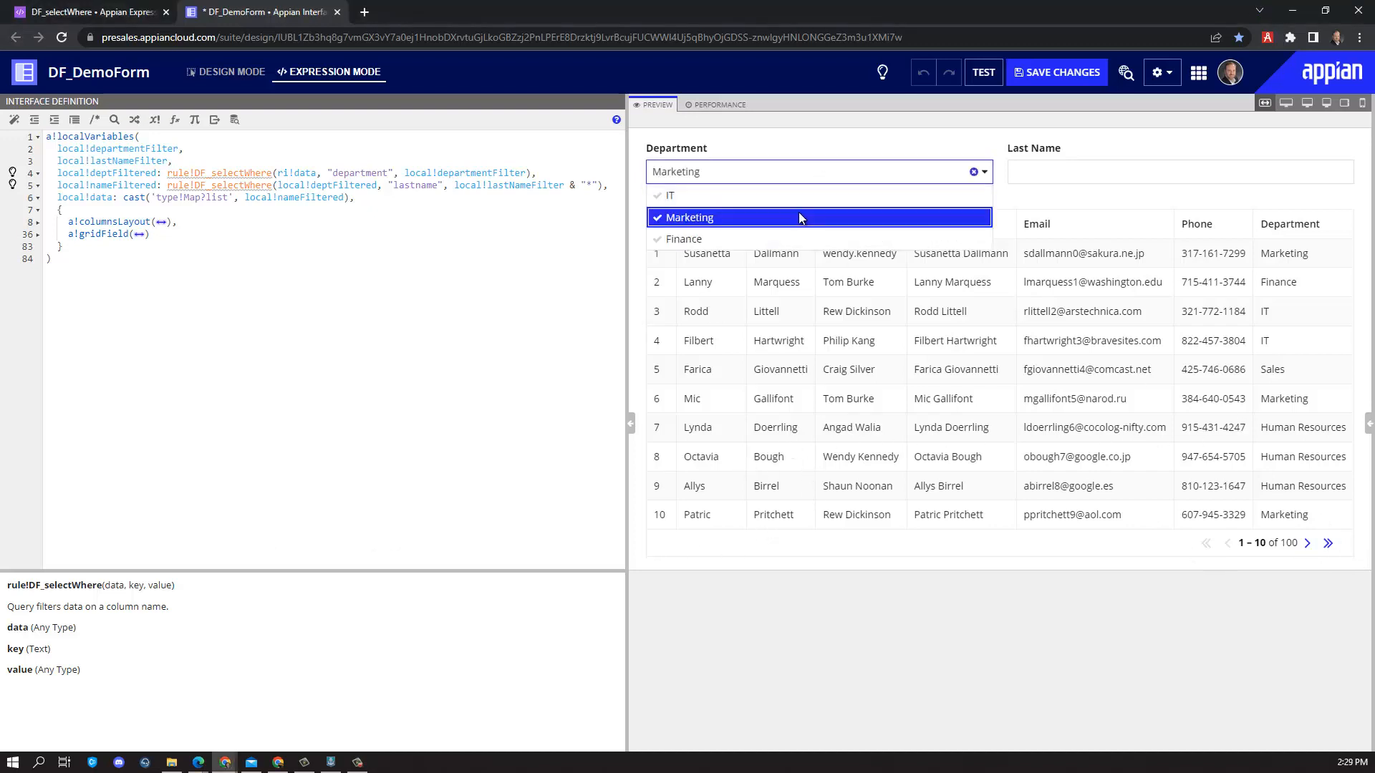
{"action": "type", "text": "g"}
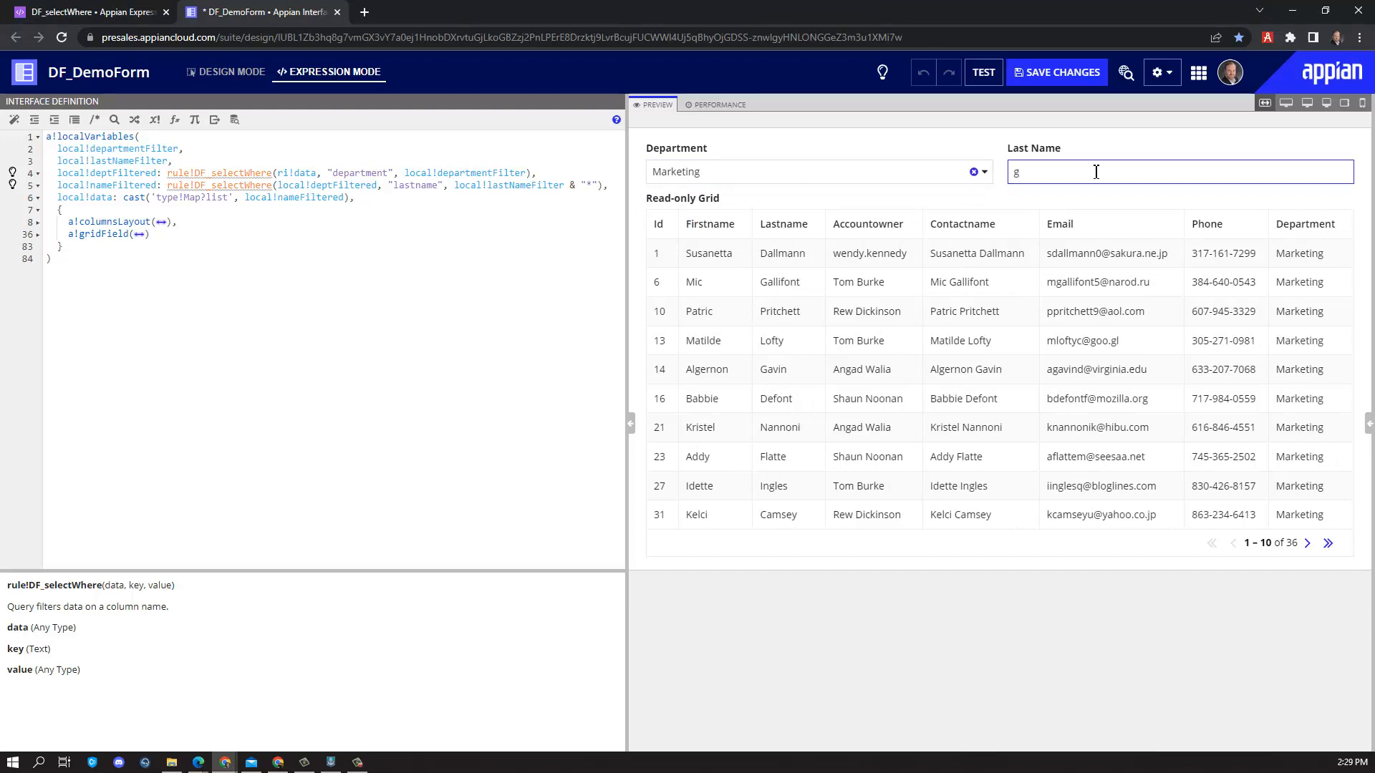
{"action": "type", "text": "al"}
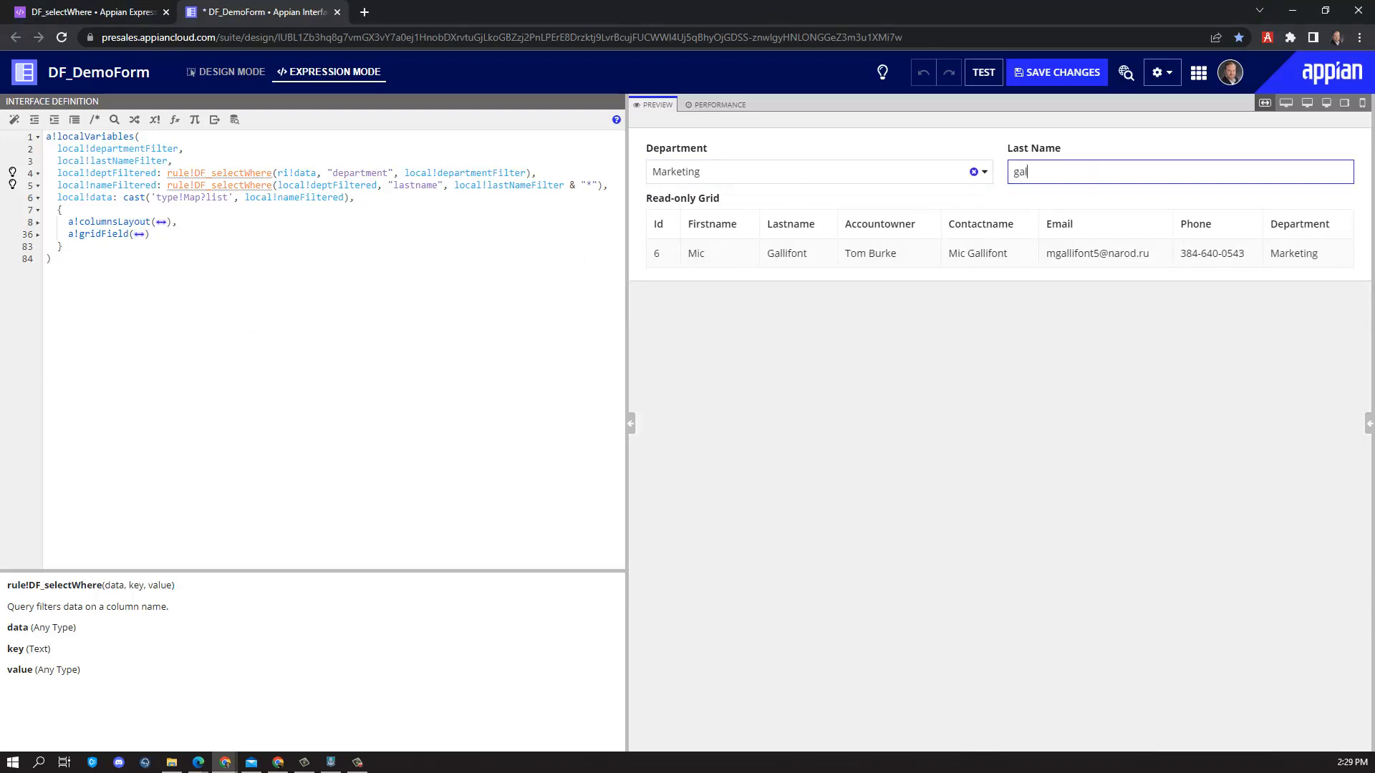